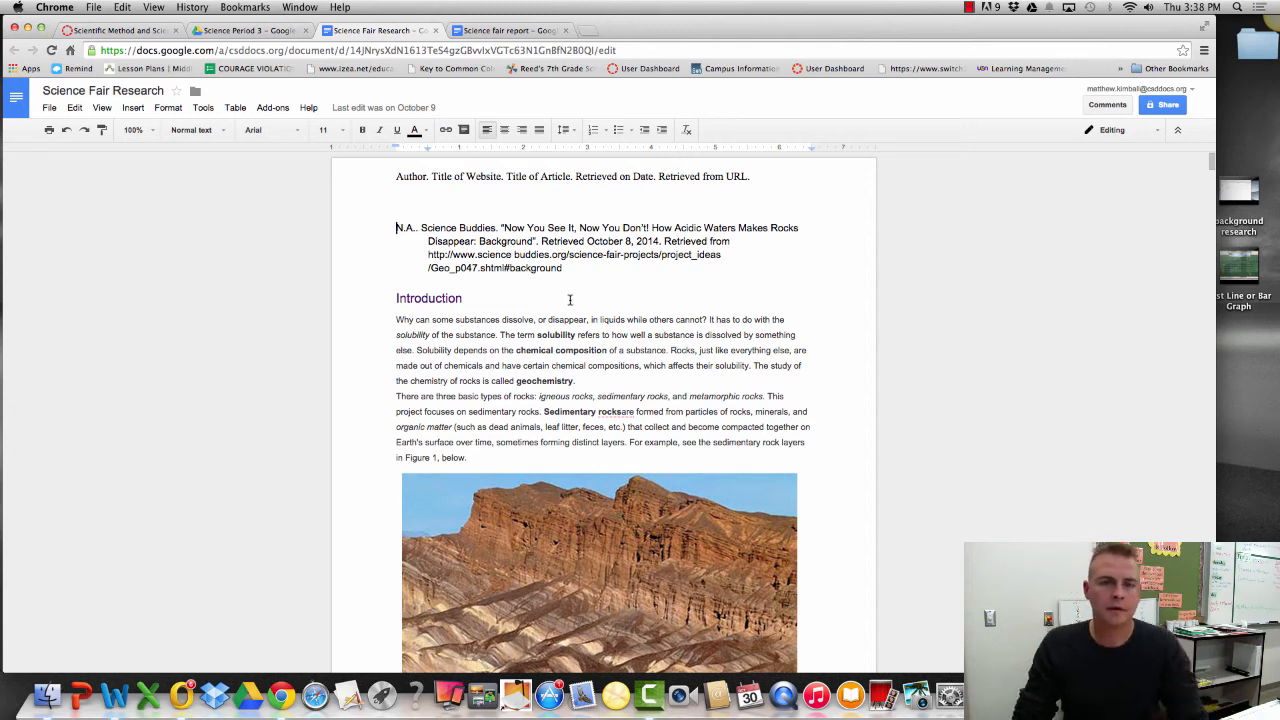
mouse_move(565, 301)
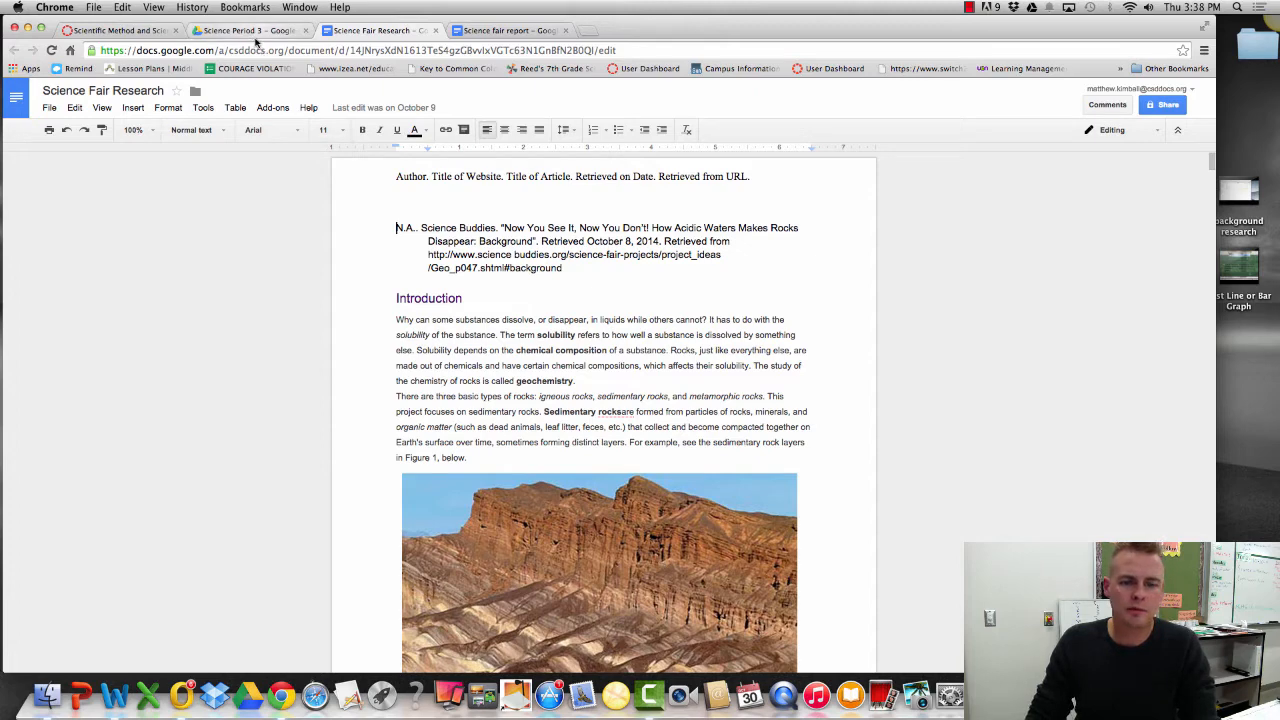
mouse_move(250, 30)
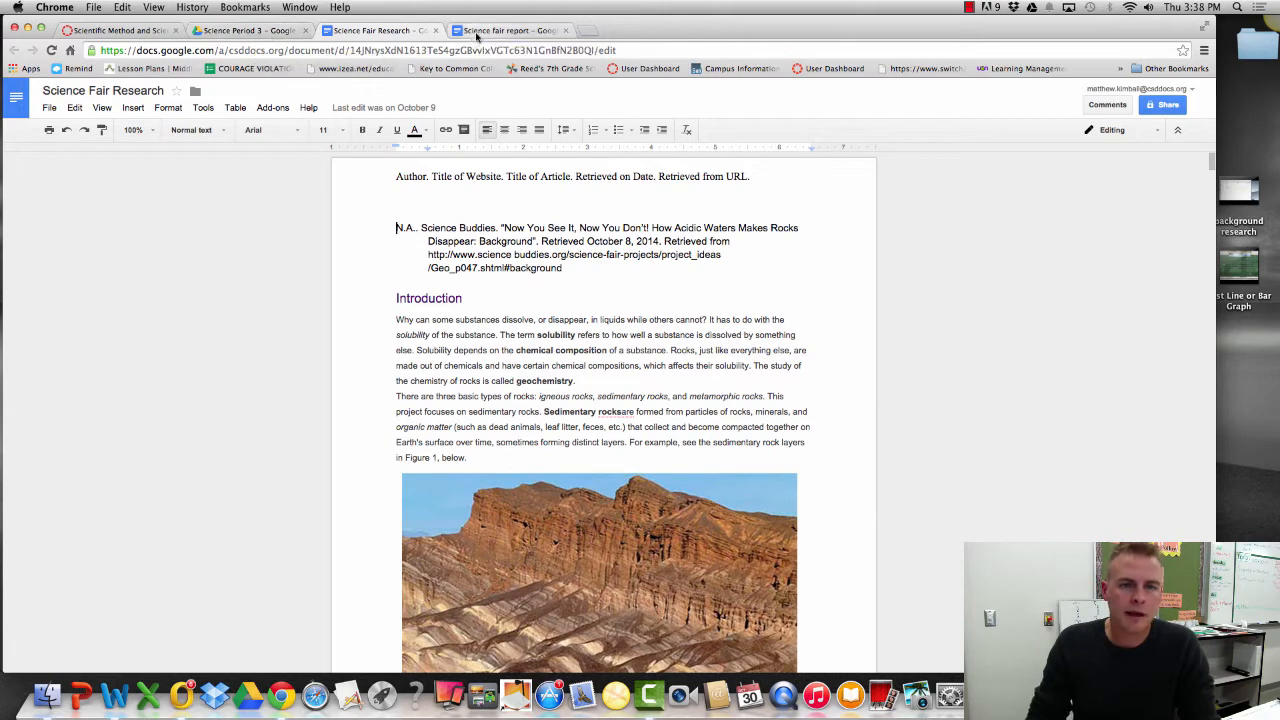
Step: Open the Science fair report tab from the Science Period 3 Drive folder
click(248, 30)
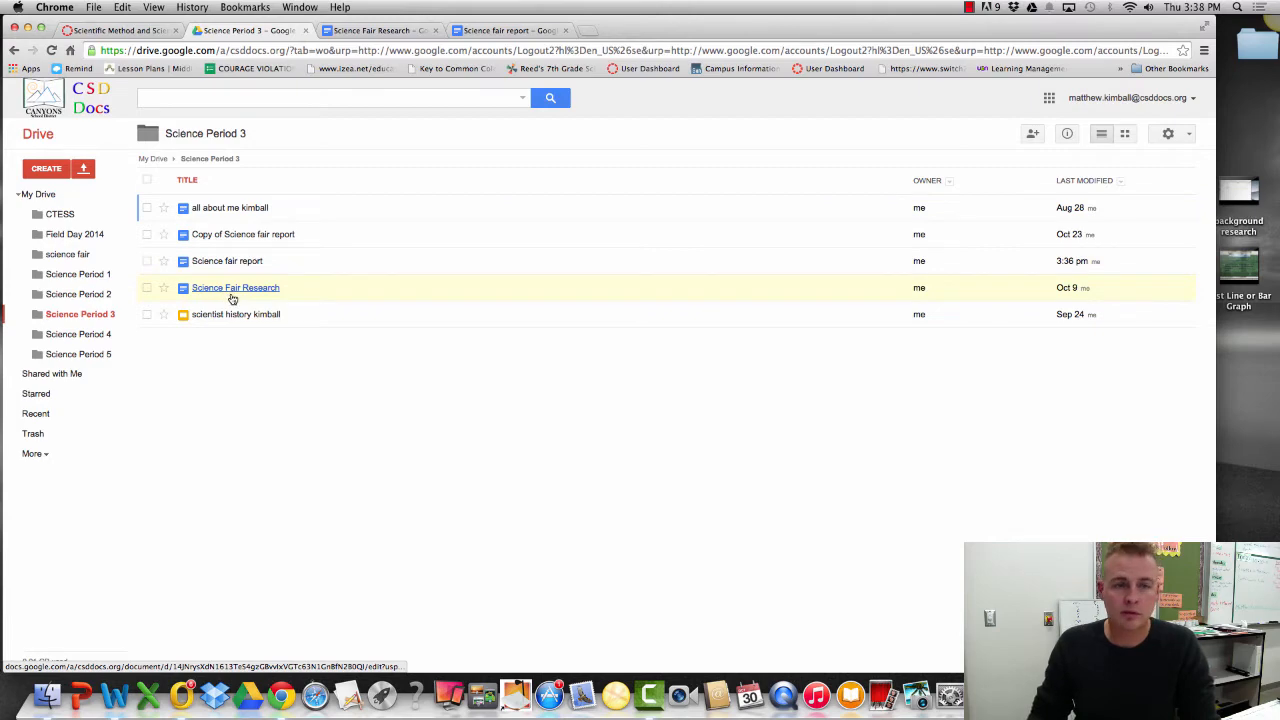
click(509, 30)
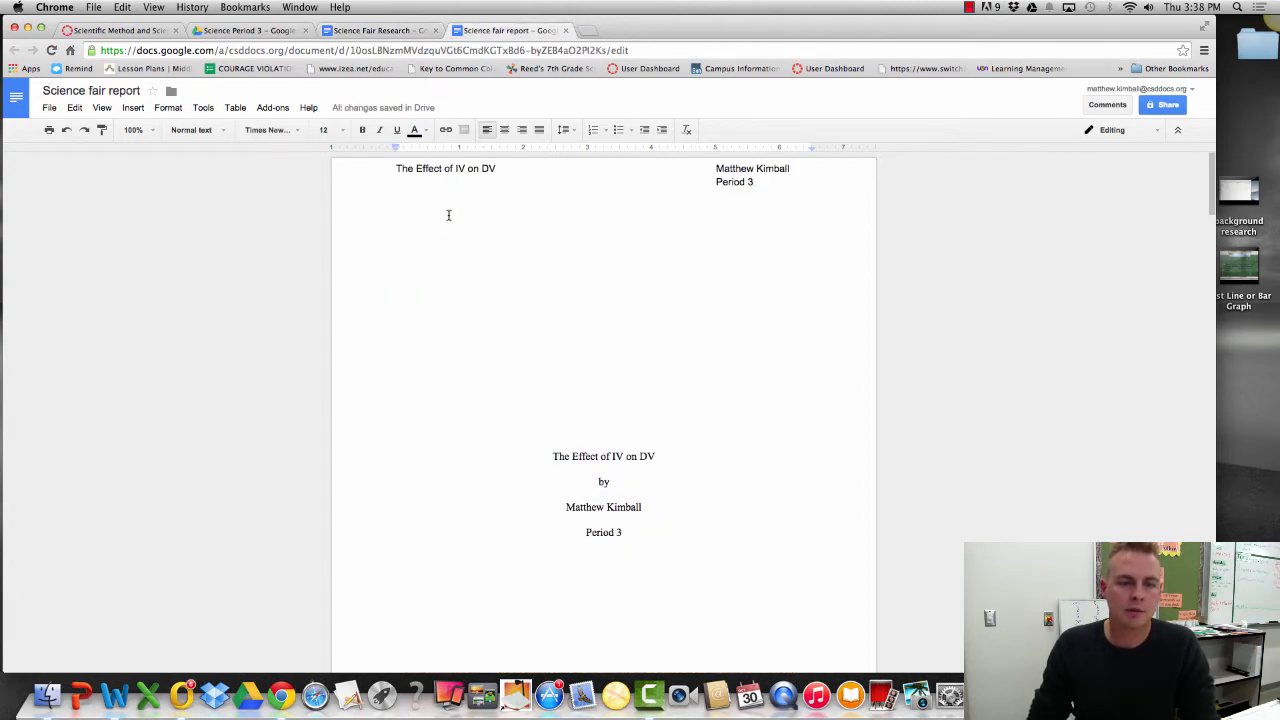
Step: Scroll the Canvas science fair schedule to the Nov 10 Background Research Paper row
click(115, 30)
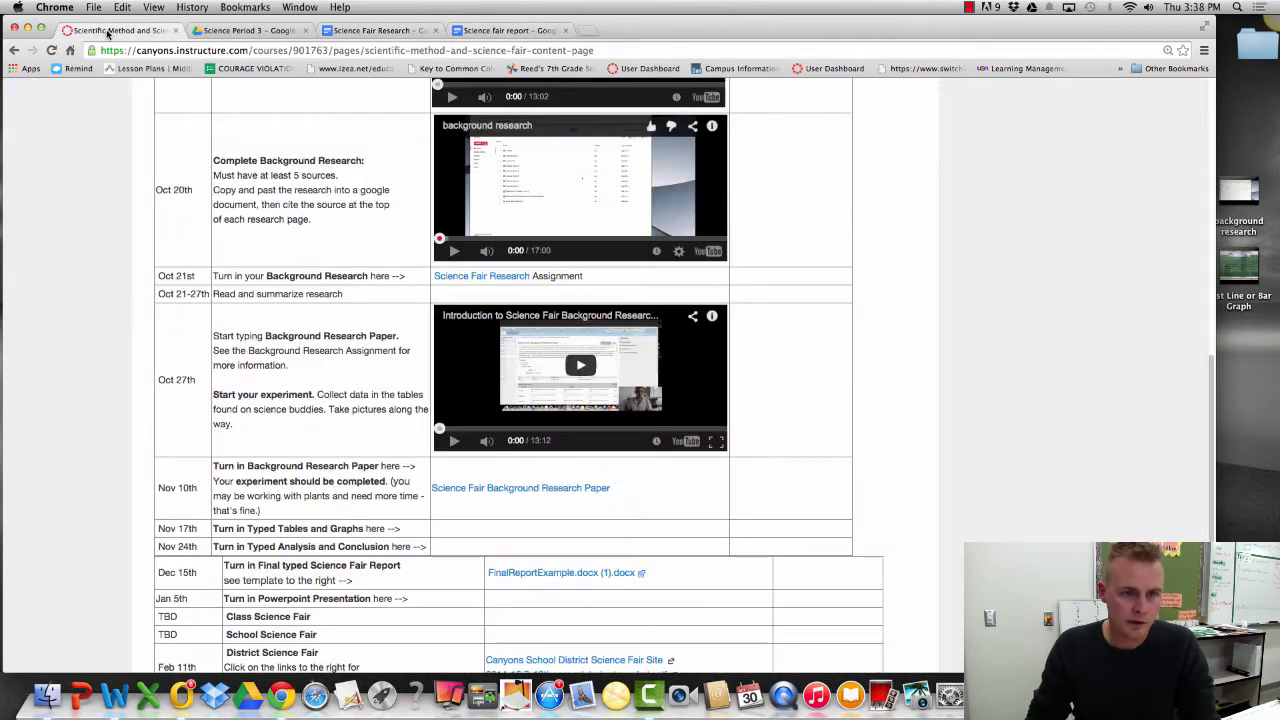
scroll(up, 3)
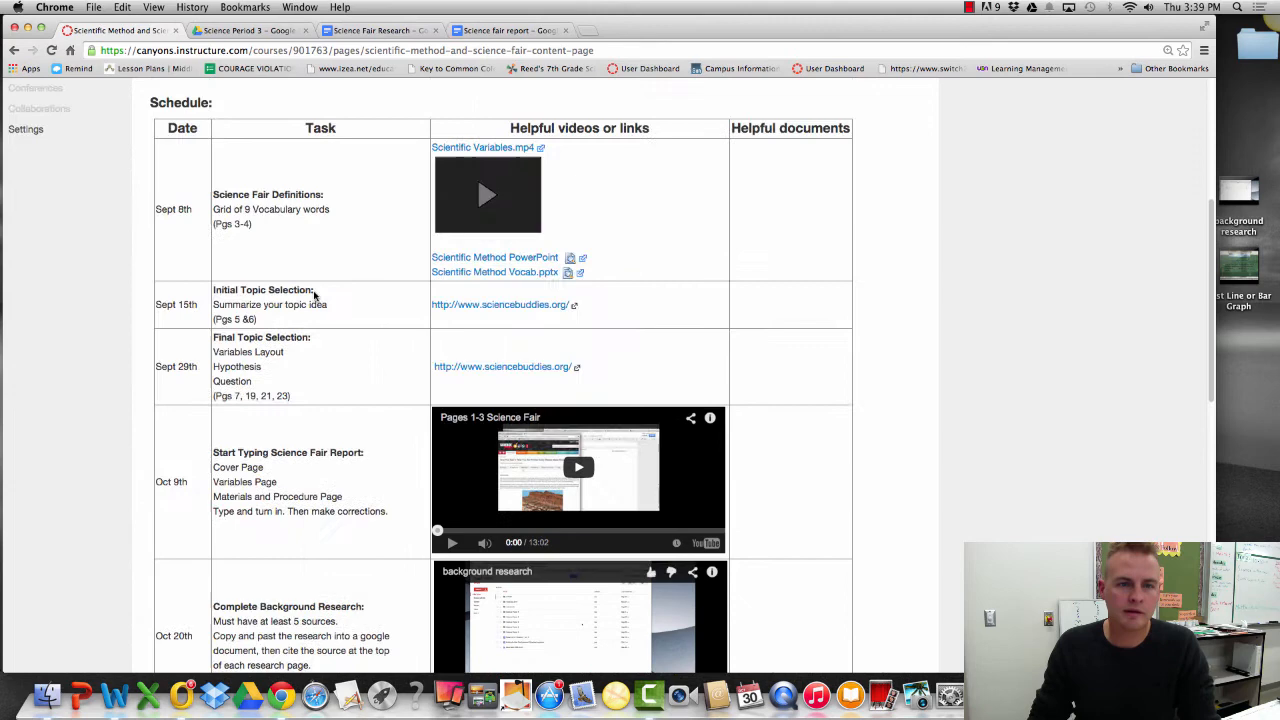
scroll(down, 3)
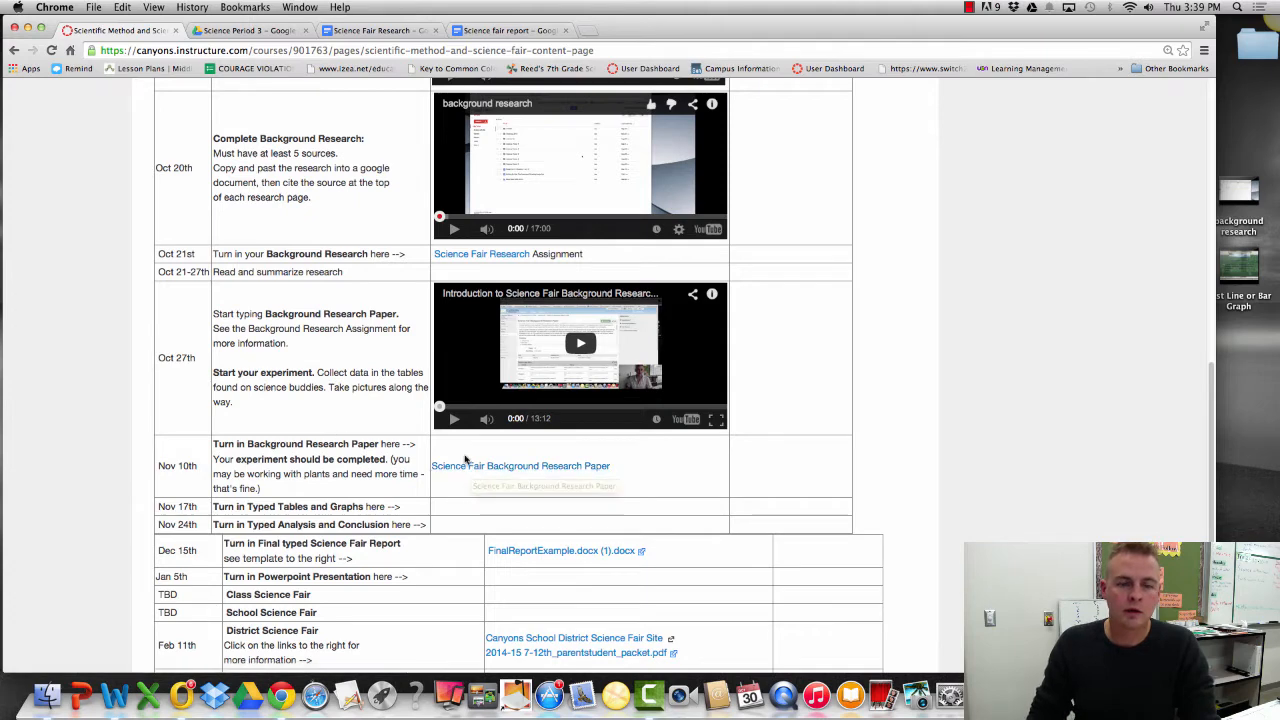
mouse_move(398, 474)
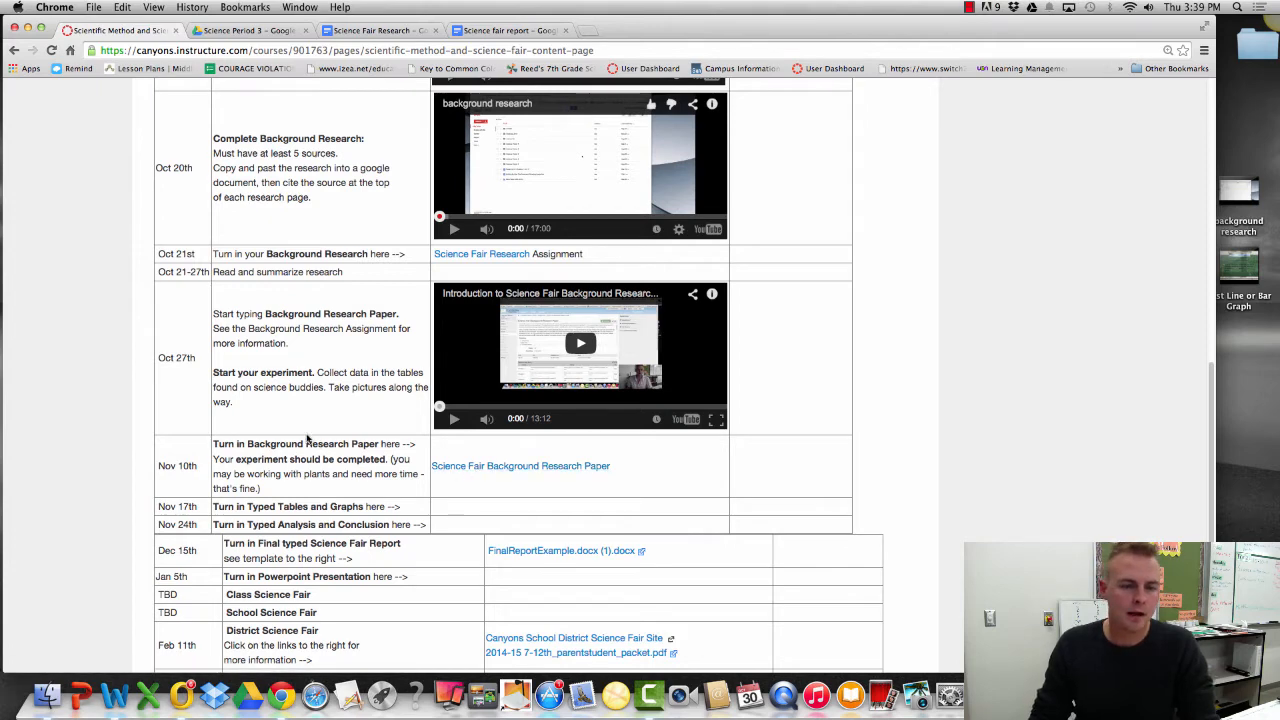
mouse_move(520, 466)
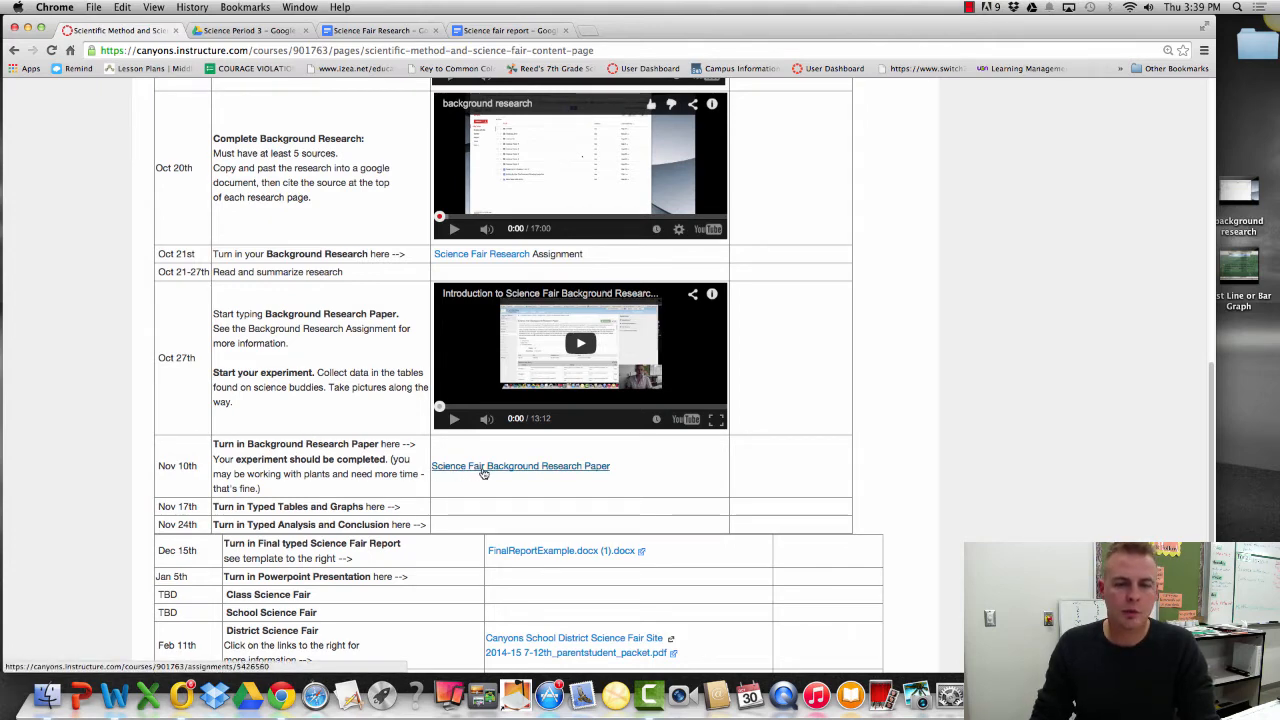
mouse_move(520, 466)
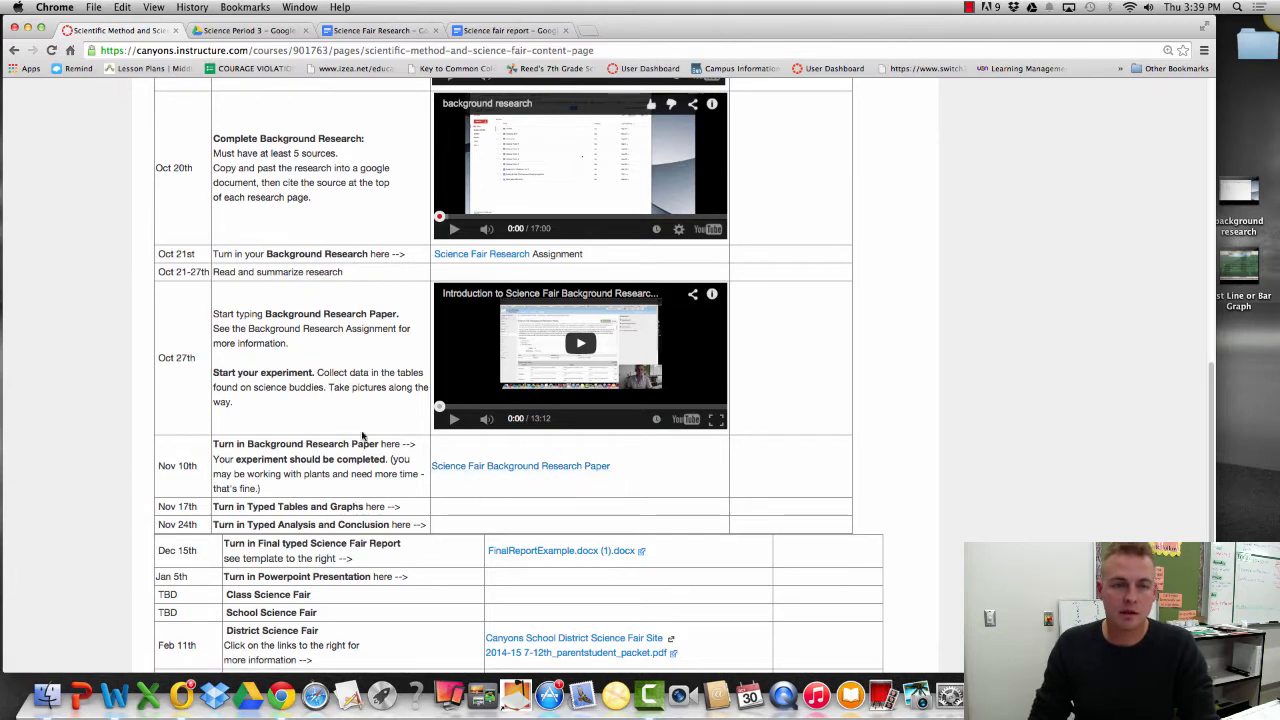
scroll(down, 3)
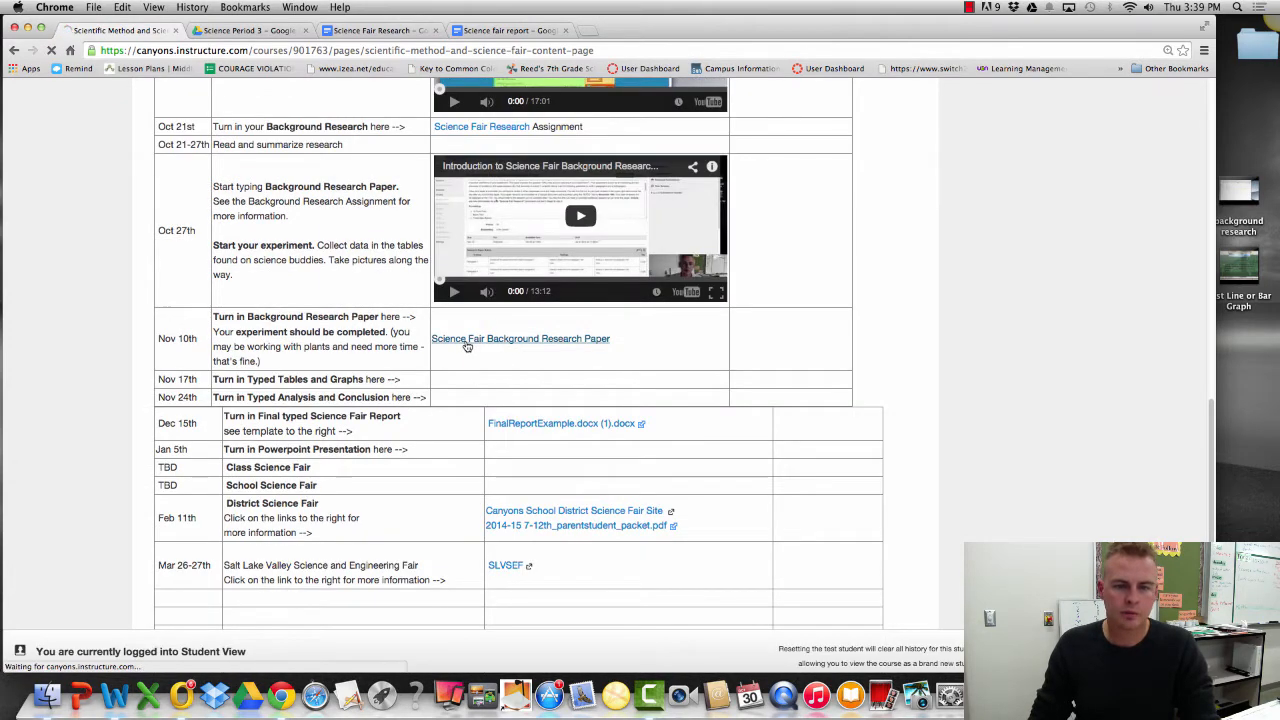
Step: Open the Background Research Paper assignment and highlight its formatting requirements
click(520, 338)
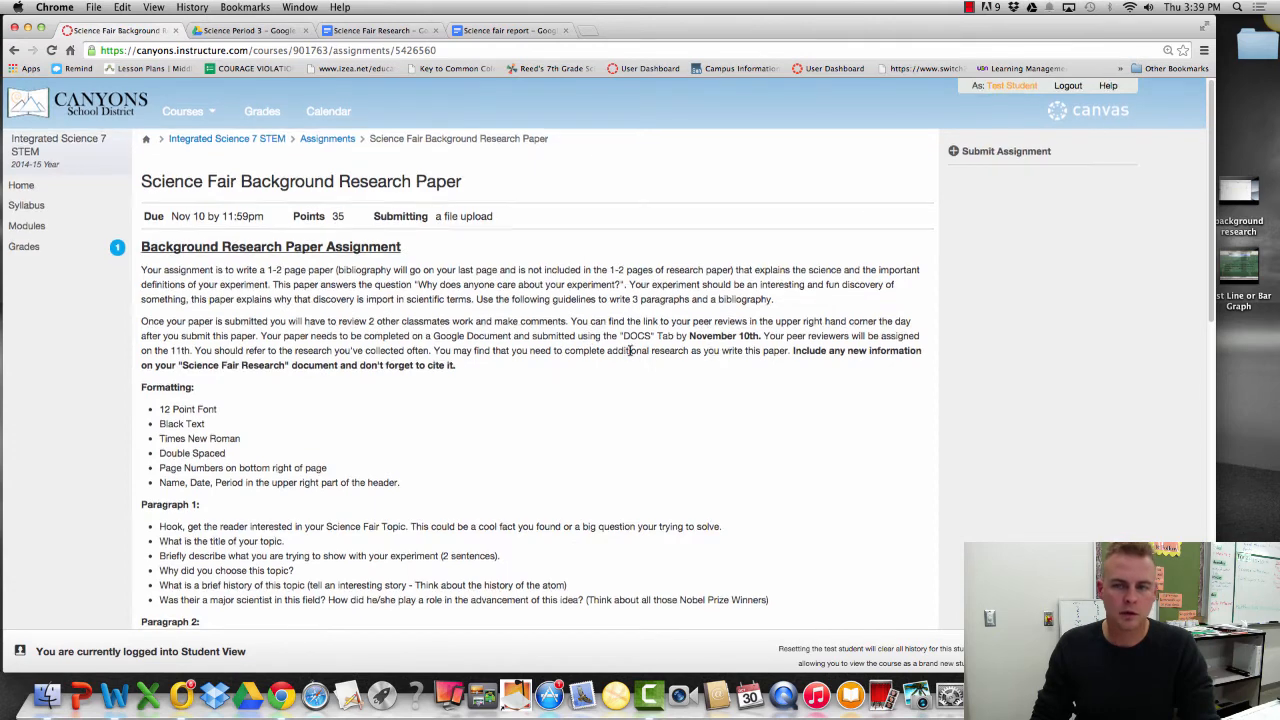
scroll(down, 3)
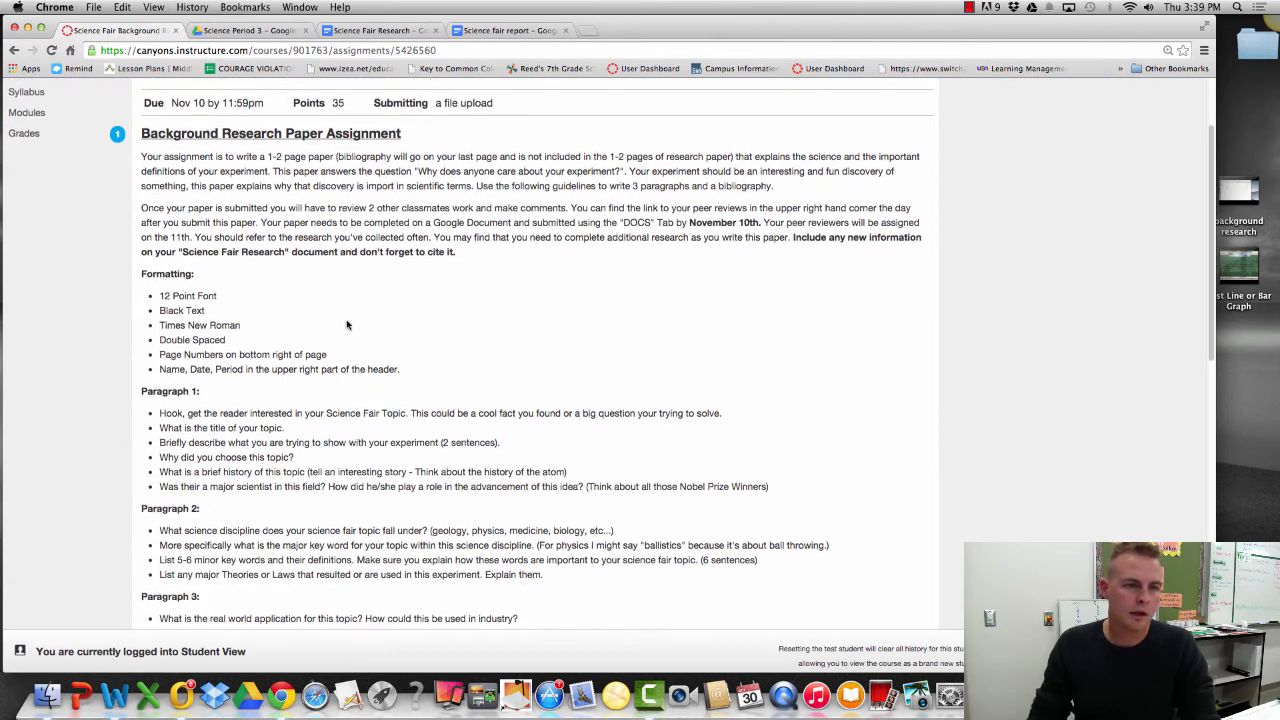
drag(159, 288, 400, 369)
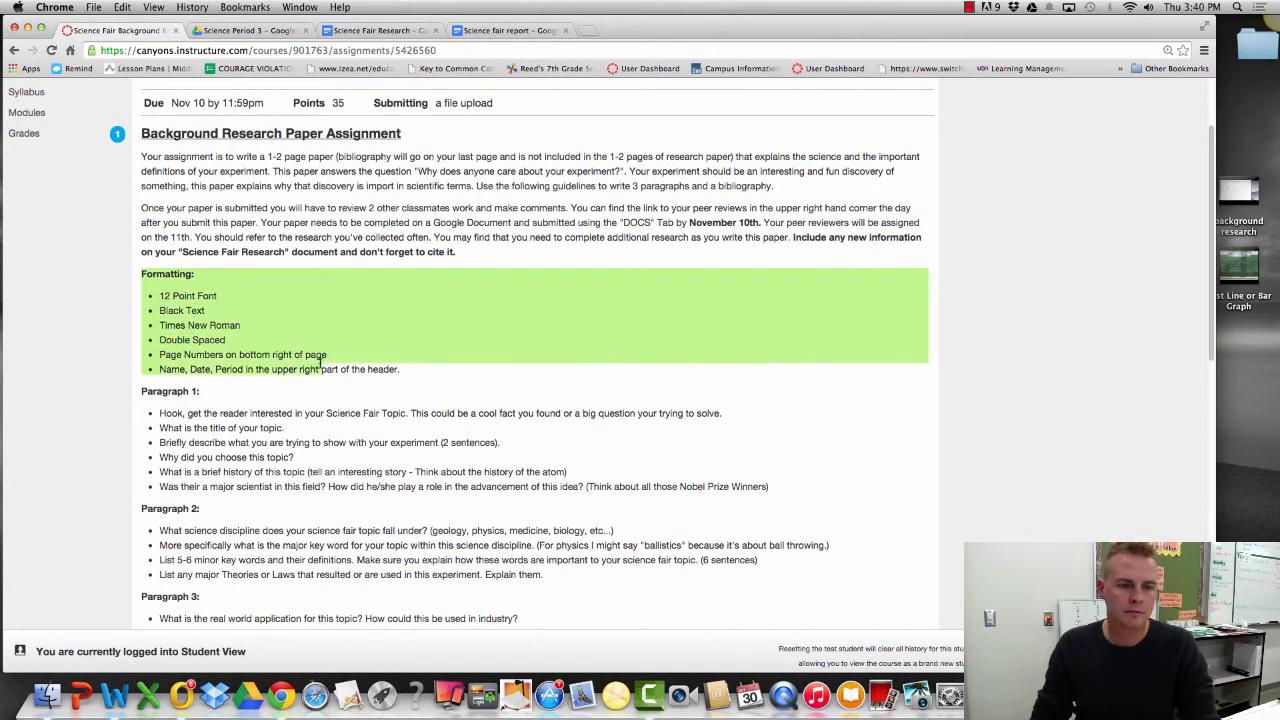
scroll(down, 3)
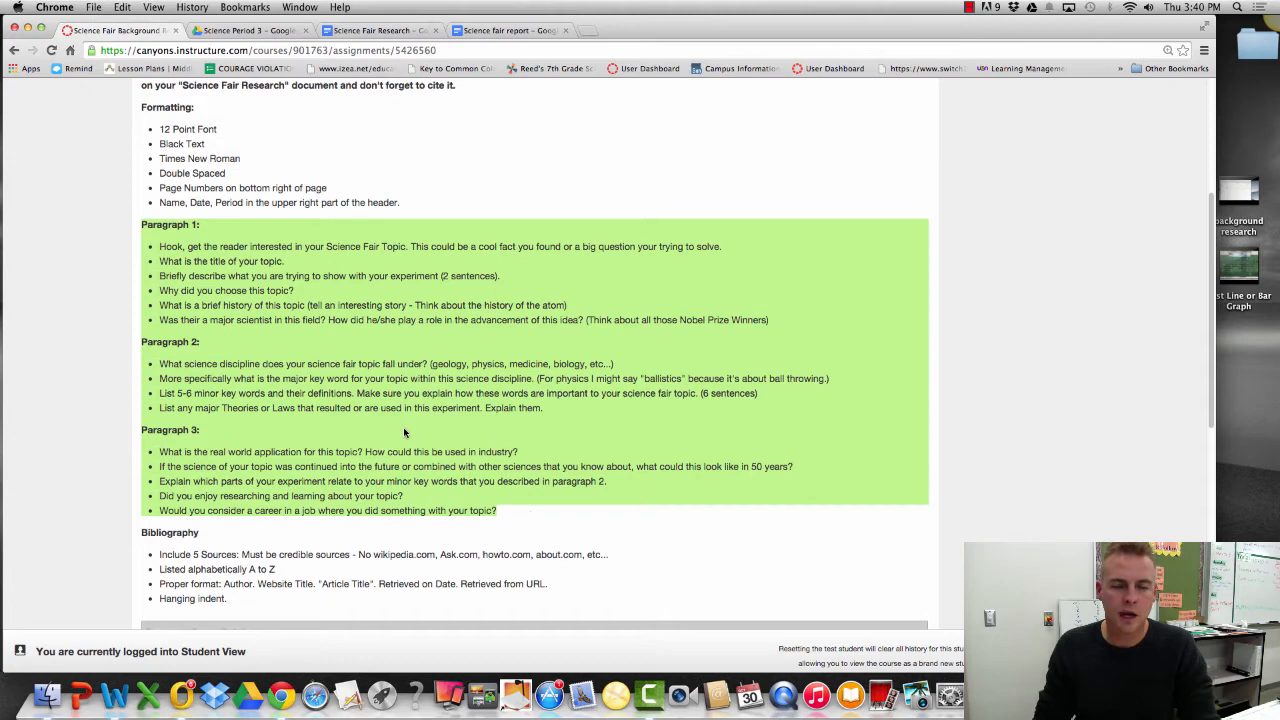
Step: Review the paragraph, bibliography and 35-point rubric sections, then return to the top
scroll(down, 3)
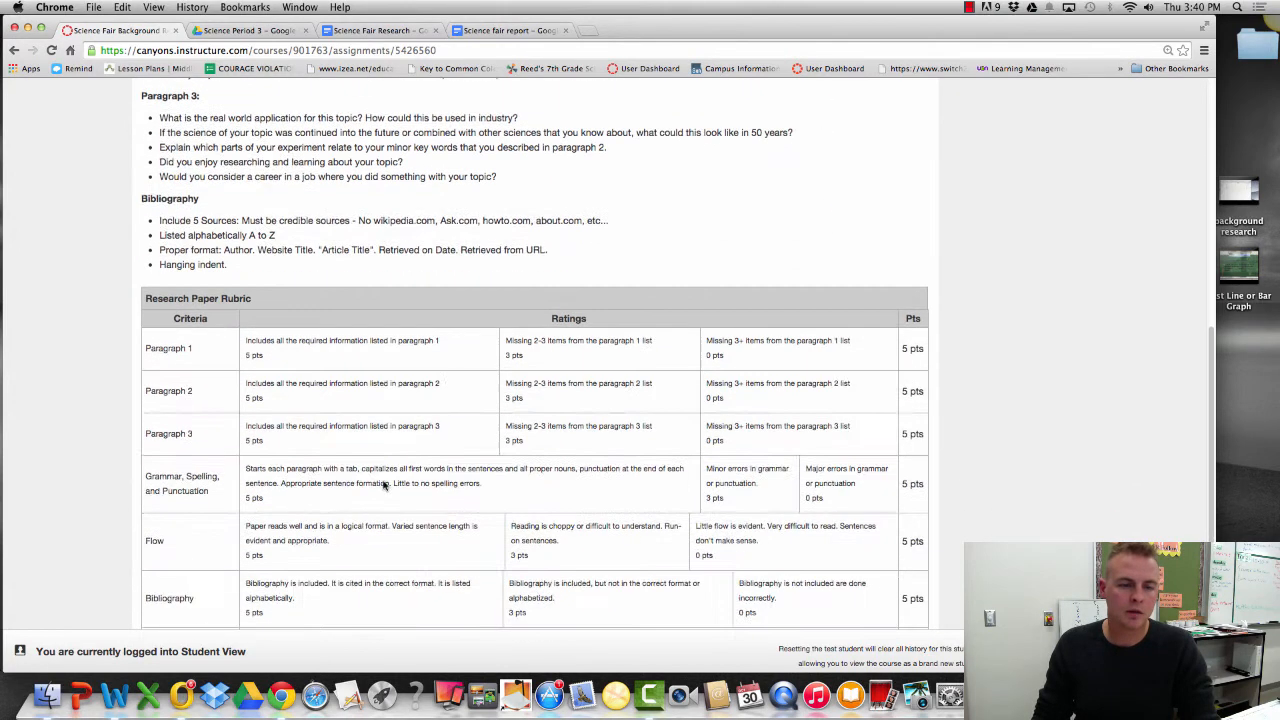
mouse_move(365, 461)
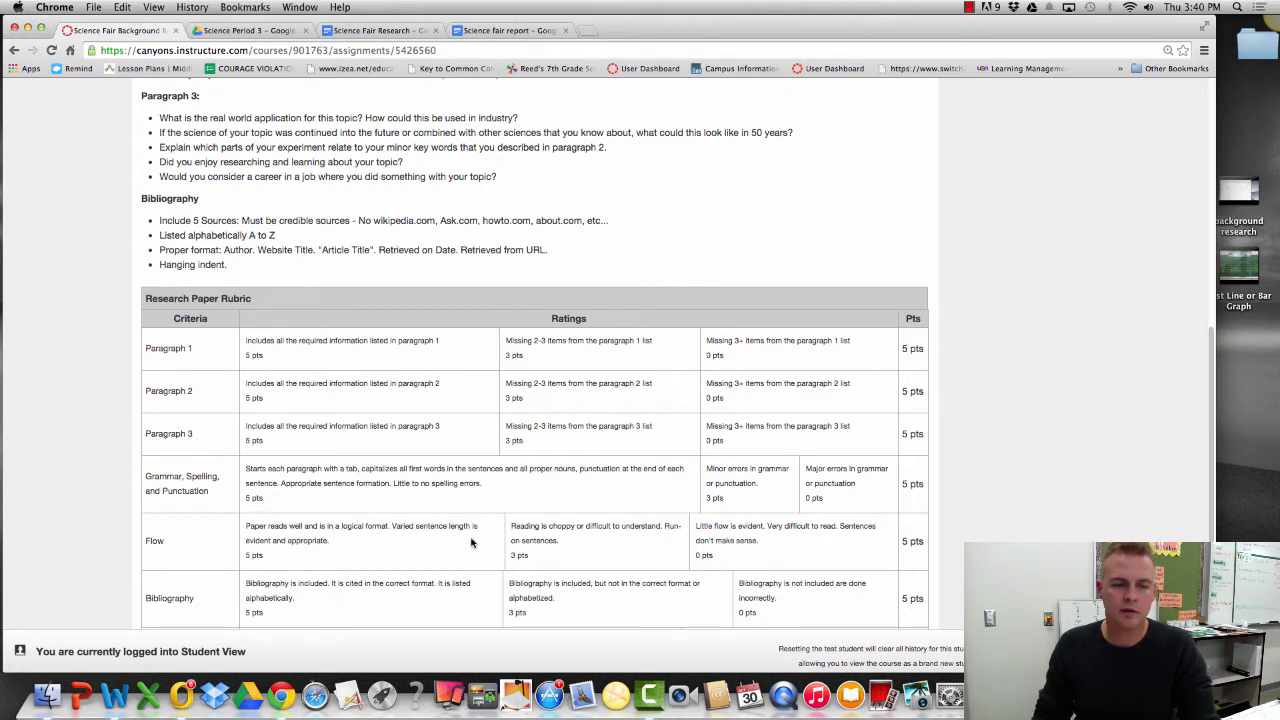
mouse_move(811, 377)
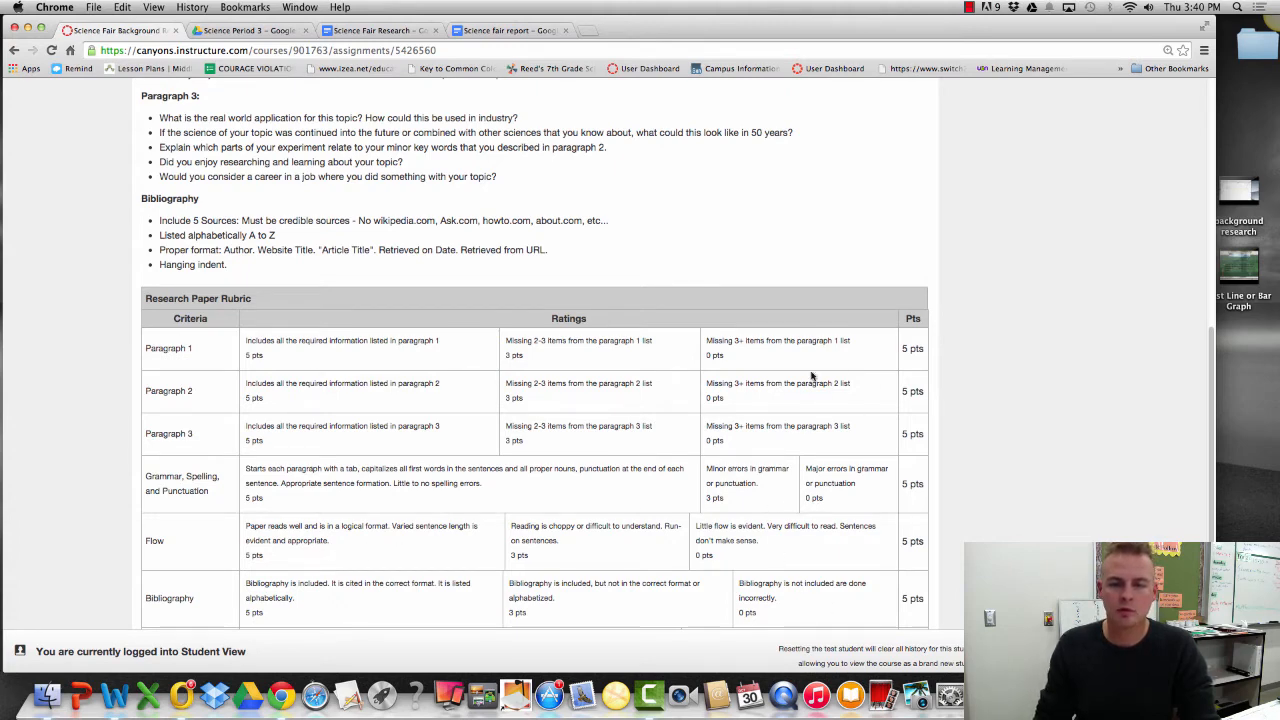
mouse_move(655, 484)
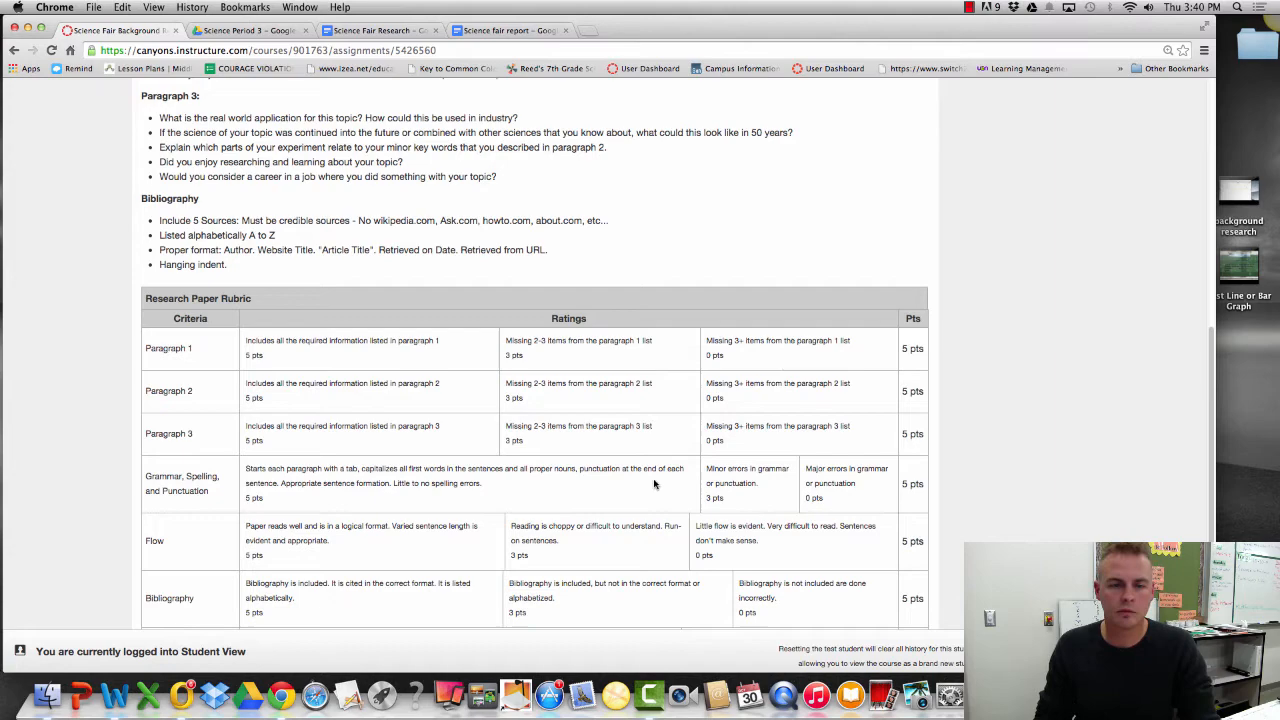
scroll(down, 3)
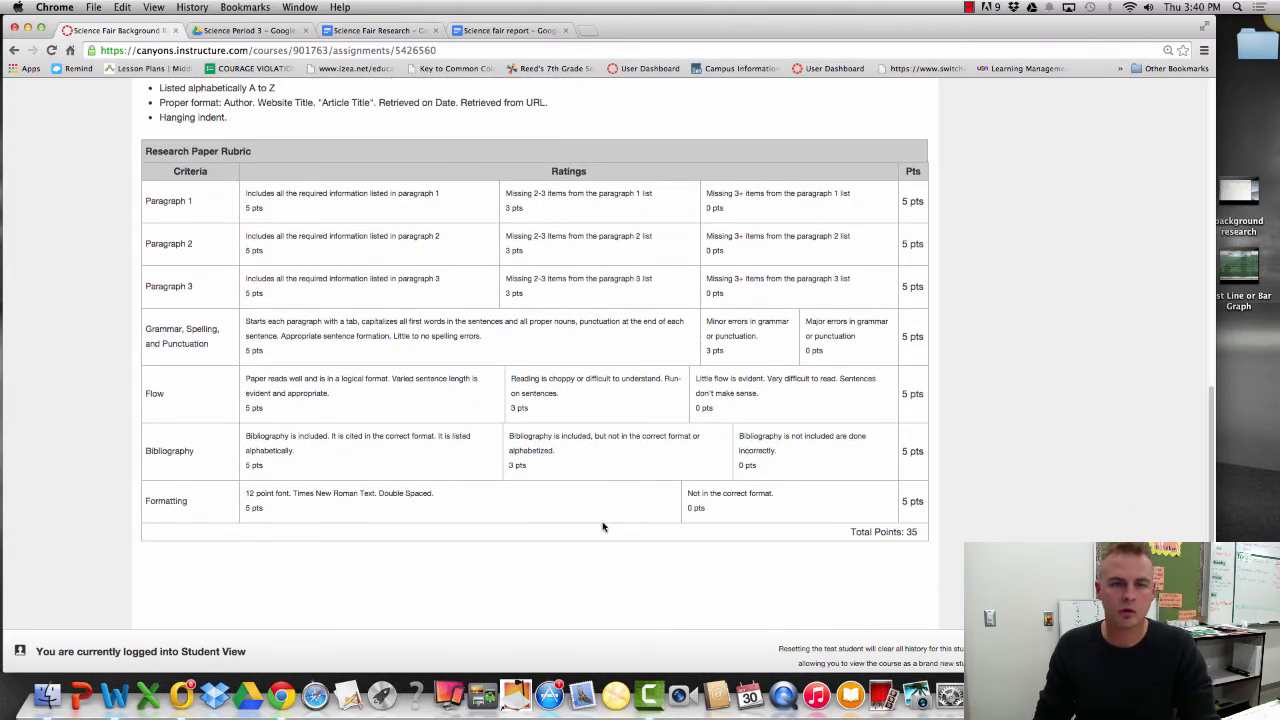
scroll(up, 3)
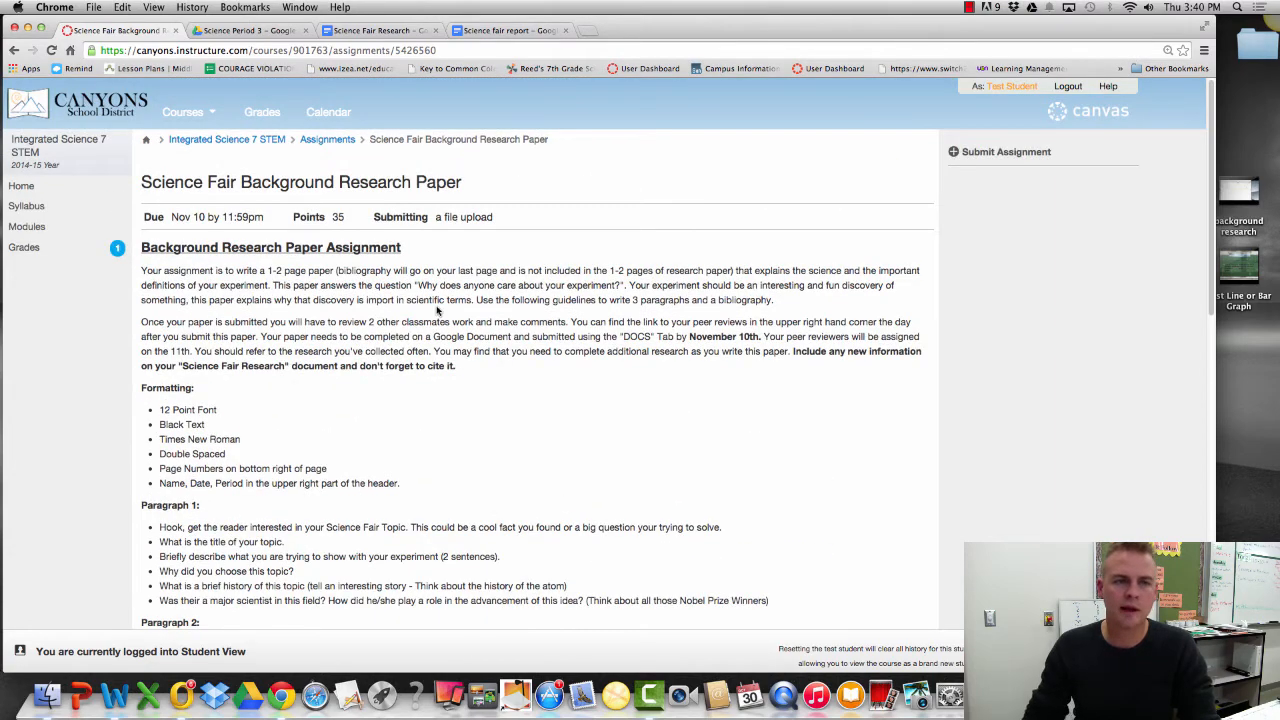
click(560, 30)
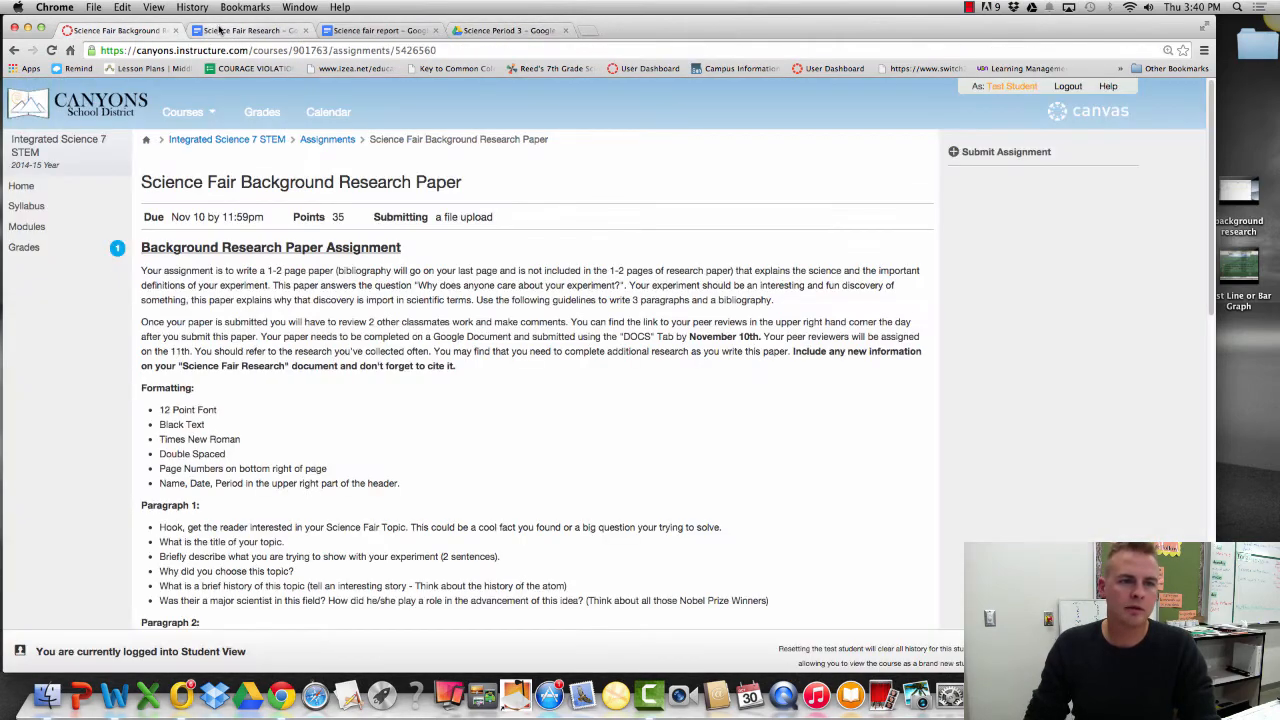
Step: Scroll the report through question, variables, materials and procedure to the Research Paper page
click(380, 30)
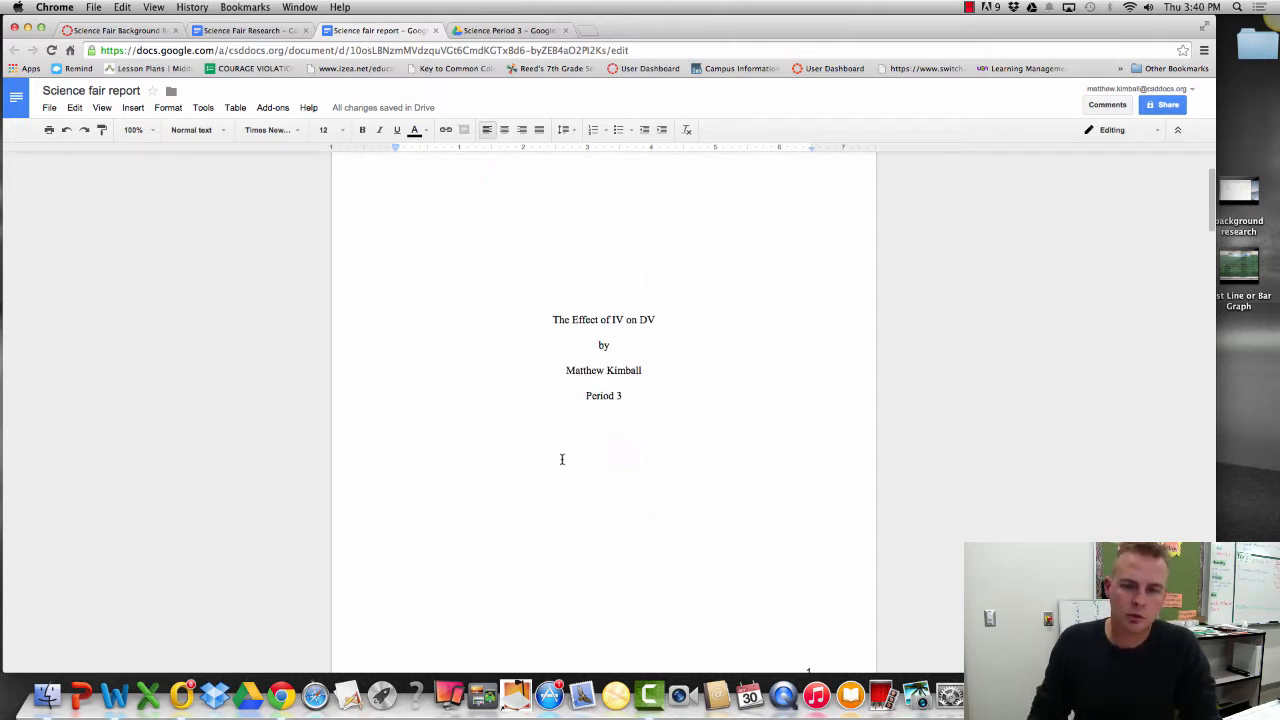
scroll(down, 3)
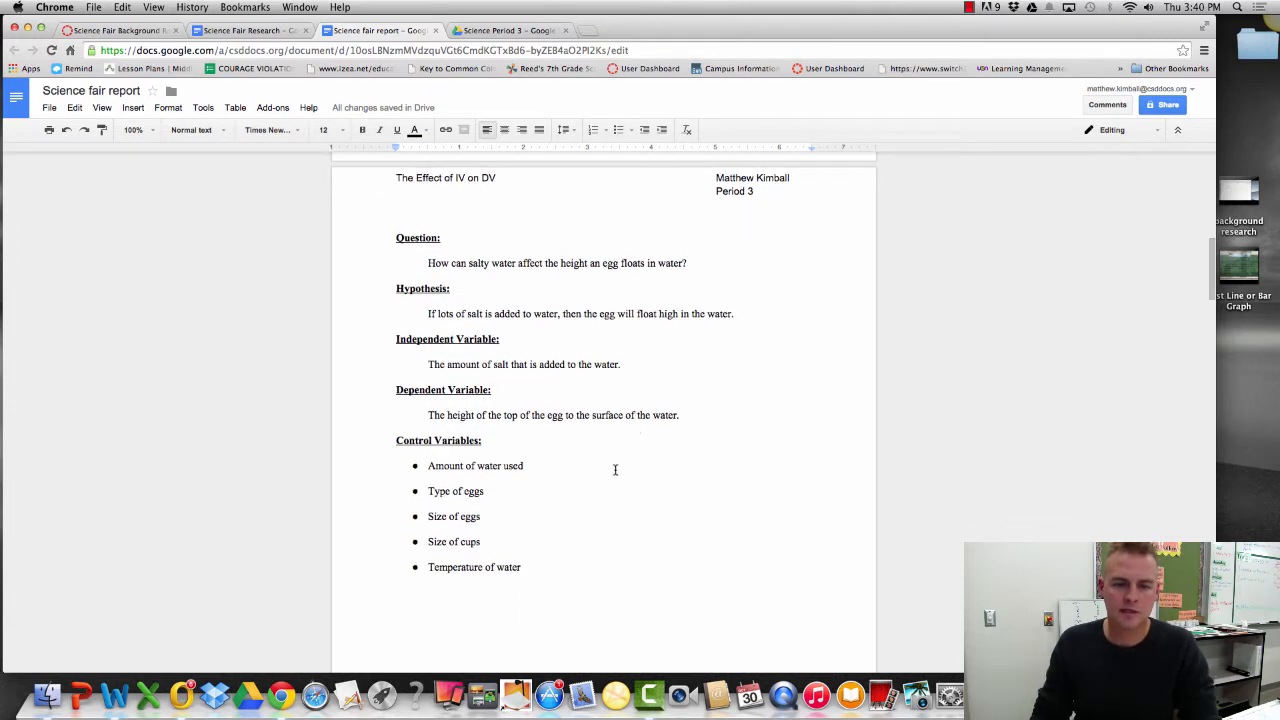
mouse_move(580, 477)
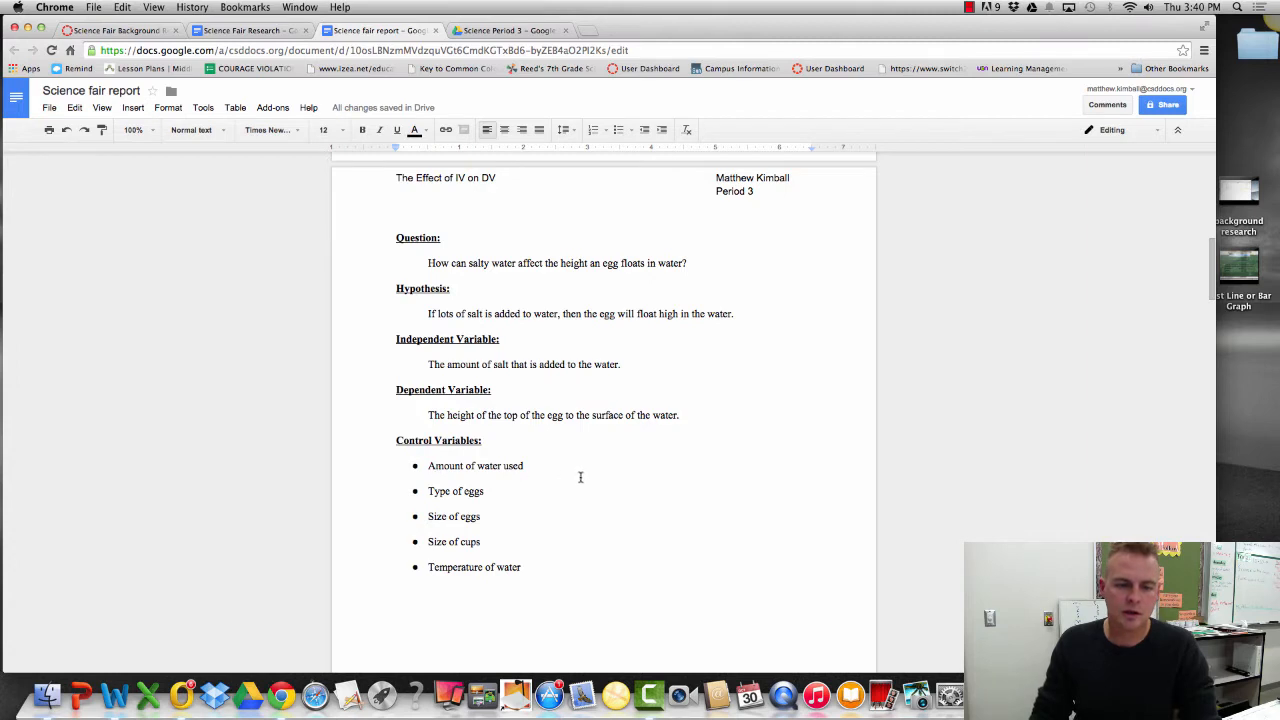
scroll(down, 3)
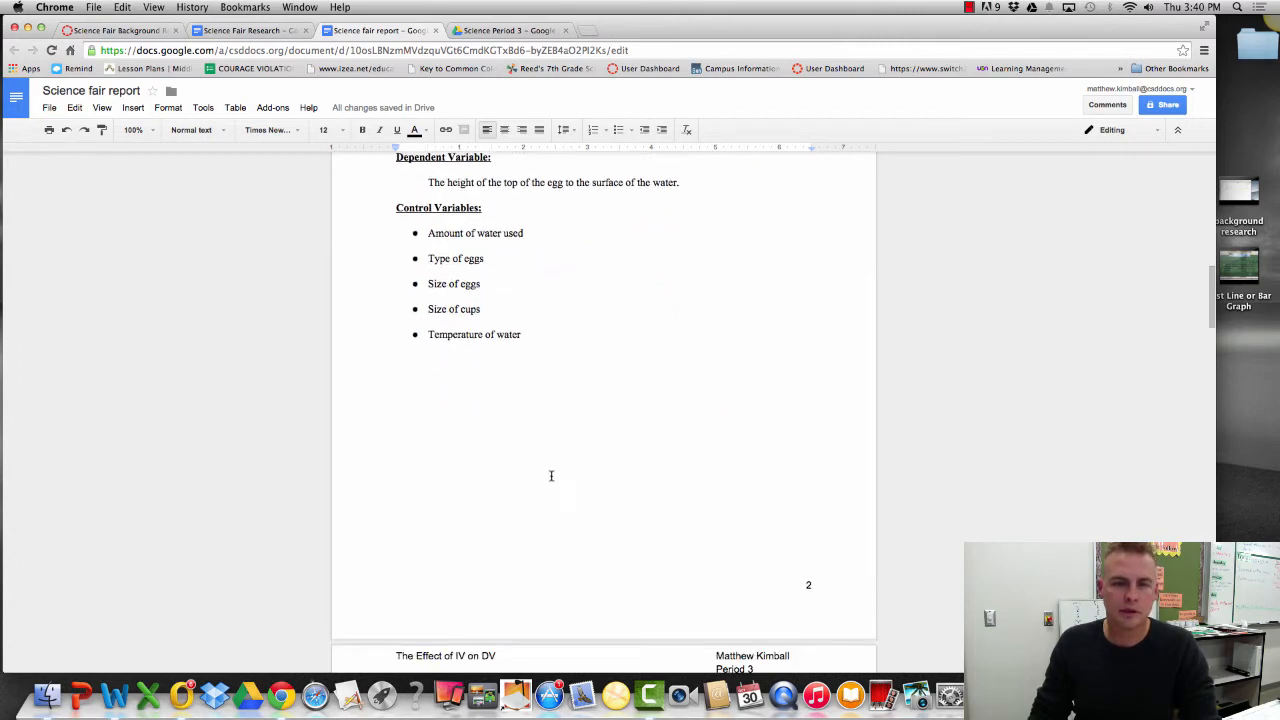
scroll(down, 3)
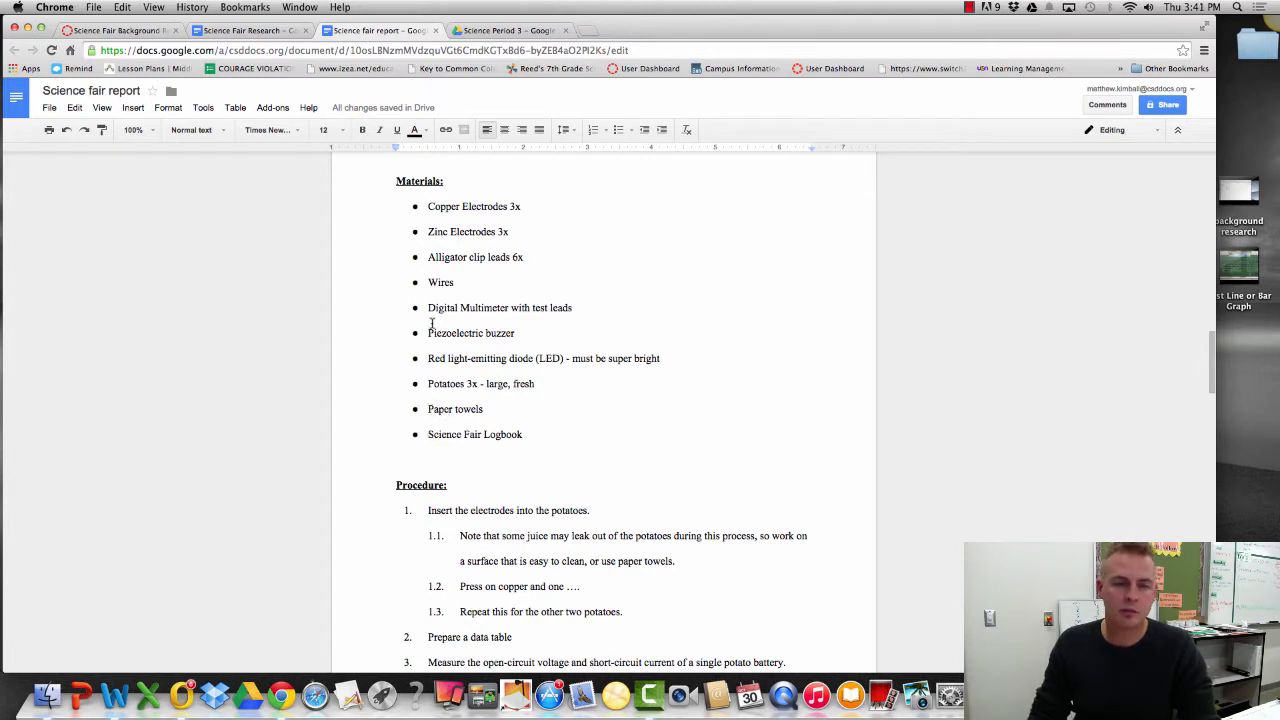
mouse_move(485, 257)
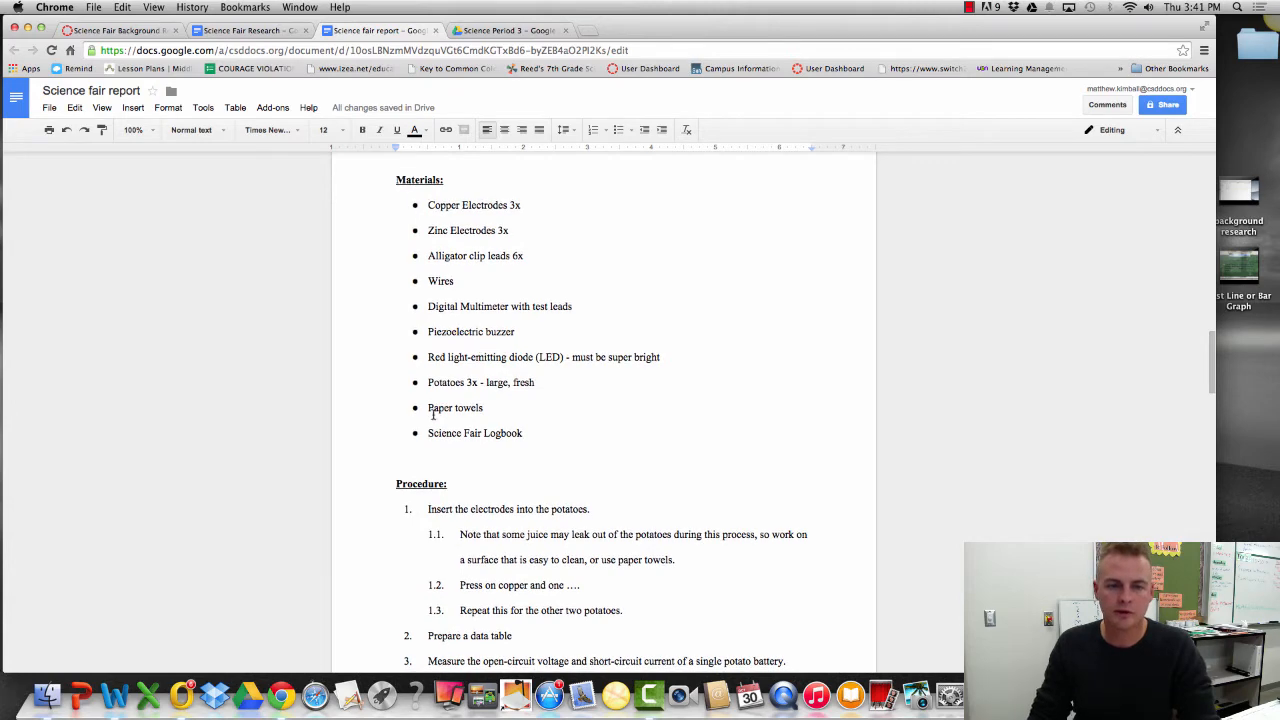
scroll(down, 3)
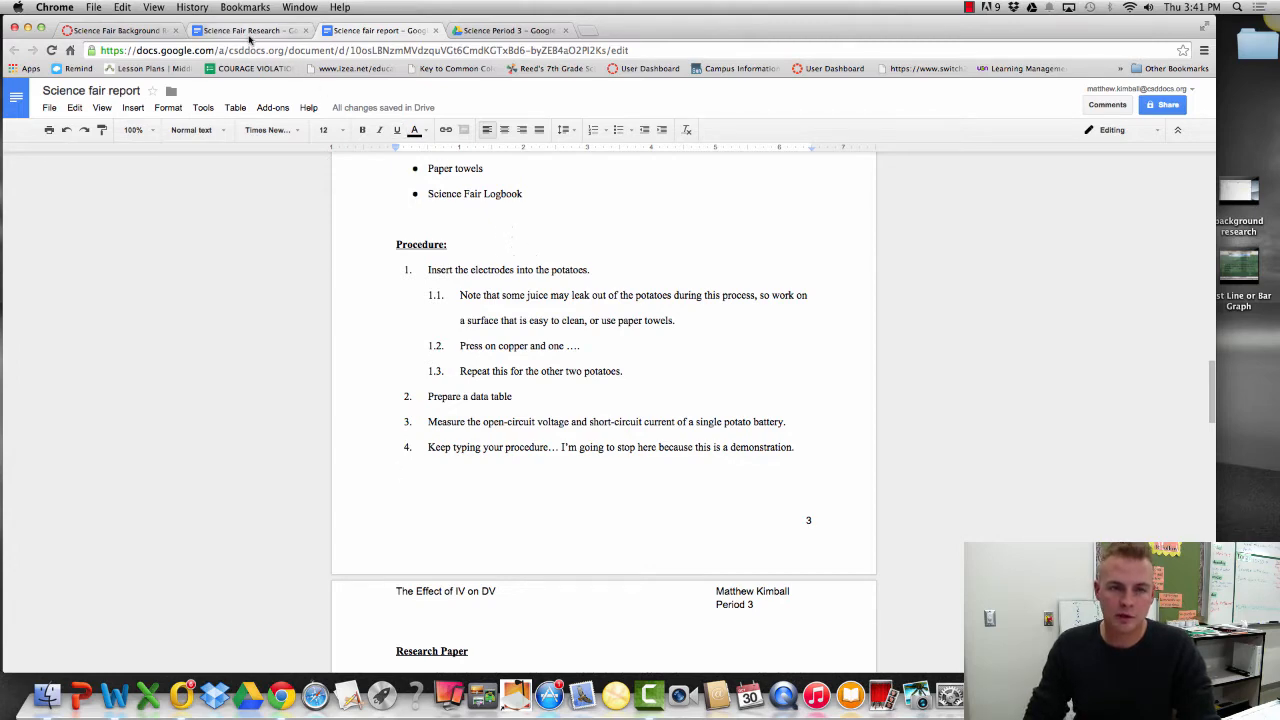
click(245, 30)
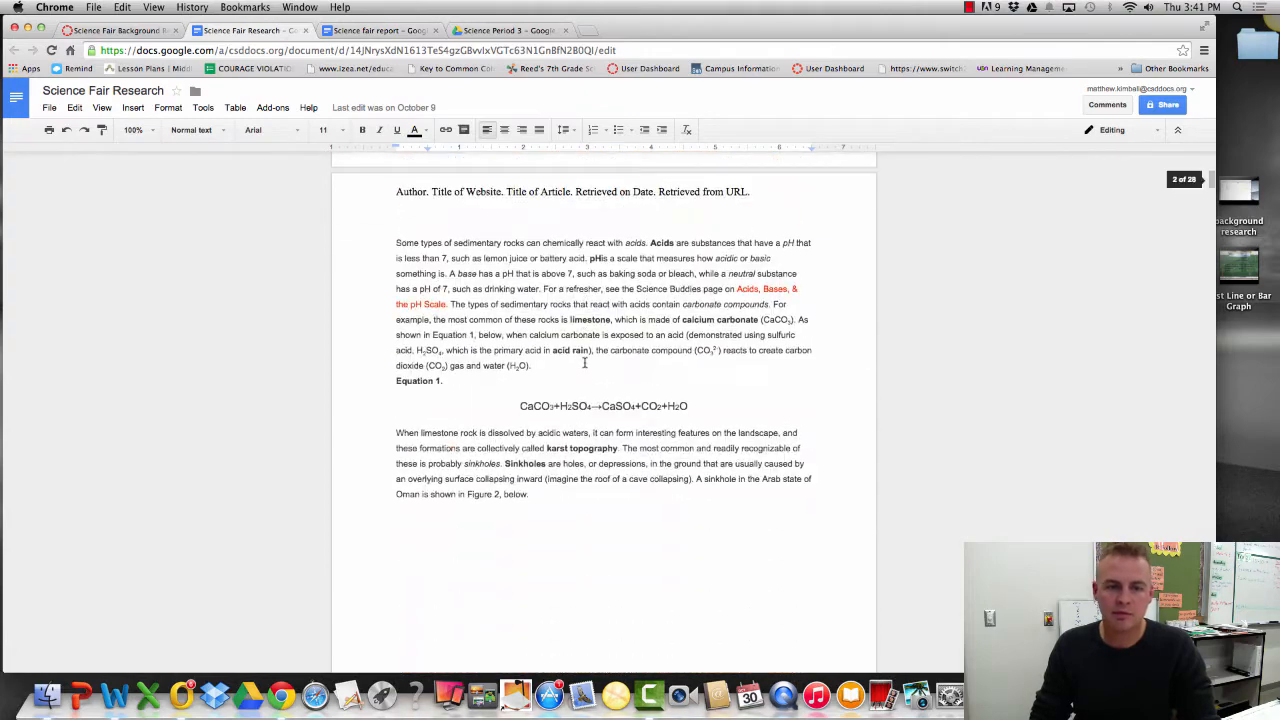
scroll(down, 3)
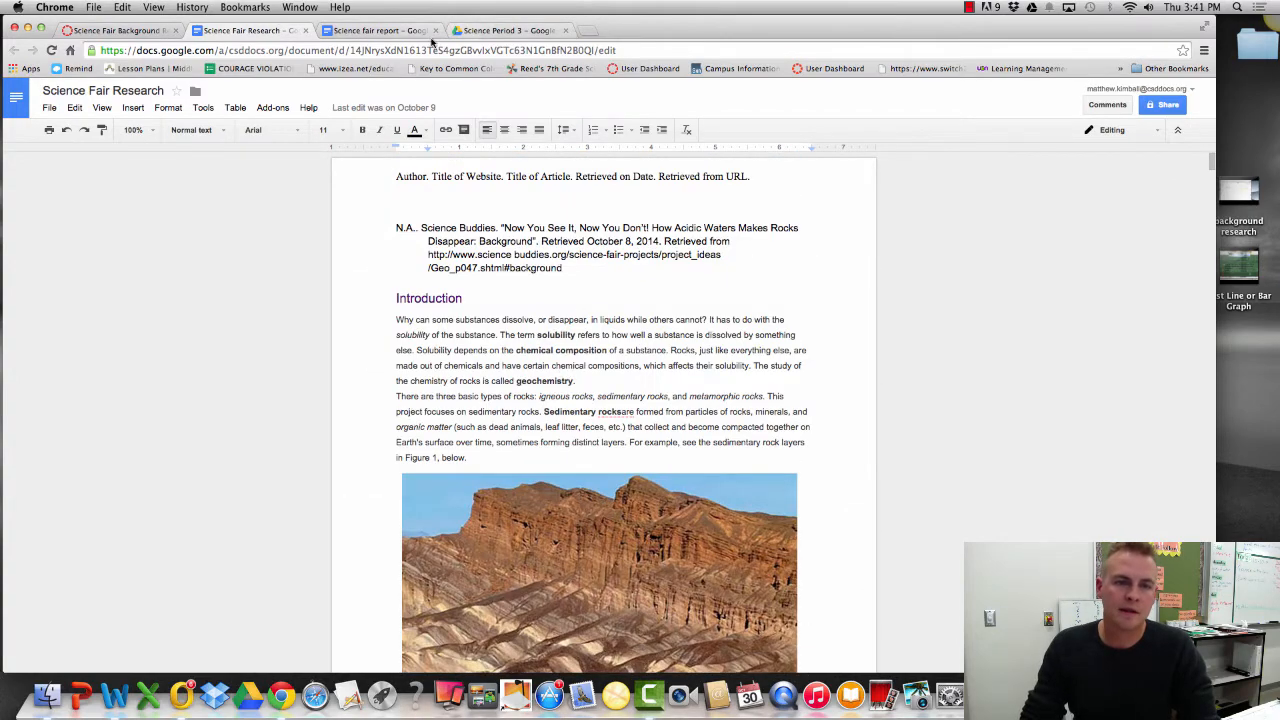
click(380, 30)
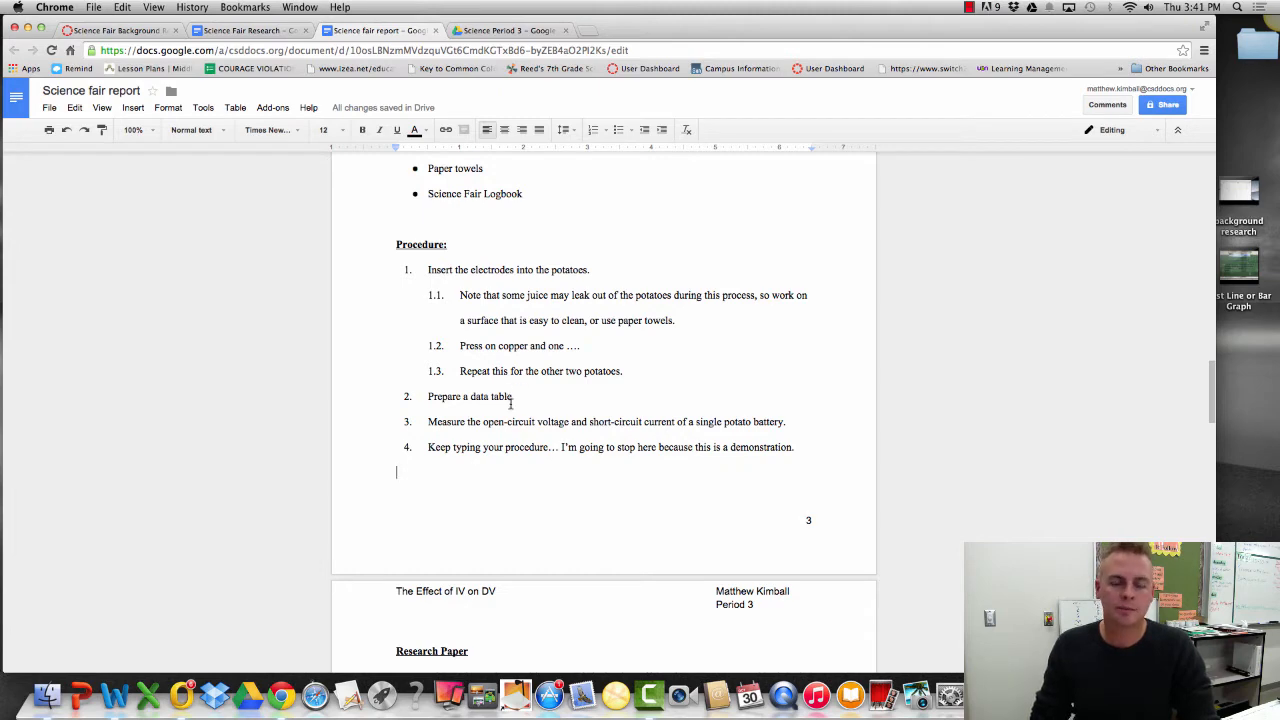
scroll(down, 3)
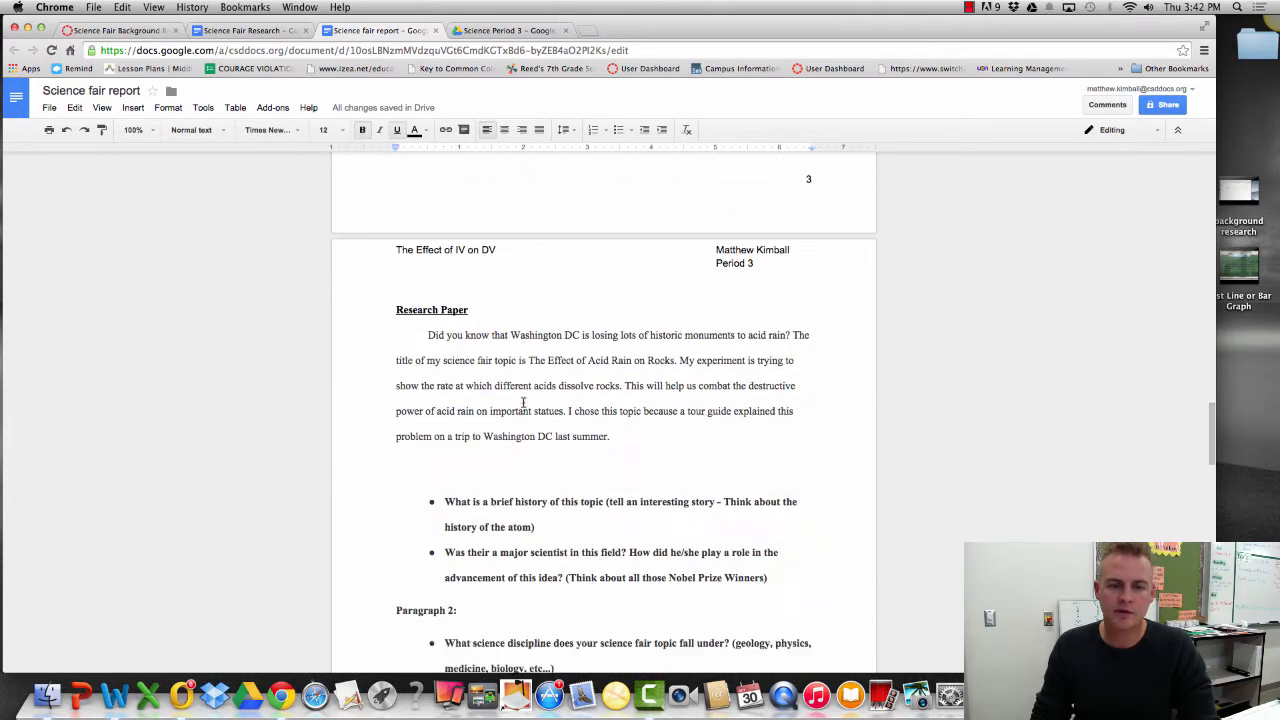
scroll(down, 3)
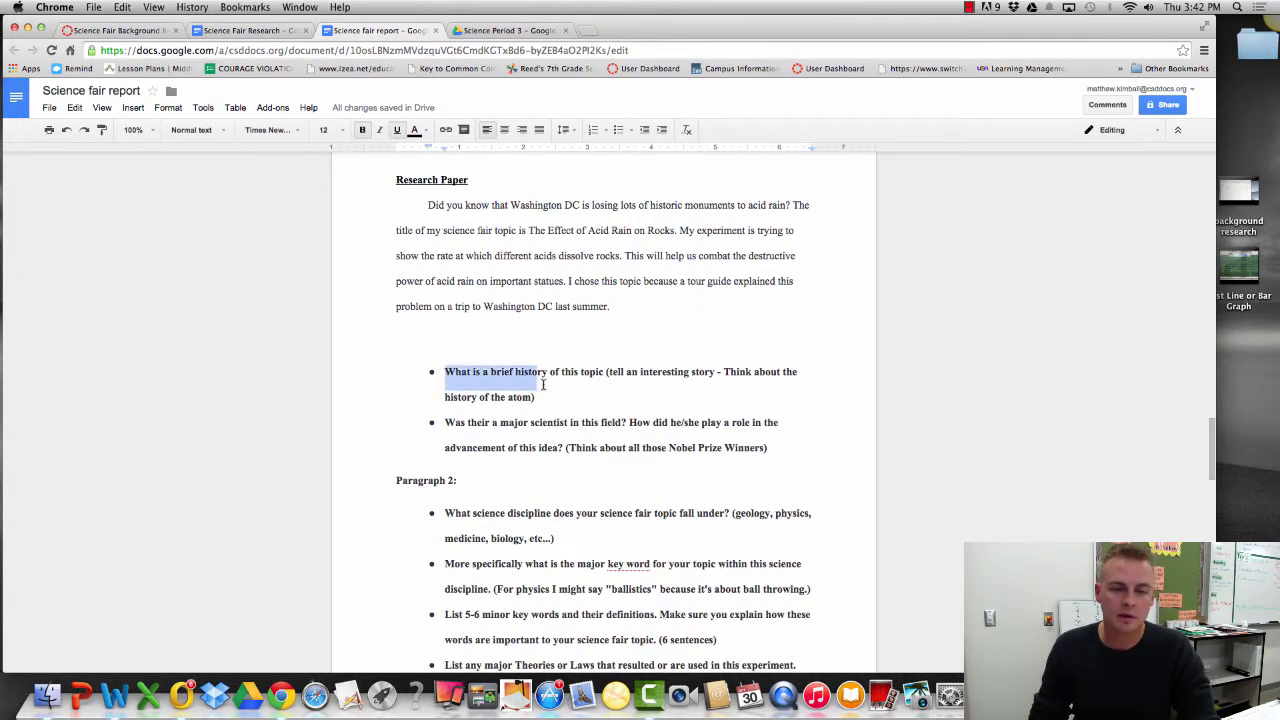
click(535, 397)
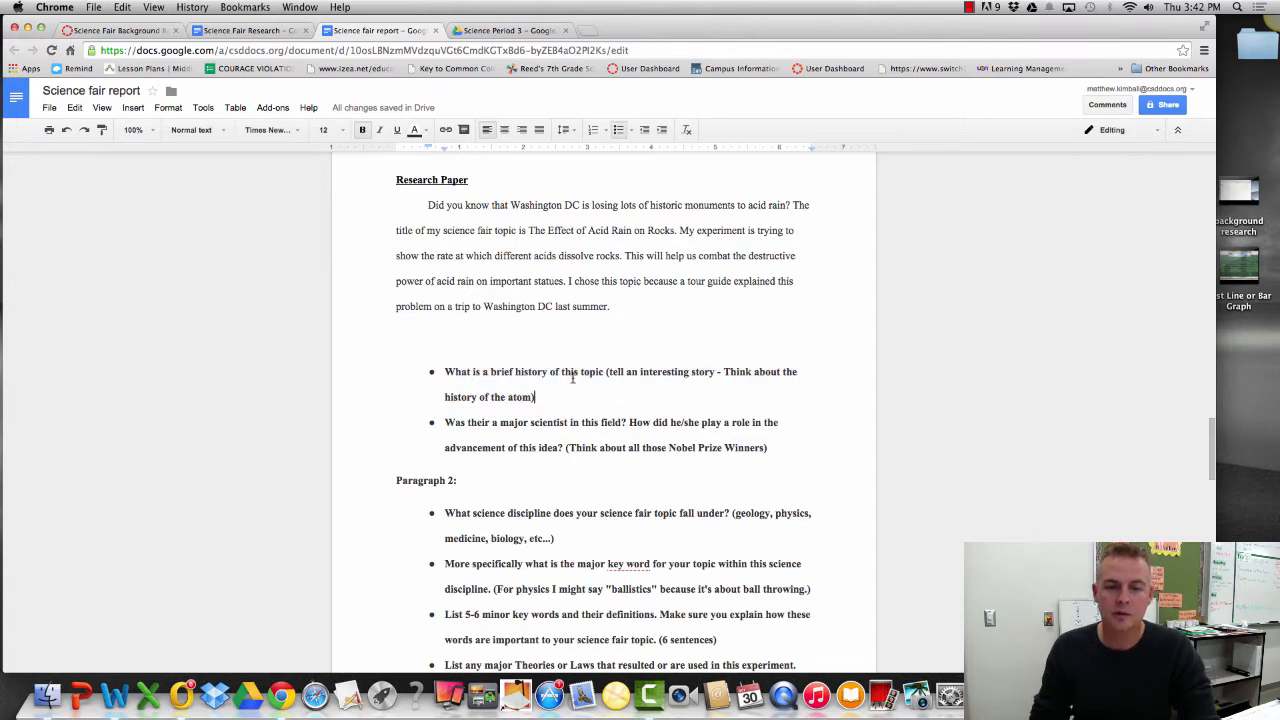
scroll(down, 3)
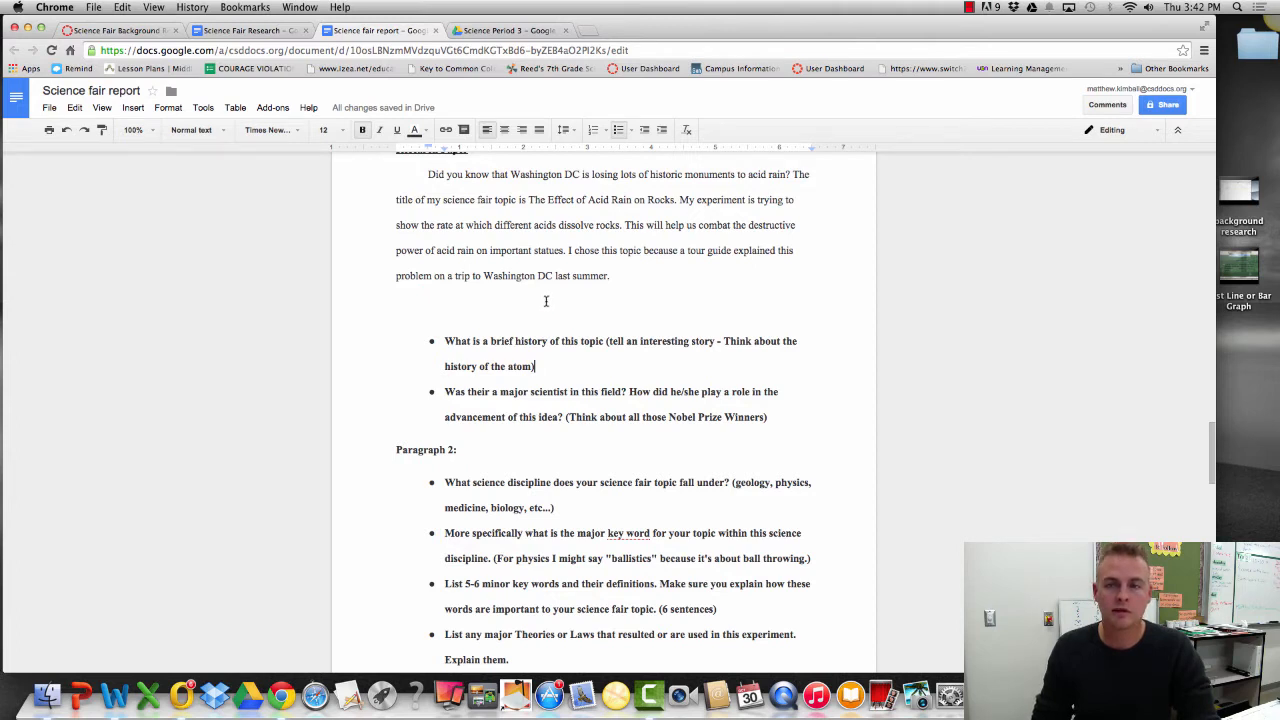
mouse_move(552, 290)
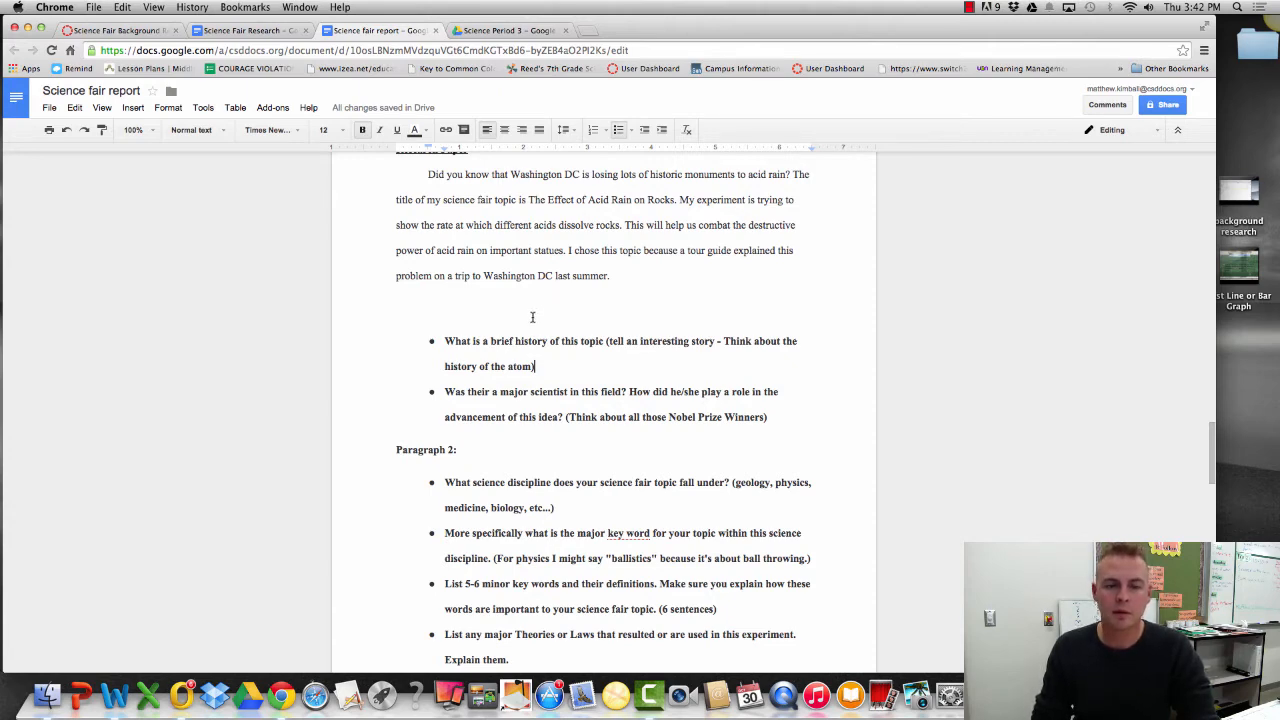
scroll(down, 3)
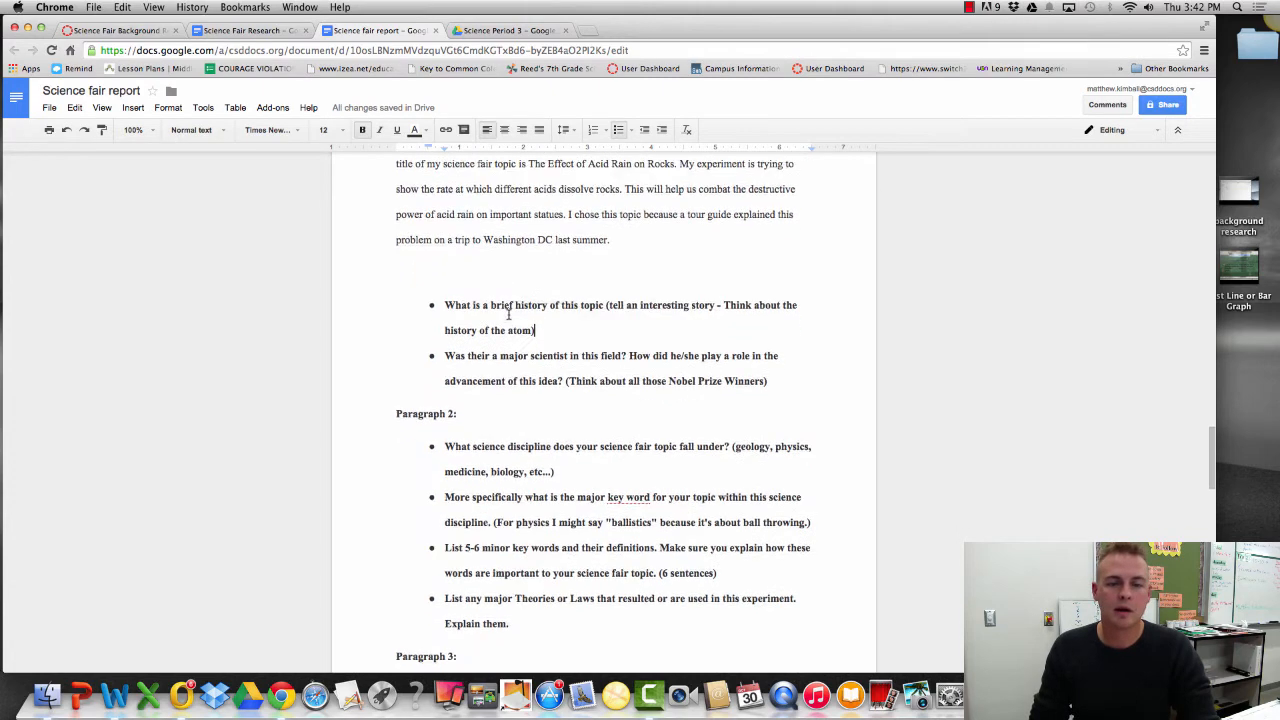
scroll(down, 3)
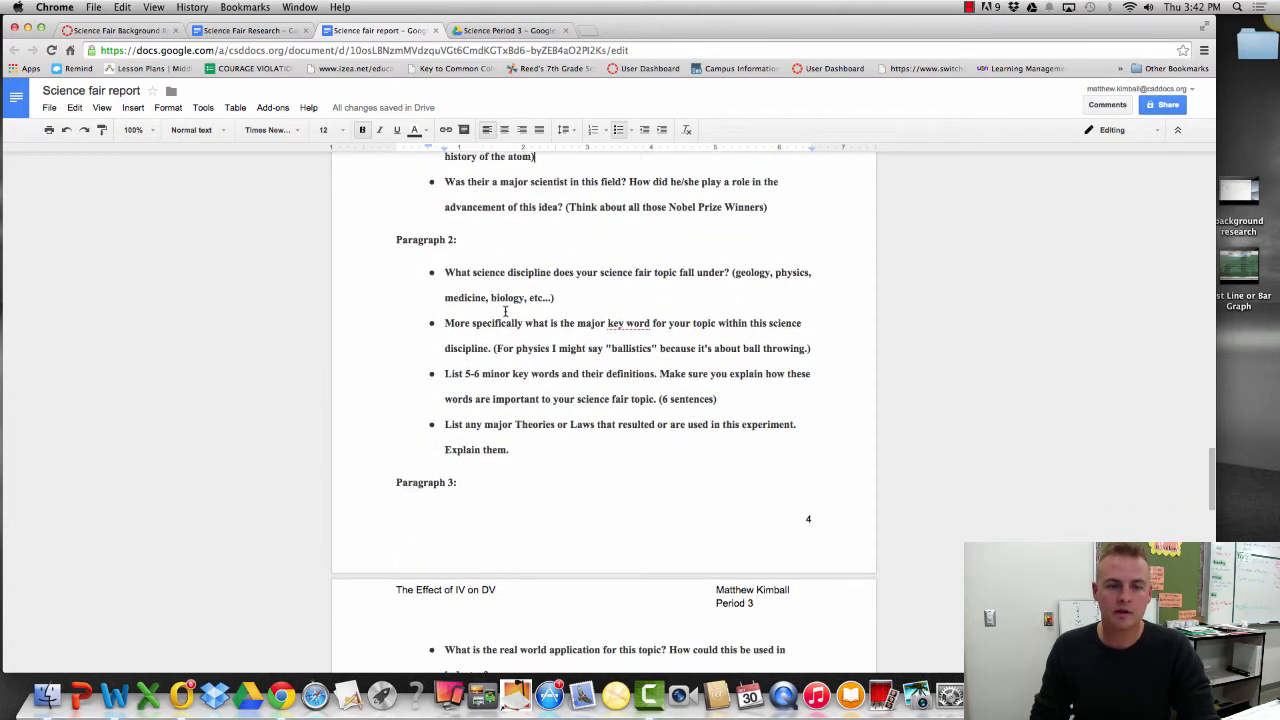
scroll(down, 3)
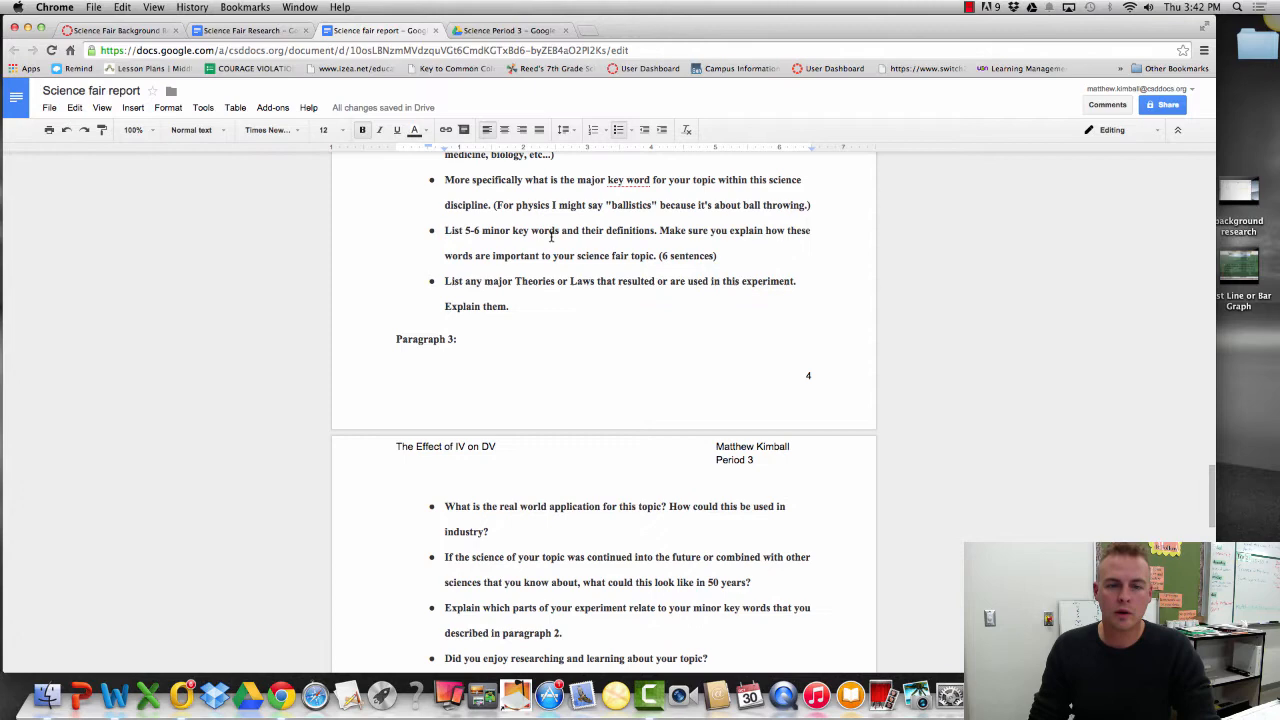
scroll(down, 3)
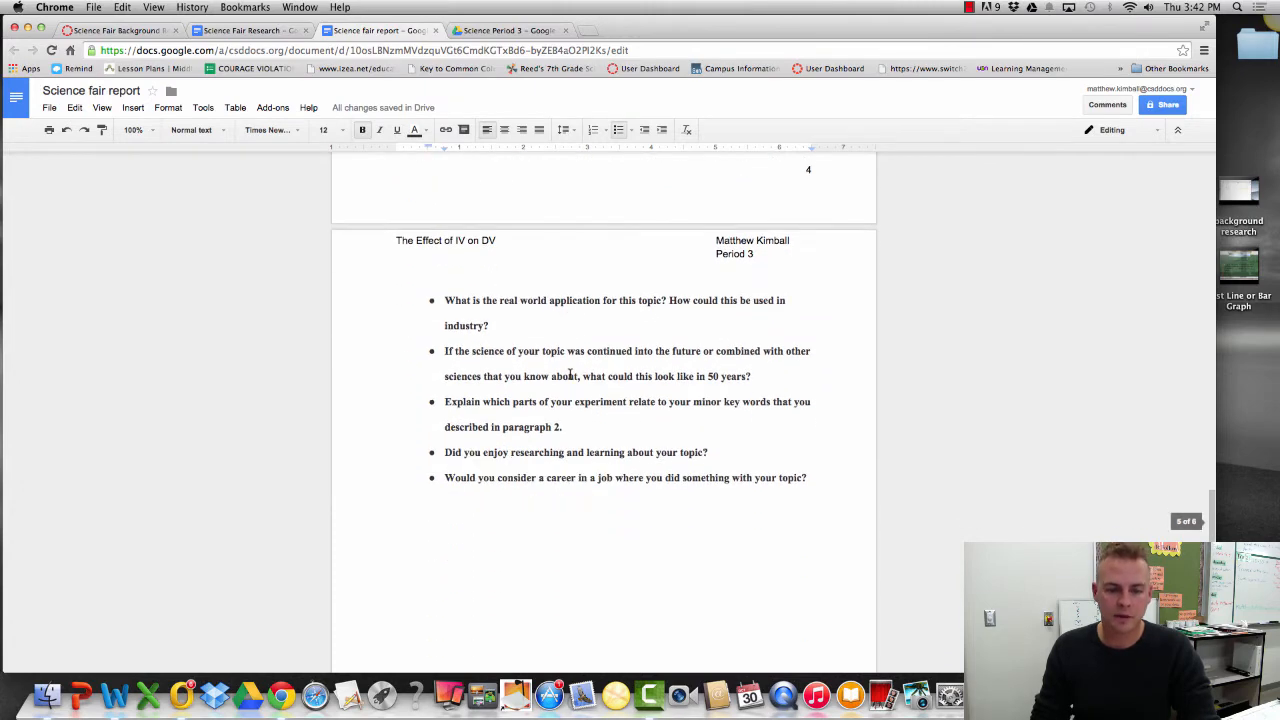
scroll(up, 3)
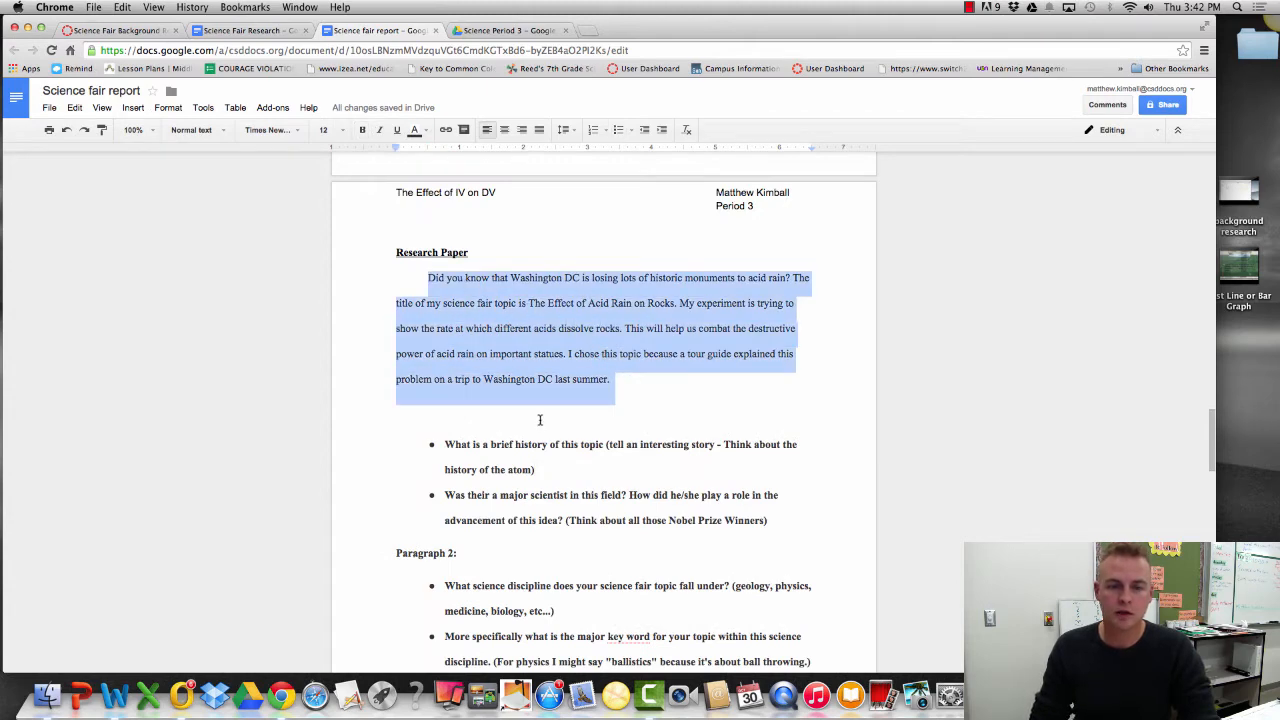
scroll(down, 3)
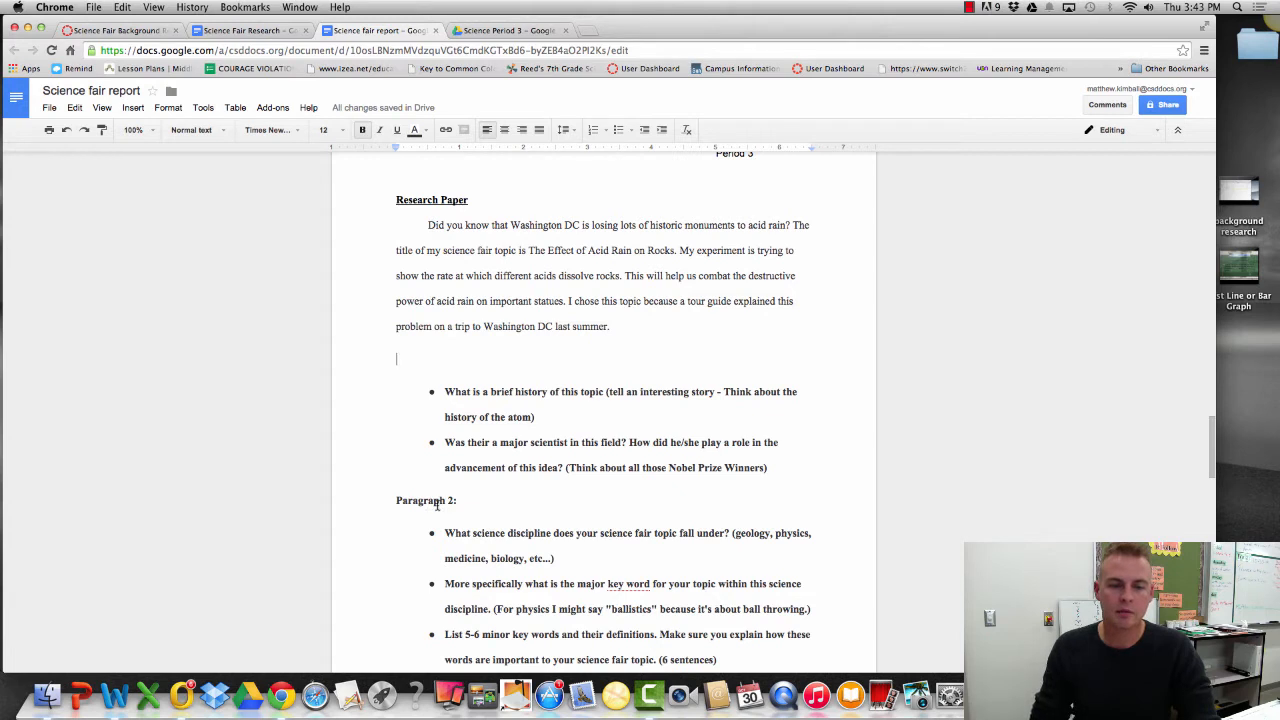
mouse_move(562, 356)
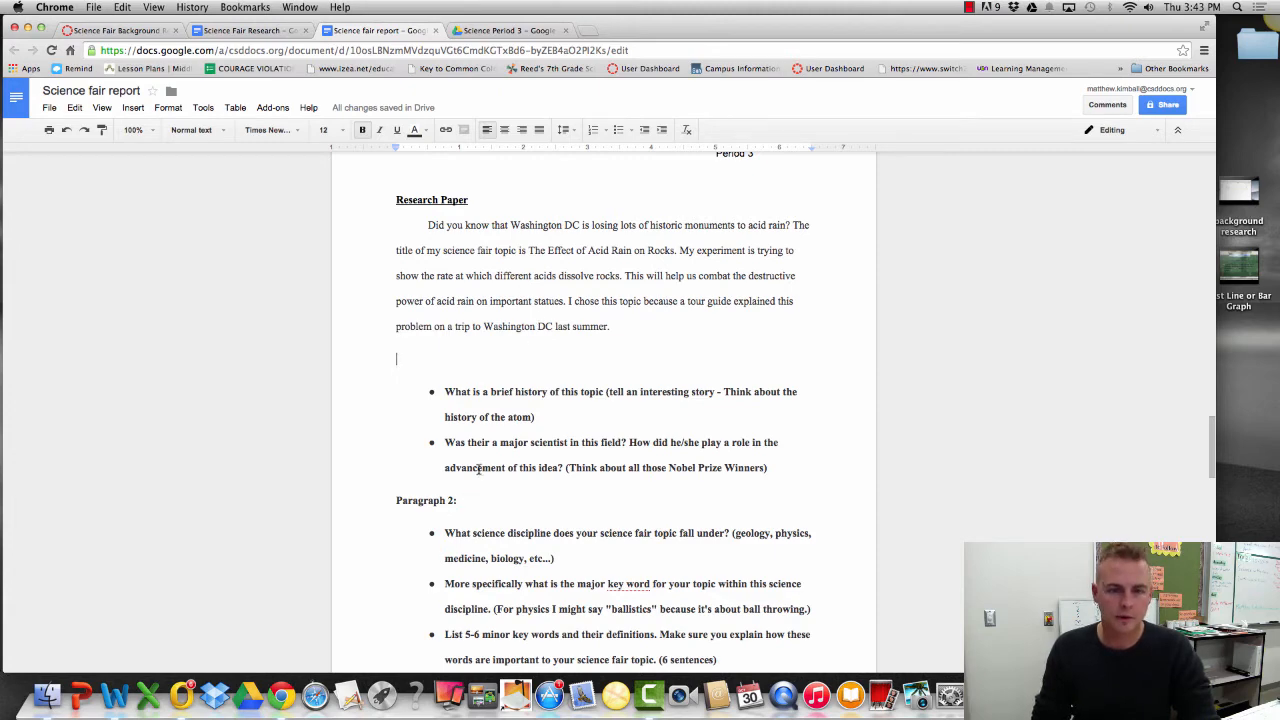
Step: Add a bold, underlined, left-aligned 'Bibliography:' heading on a new final page
scroll(down, 3)
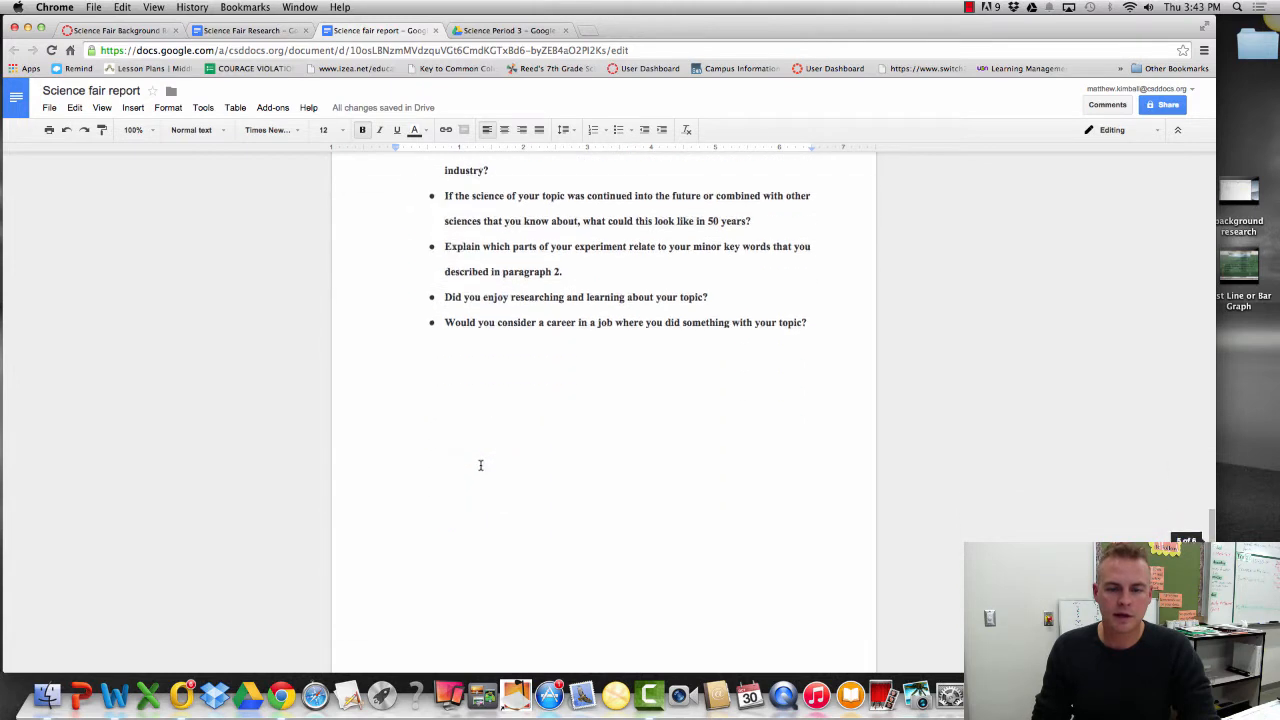
scroll(down, 3)
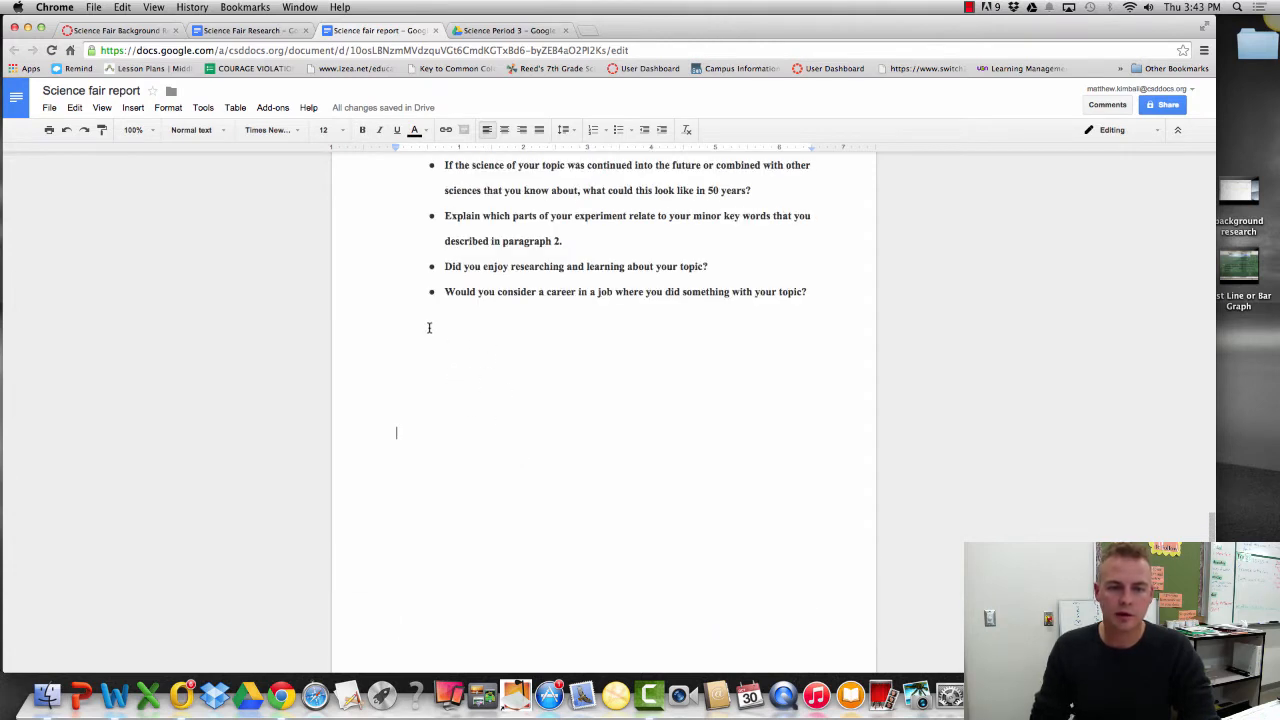
mouse_move(740, 377)
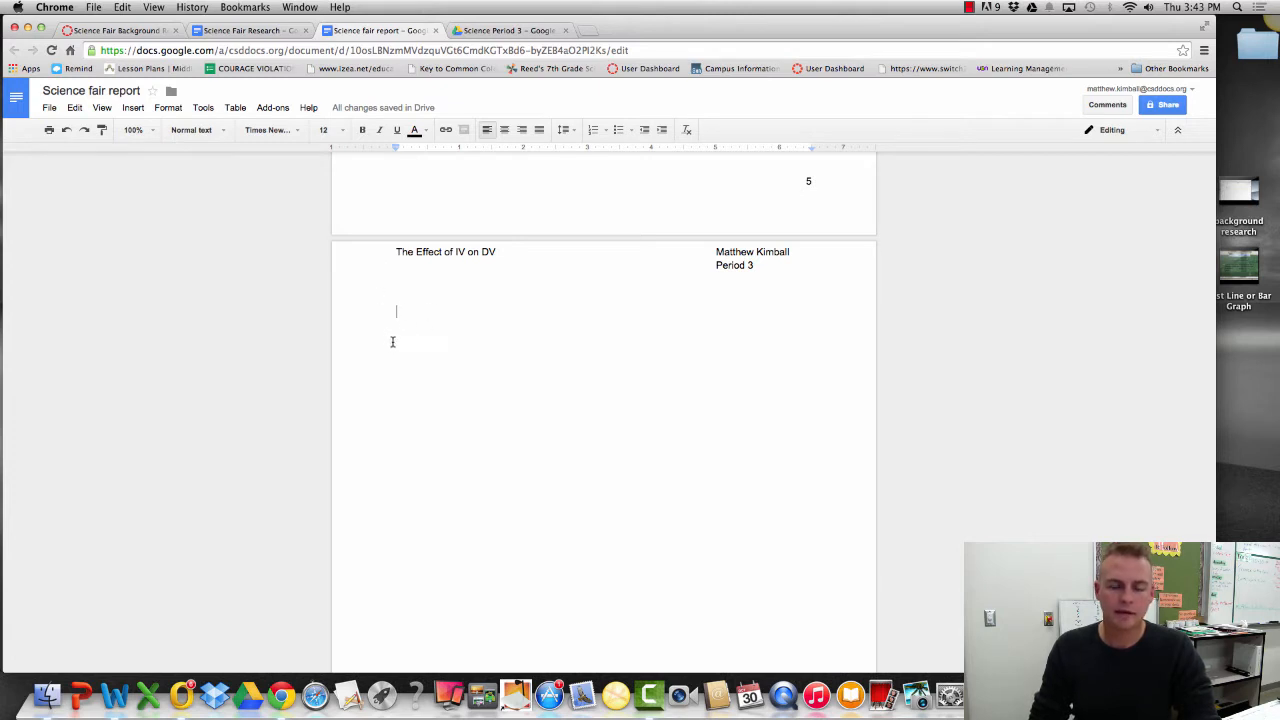
mouse_move(410, 369)
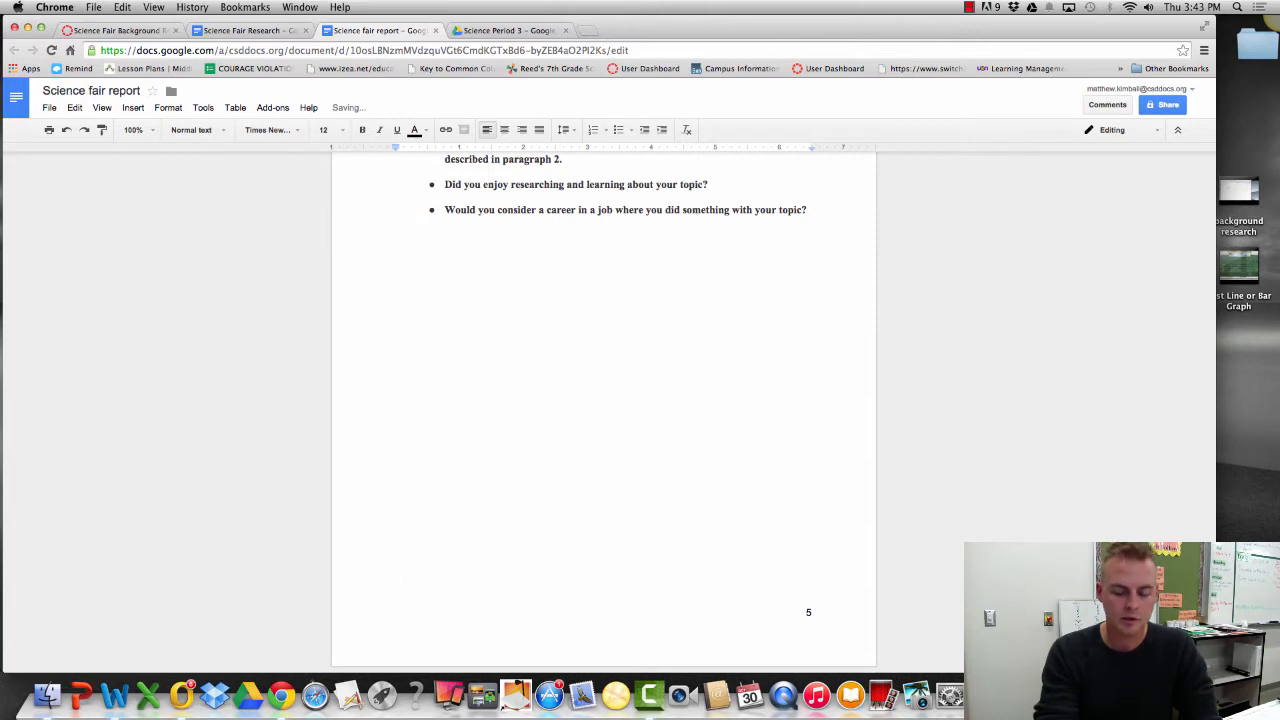
scroll(down, 3)
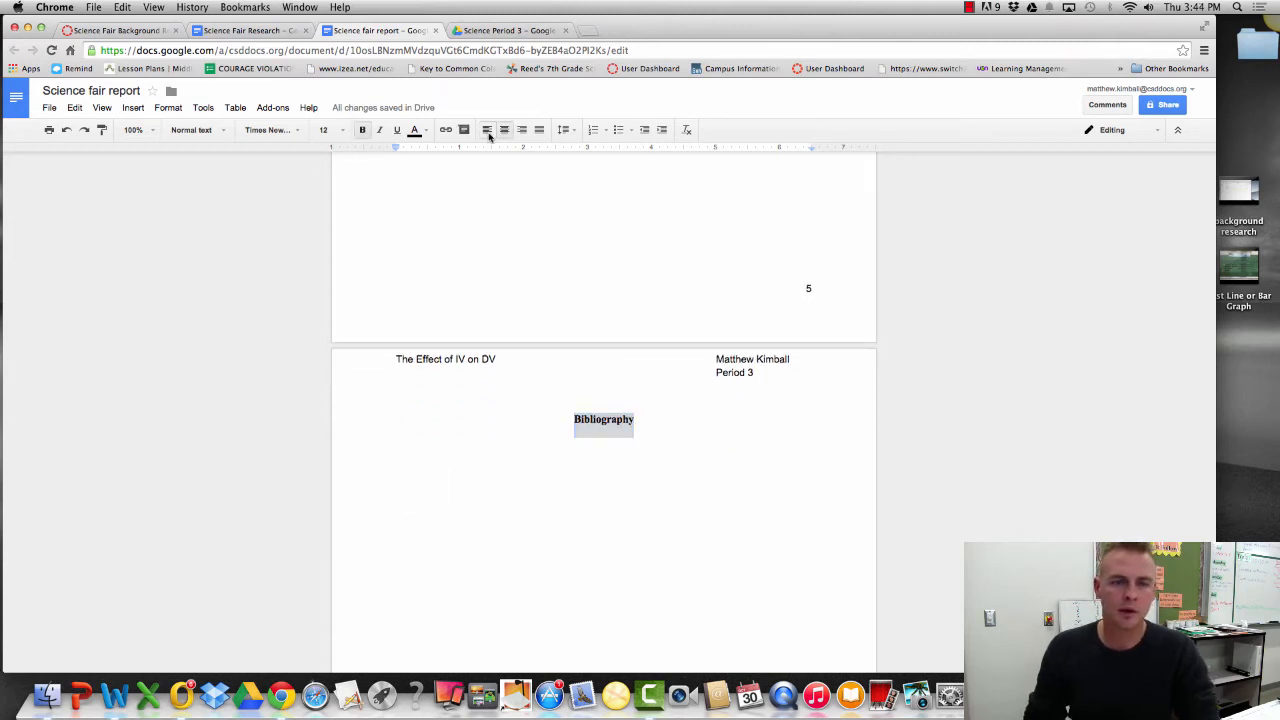
click(486, 129)
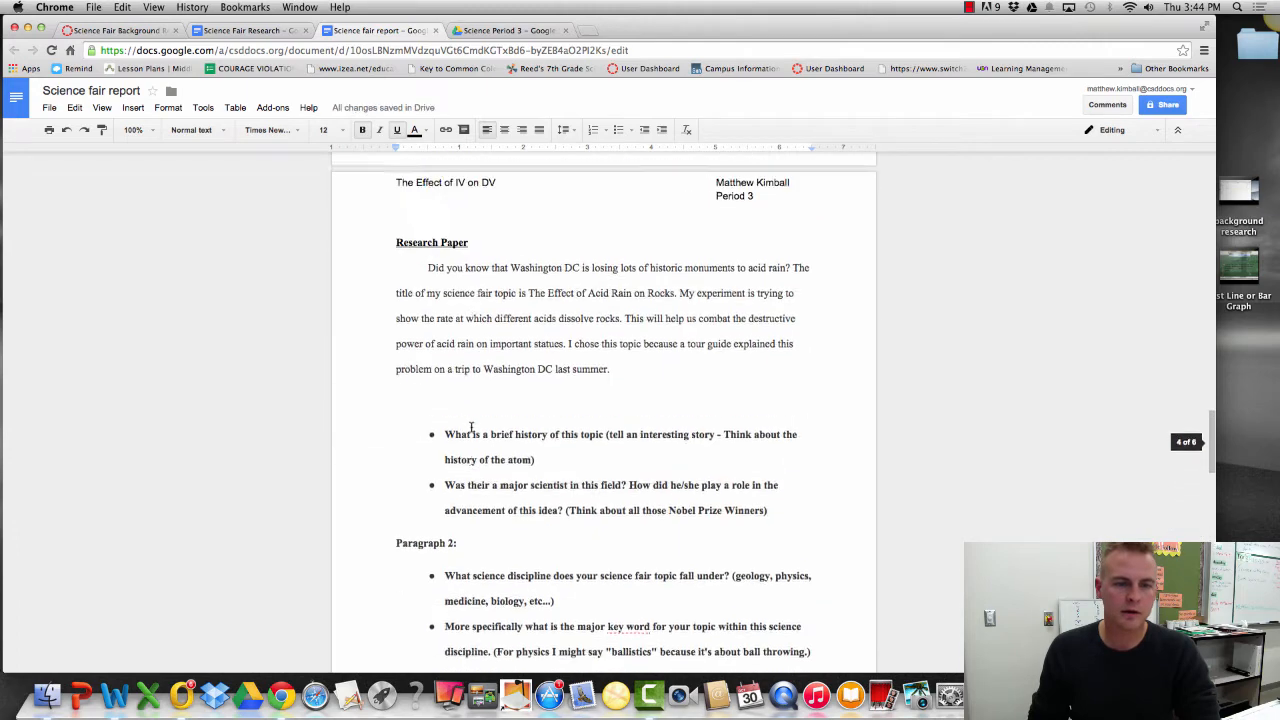
scroll(down, 3)
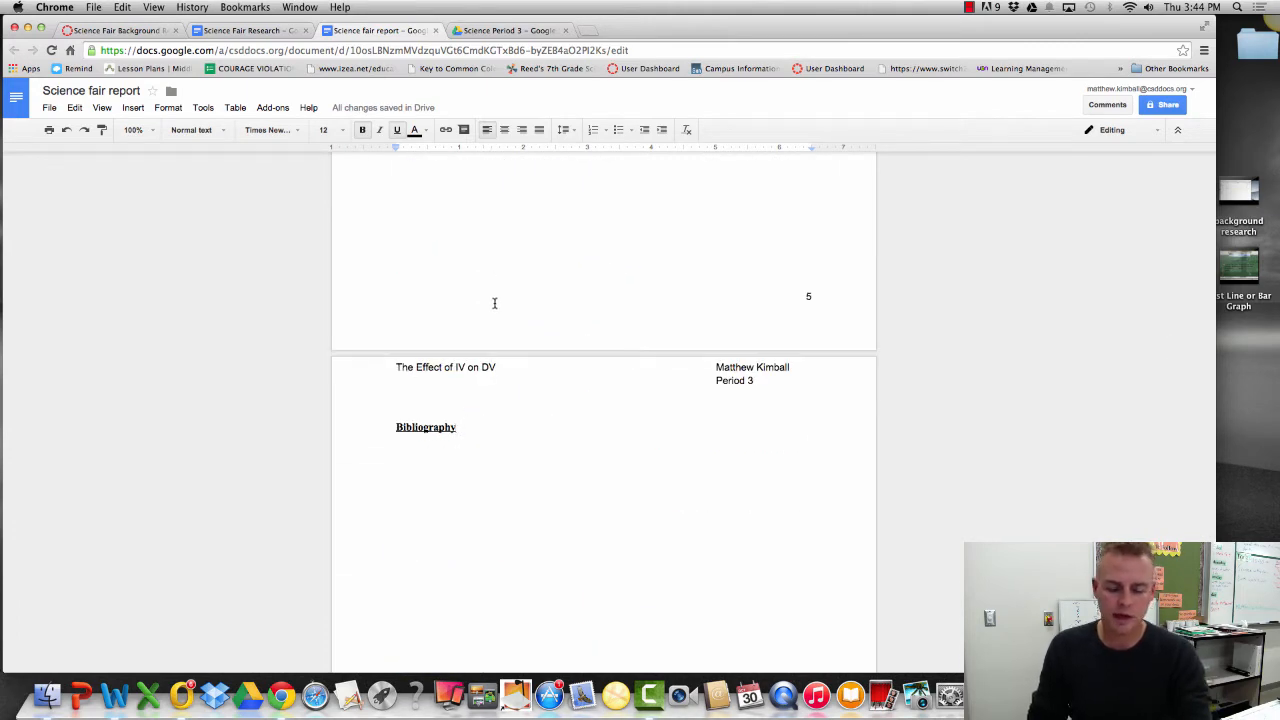
text(:)
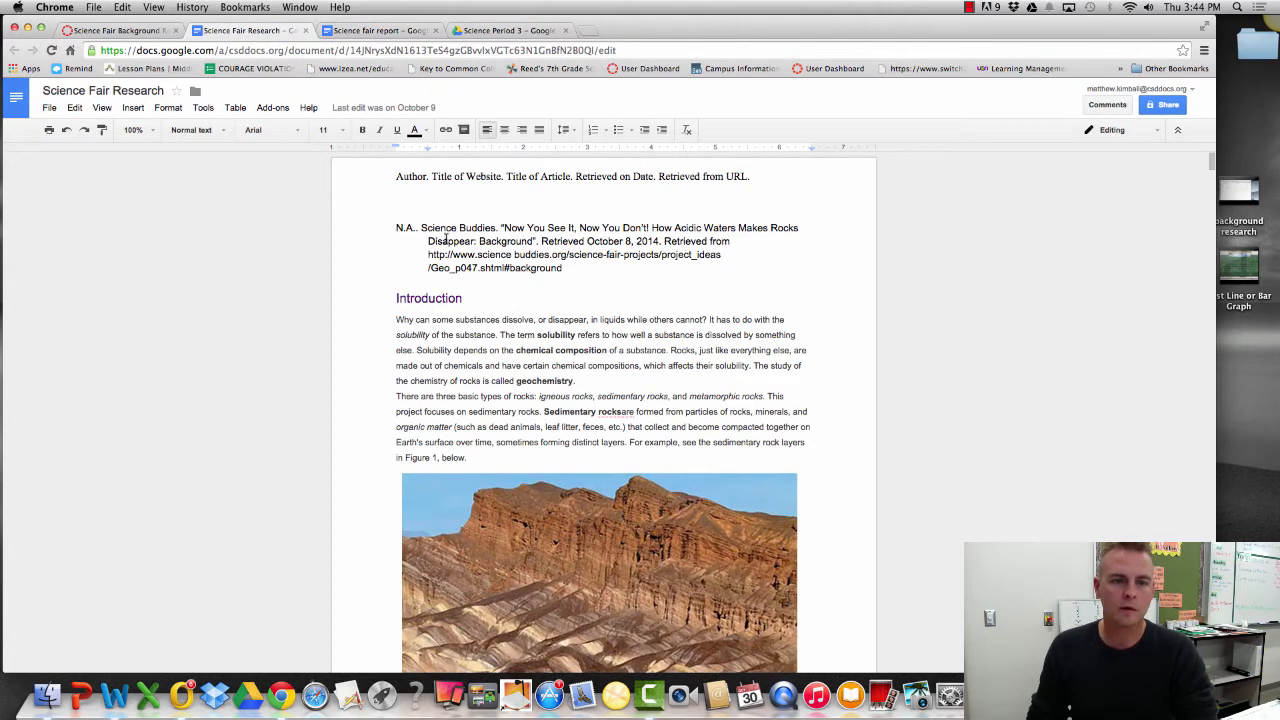
Step: Copy the Science Buddies citation from the research document into the report's bibliography
drag(396, 227, 562, 267)
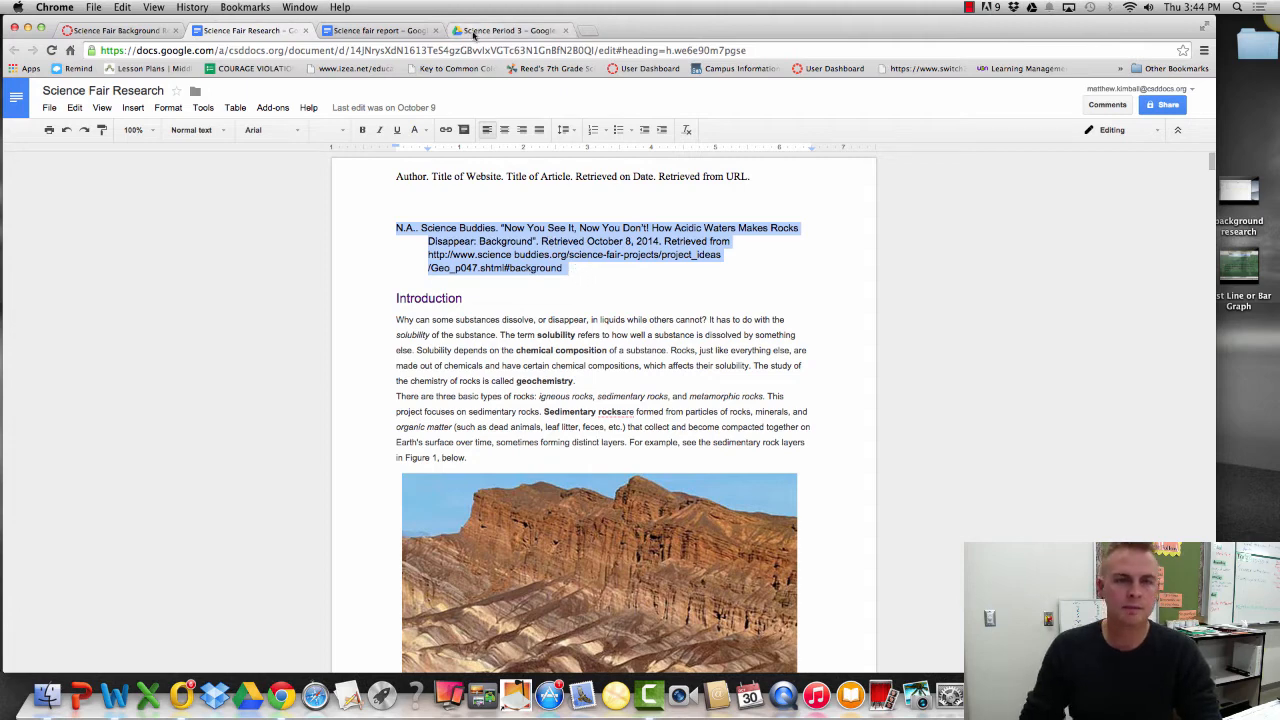
click(380, 30)
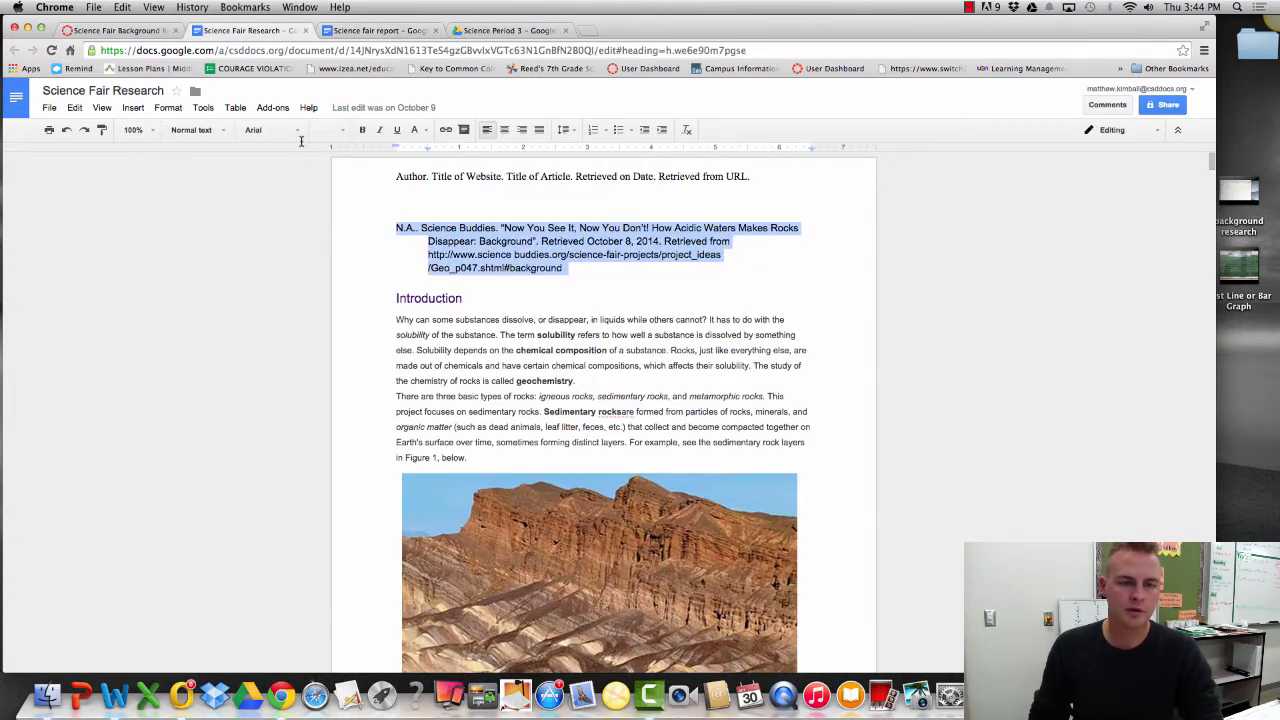
scroll(down, 3)
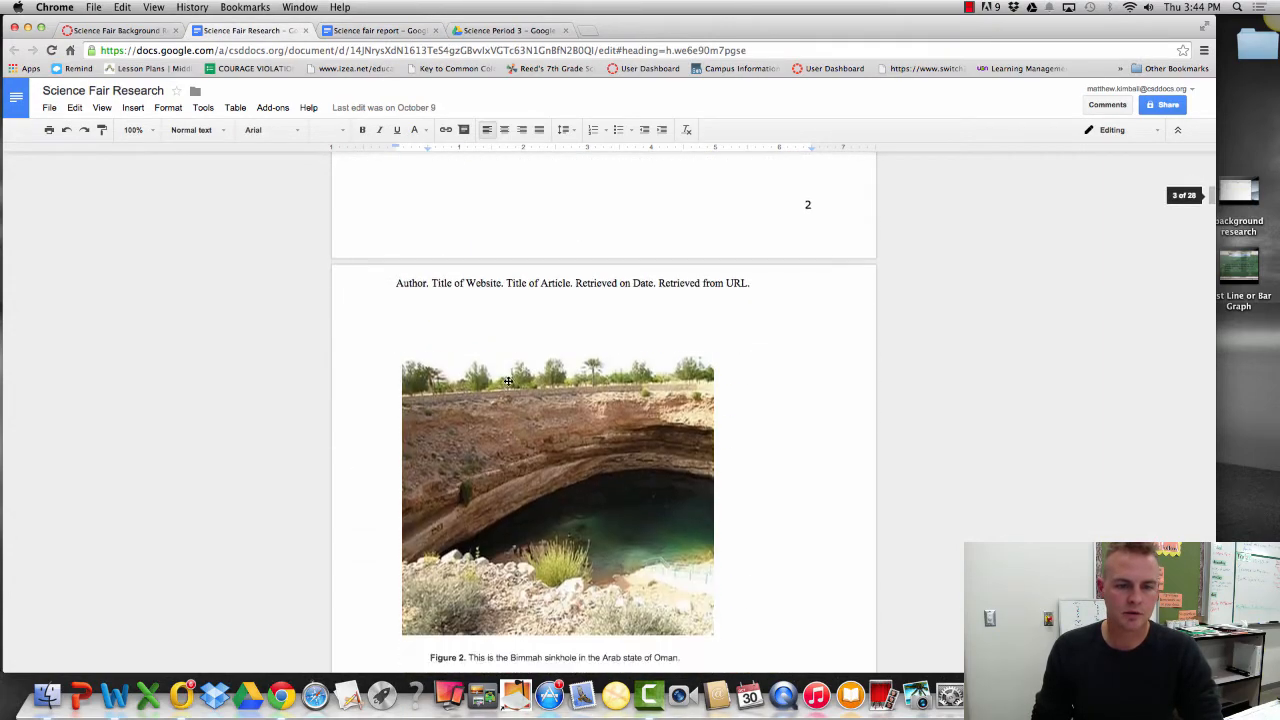
scroll(down, 3)
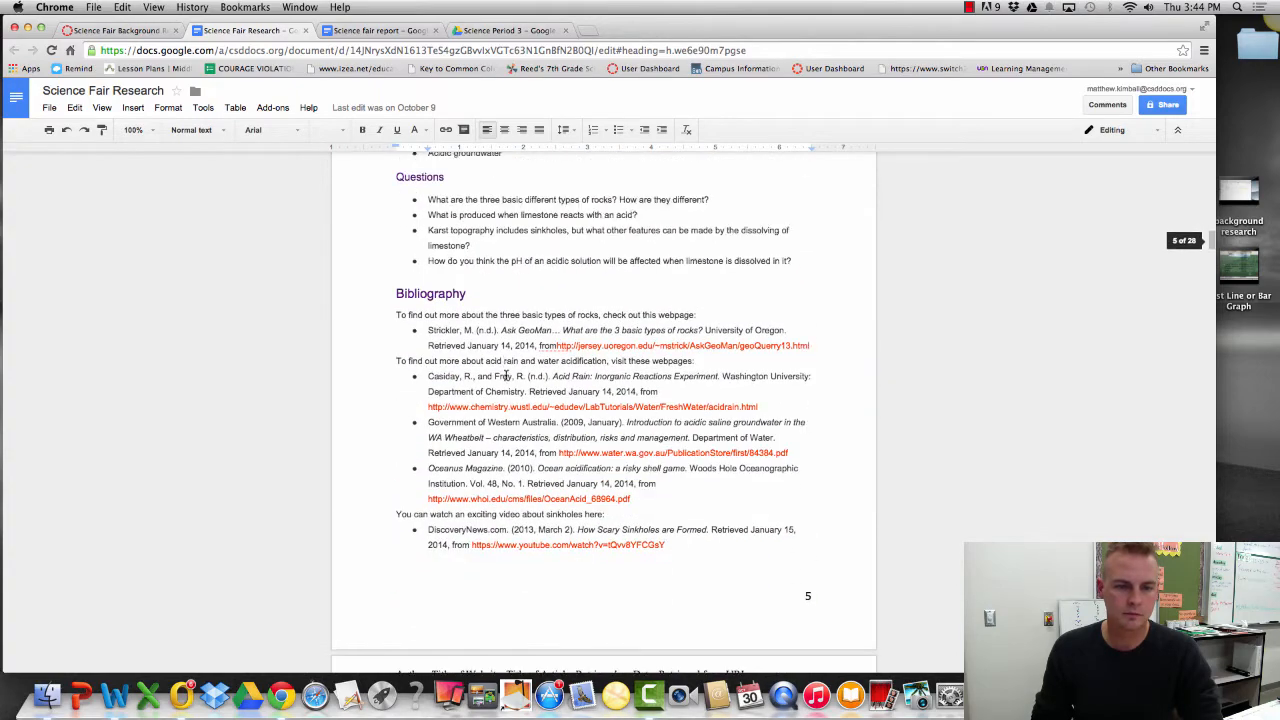
scroll(down, 3)
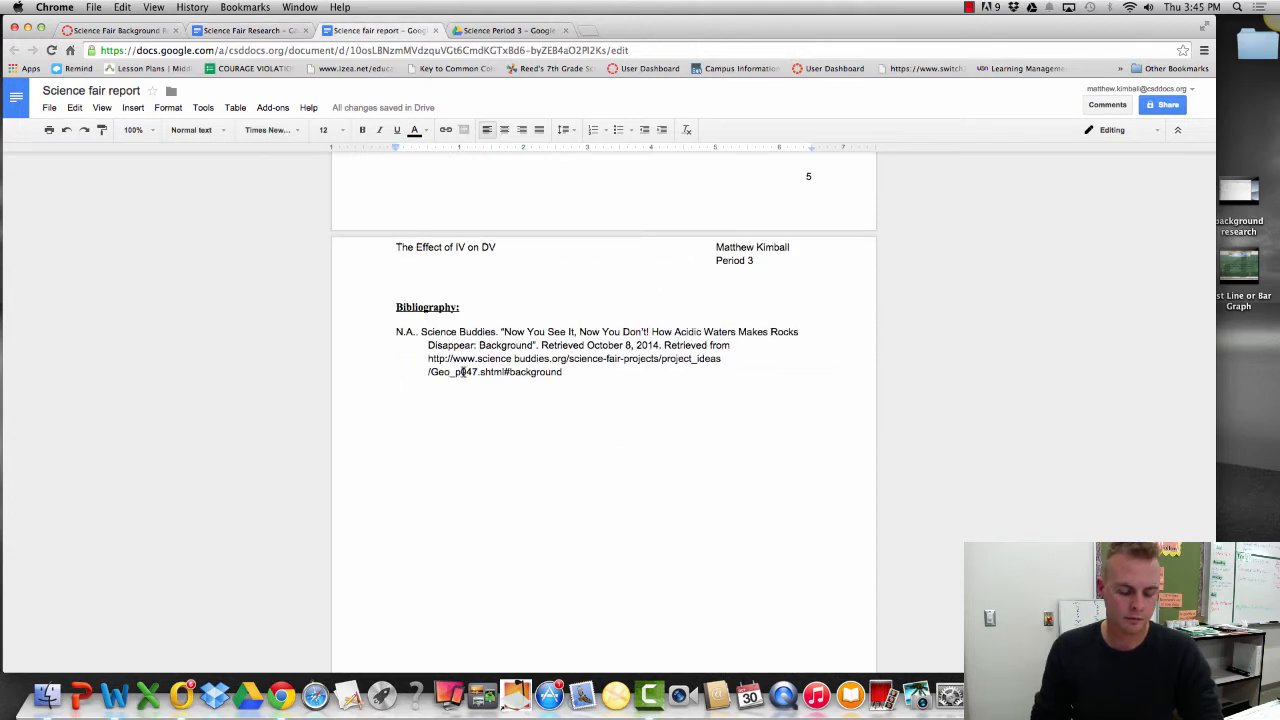
Step: Type the Chem4kids.com 'React Acid Base' citation, retrieved October 8, 2014
text(N.A.. Chem4kids.com. "React Acid Base". Retrieved October 8, 2014. Retrieved From http://www.chem4kids.com/files/react_acidbase2.html)
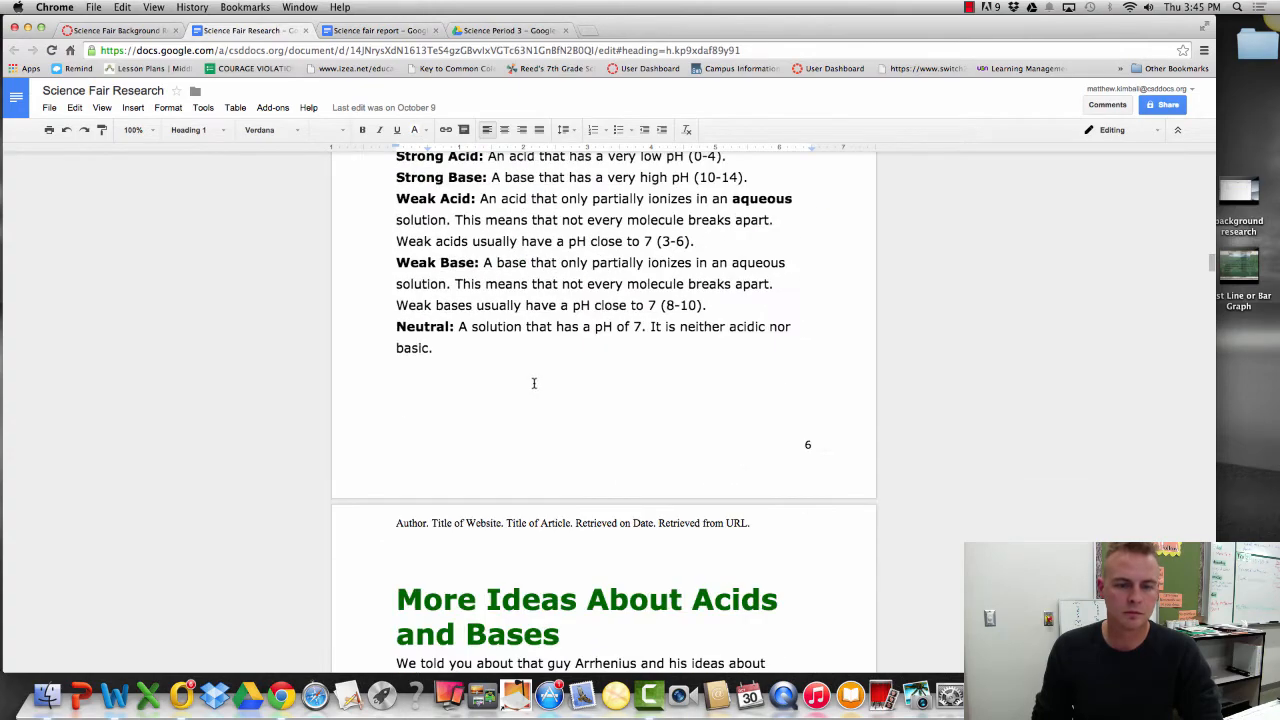
scroll(down, 3)
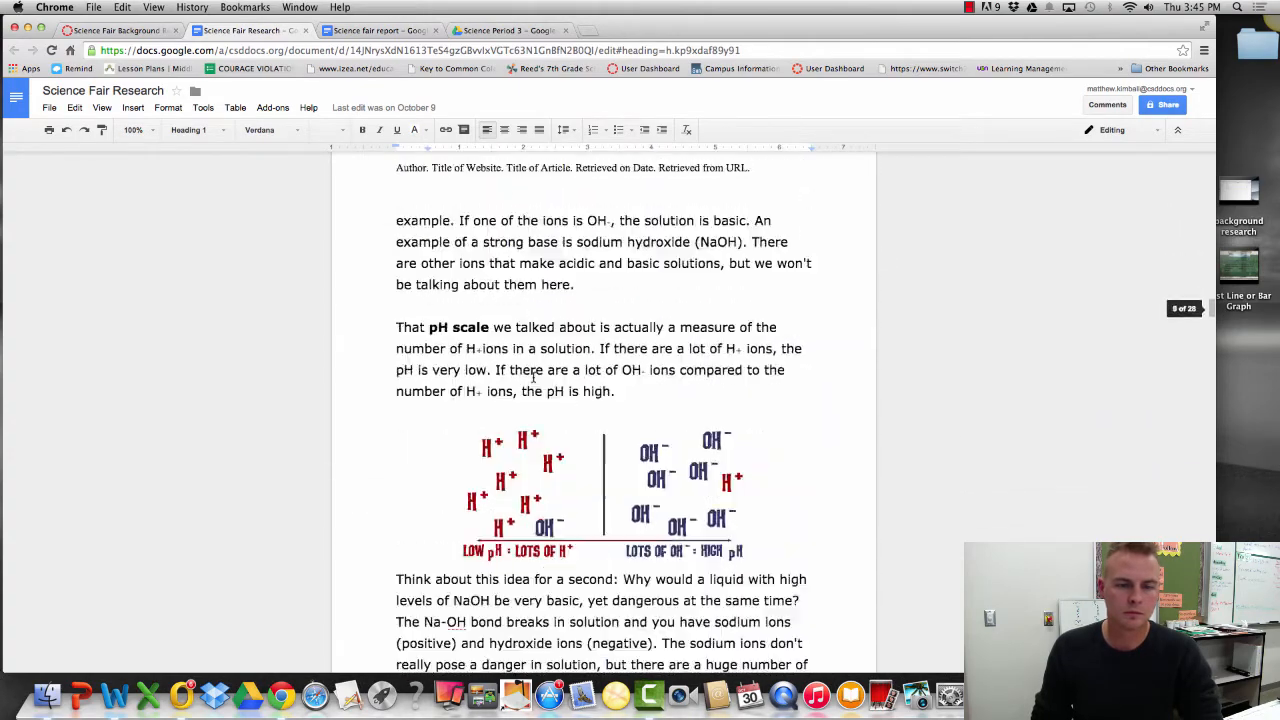
scroll(down, 3)
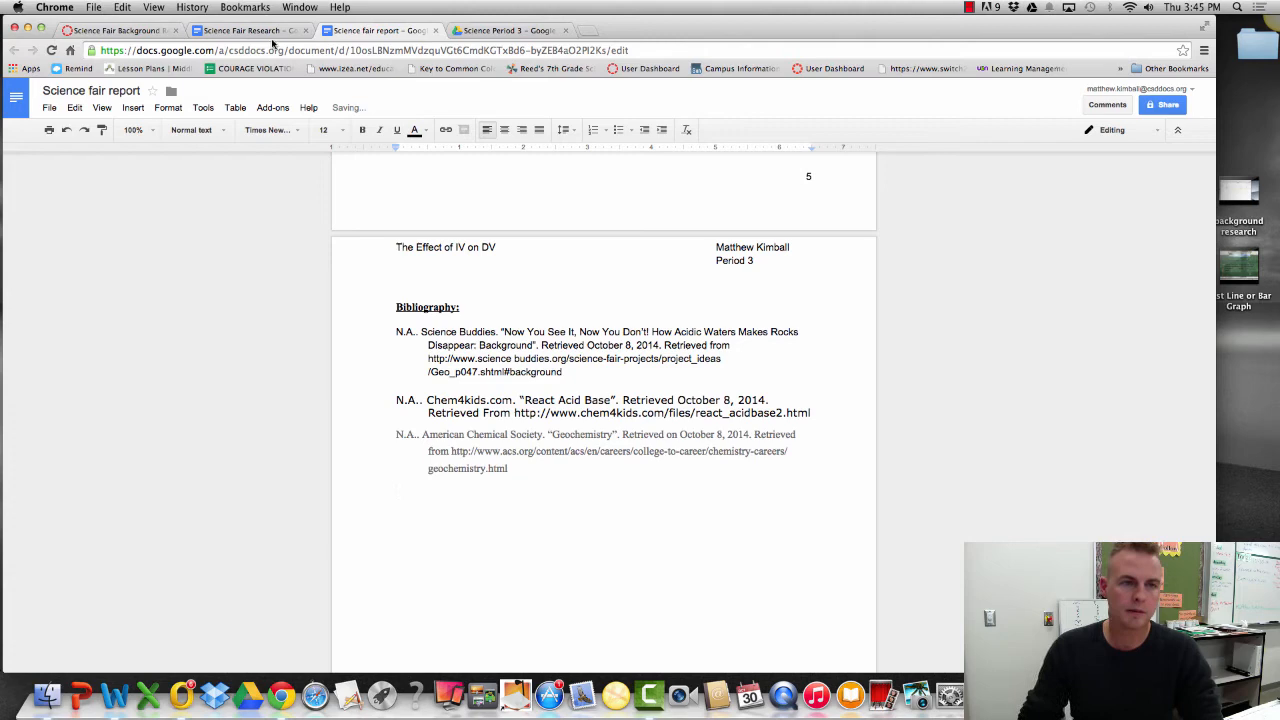
click(245, 30)
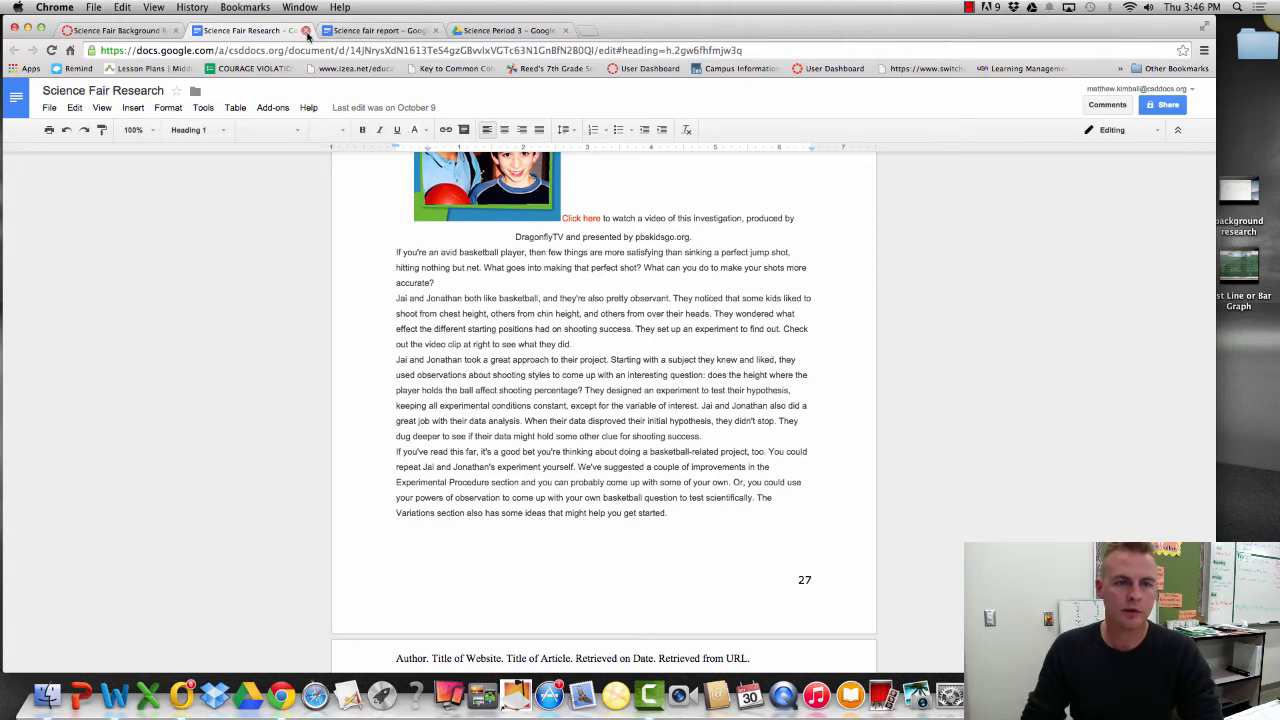
Step: Close the research tab and set the whole bibliography to Times New Roman 12
click(245, 30)
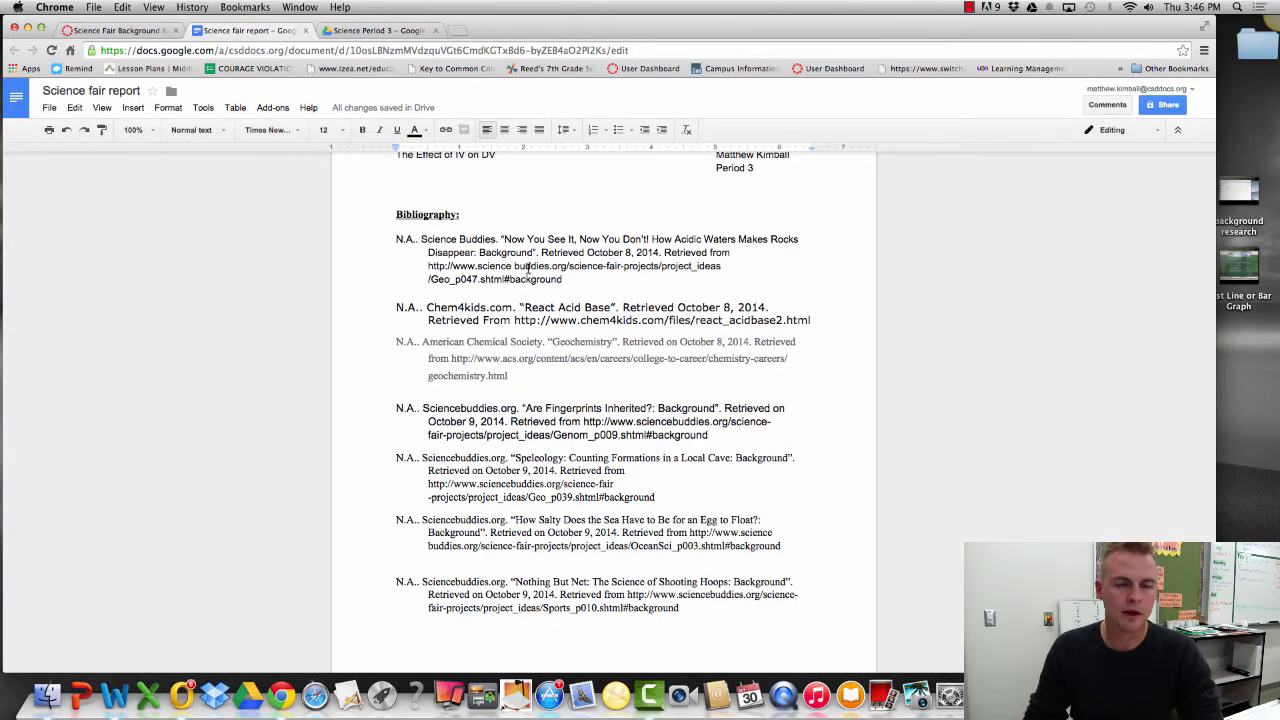
scroll(down, 3)
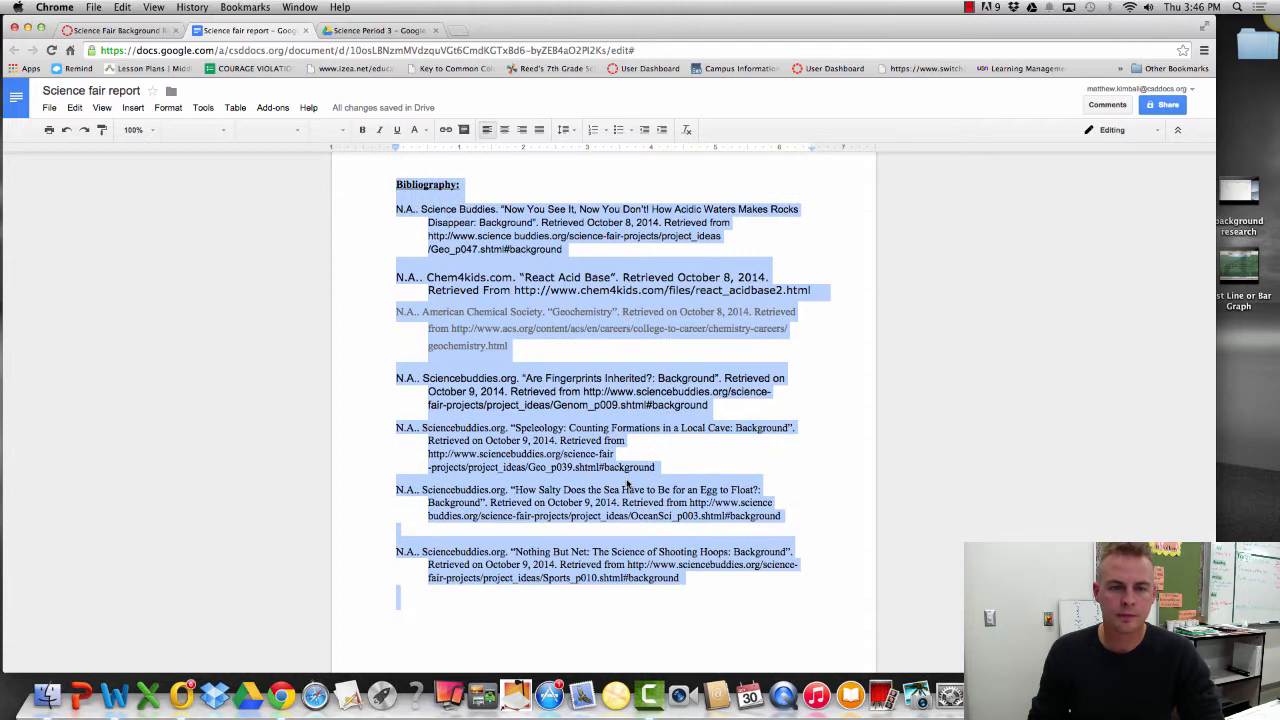
click(270, 130)
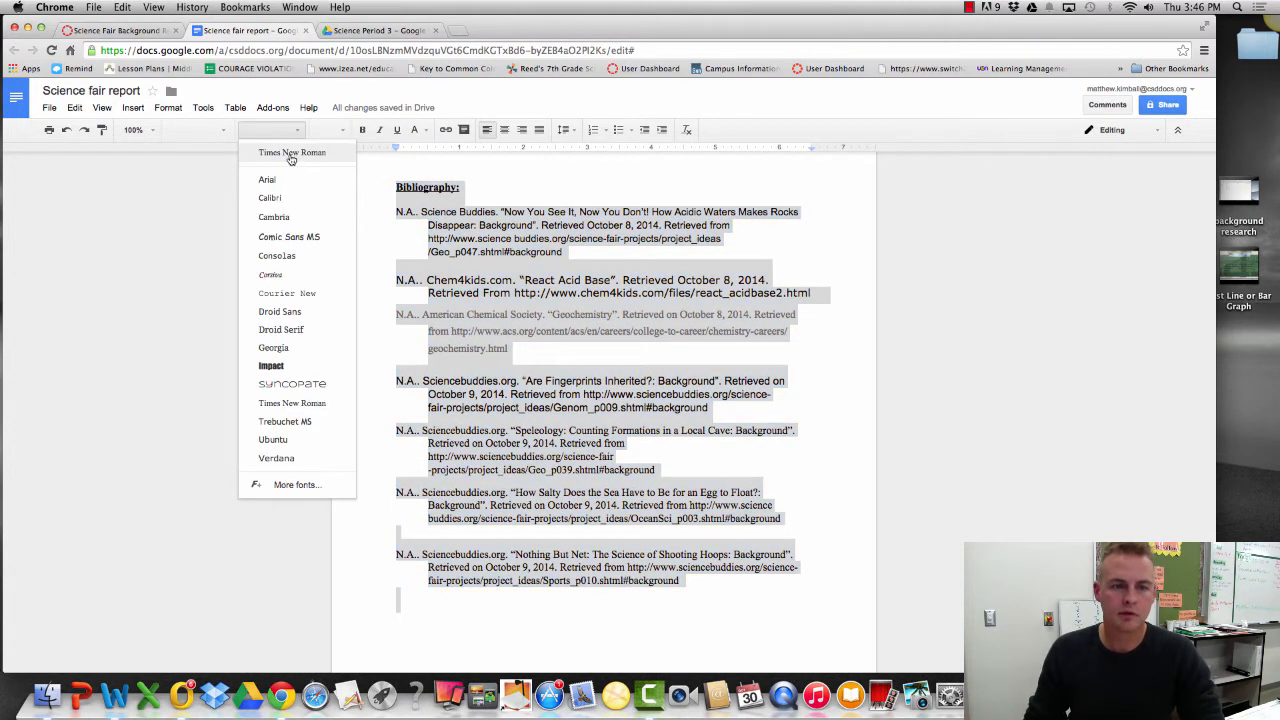
click(291, 152)
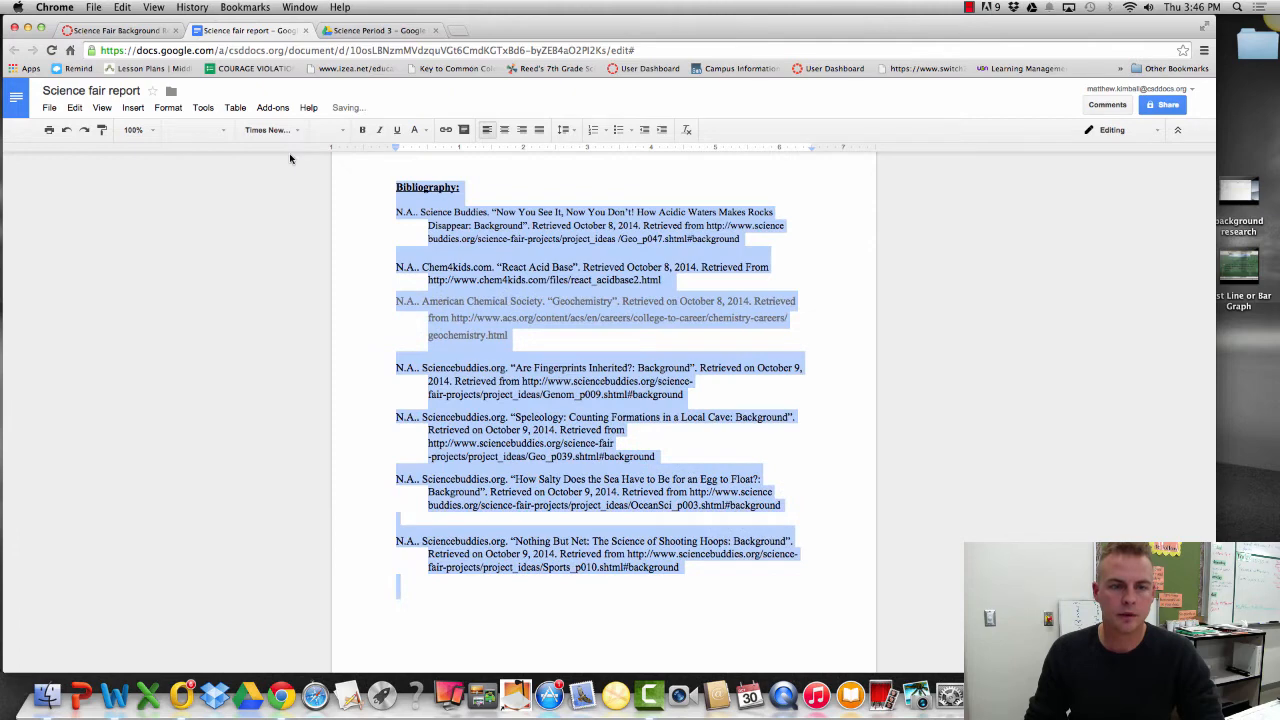
click(327, 129)
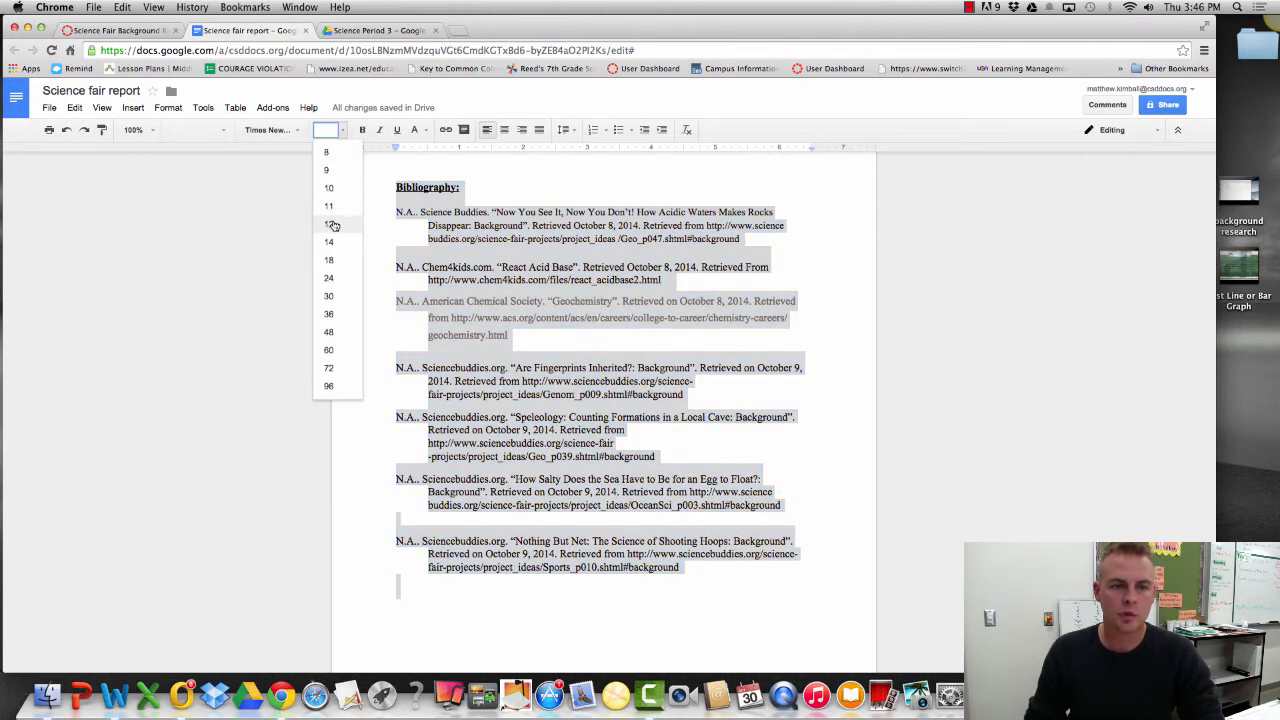
click(328, 224)
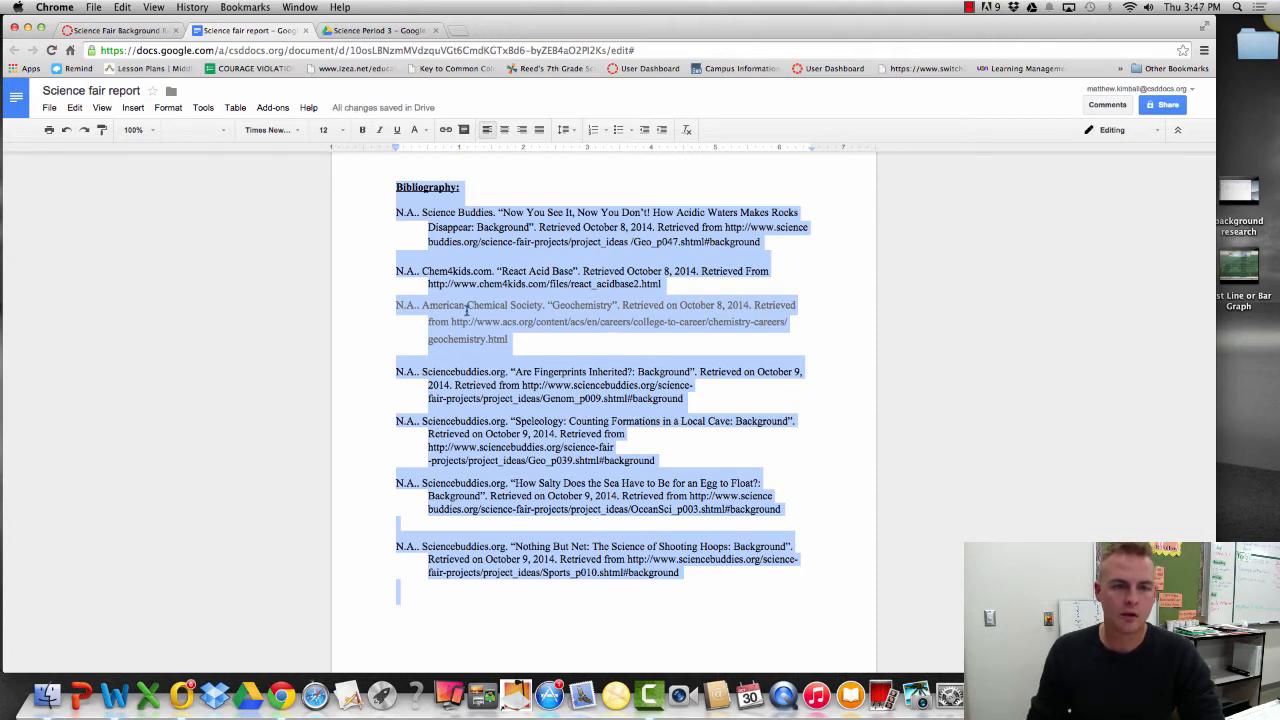
mouse_move(414, 130)
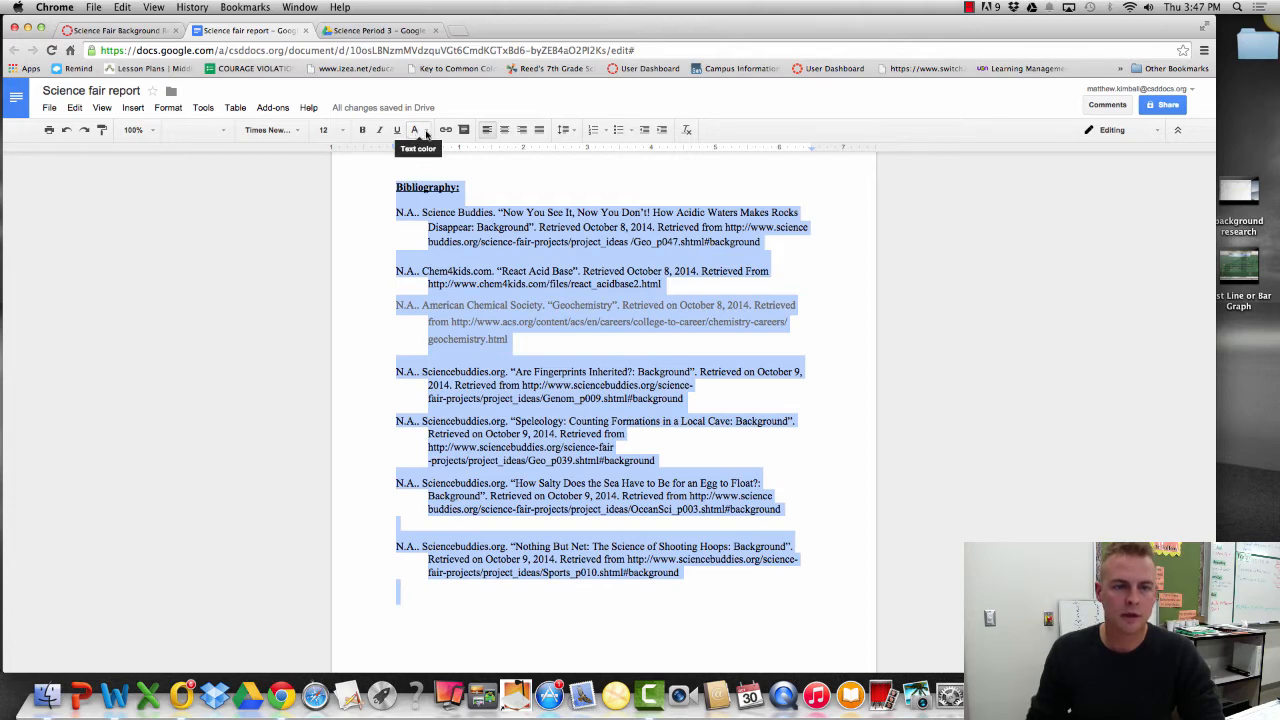
Step: Make all bibliography text black, including the grey American Chemical Society entry, and double-space it
click(415, 130)
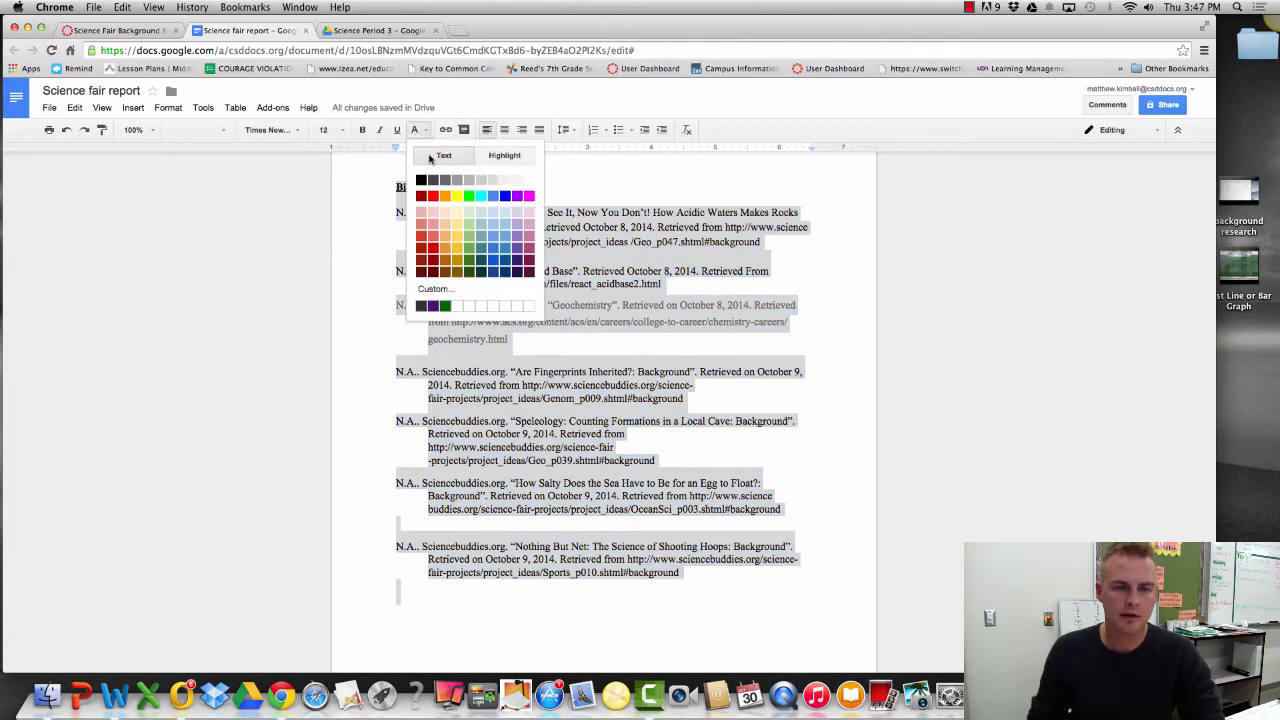
click(504, 155)
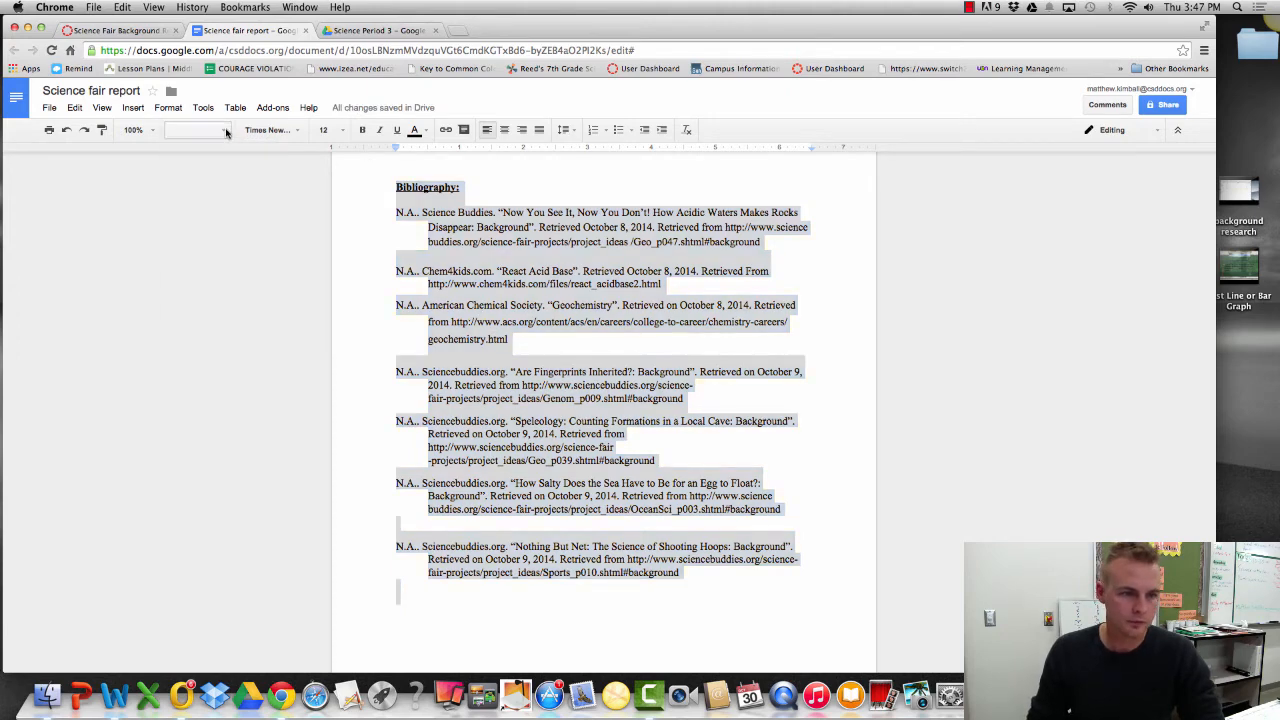
click(168, 107)
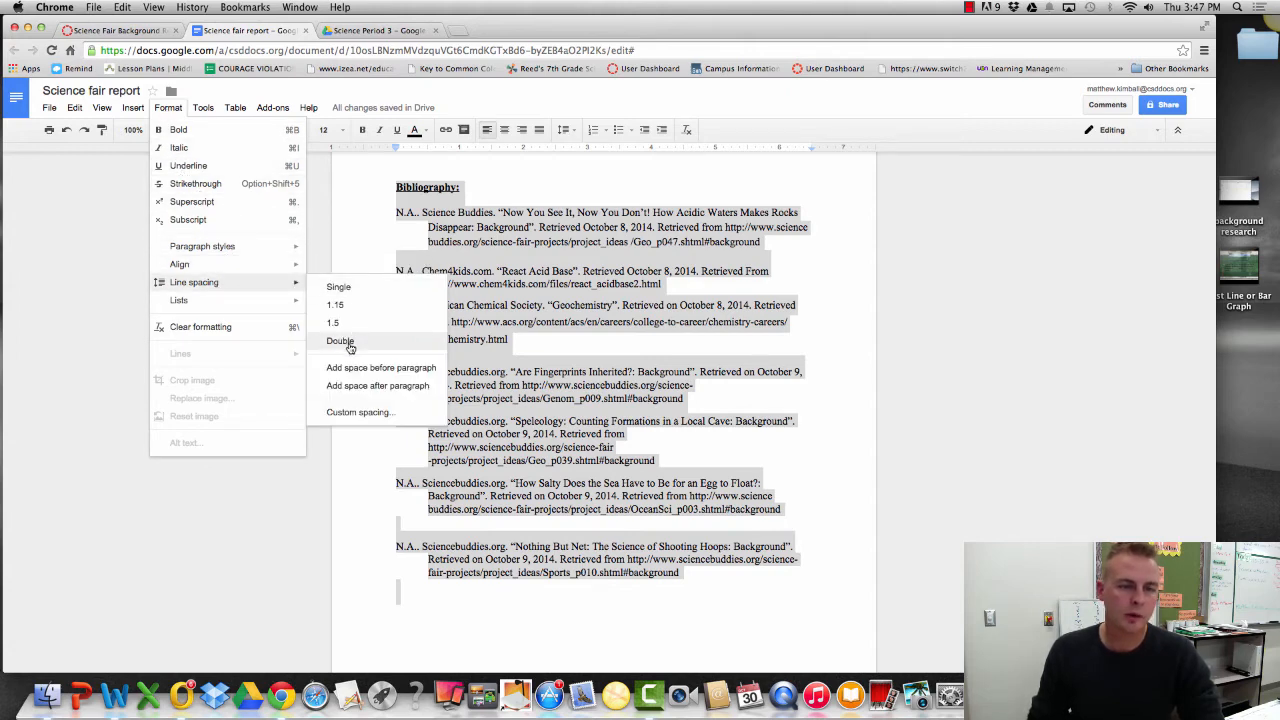
click(340, 341)
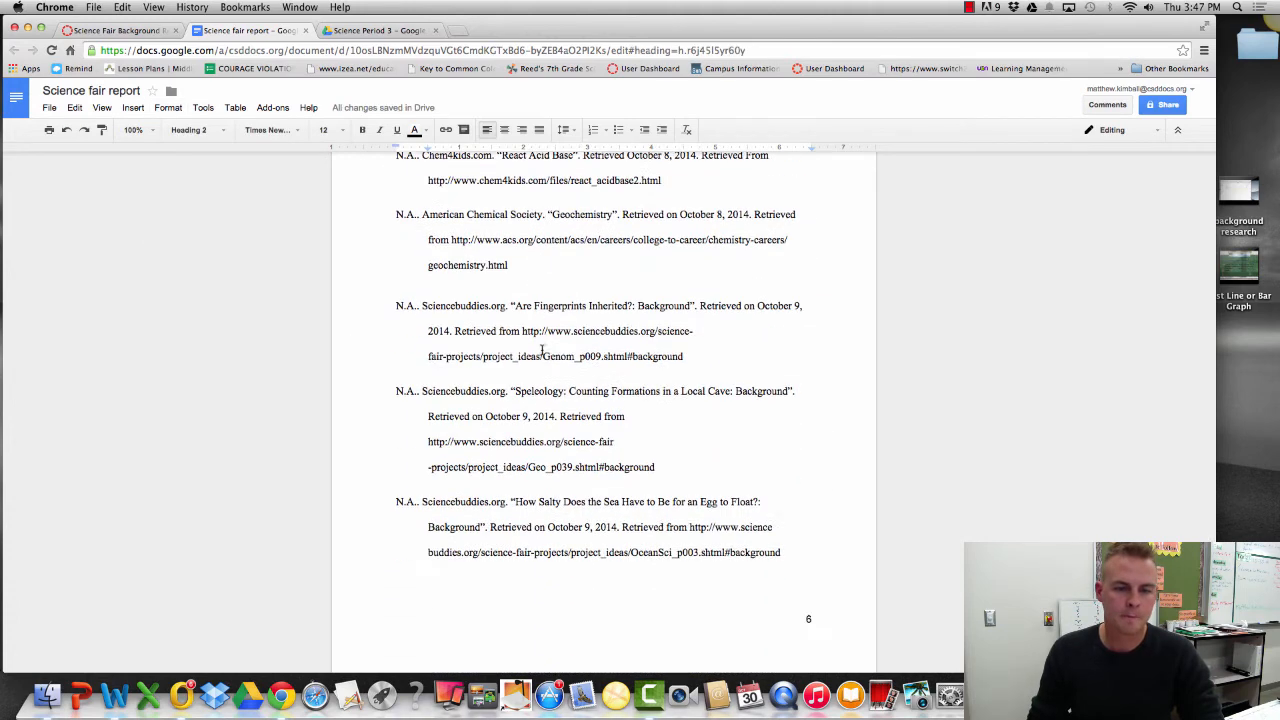
Step: Remove stray line breaks inside the Fingerprints and Speleology citation web addresses
scroll(down, 3)
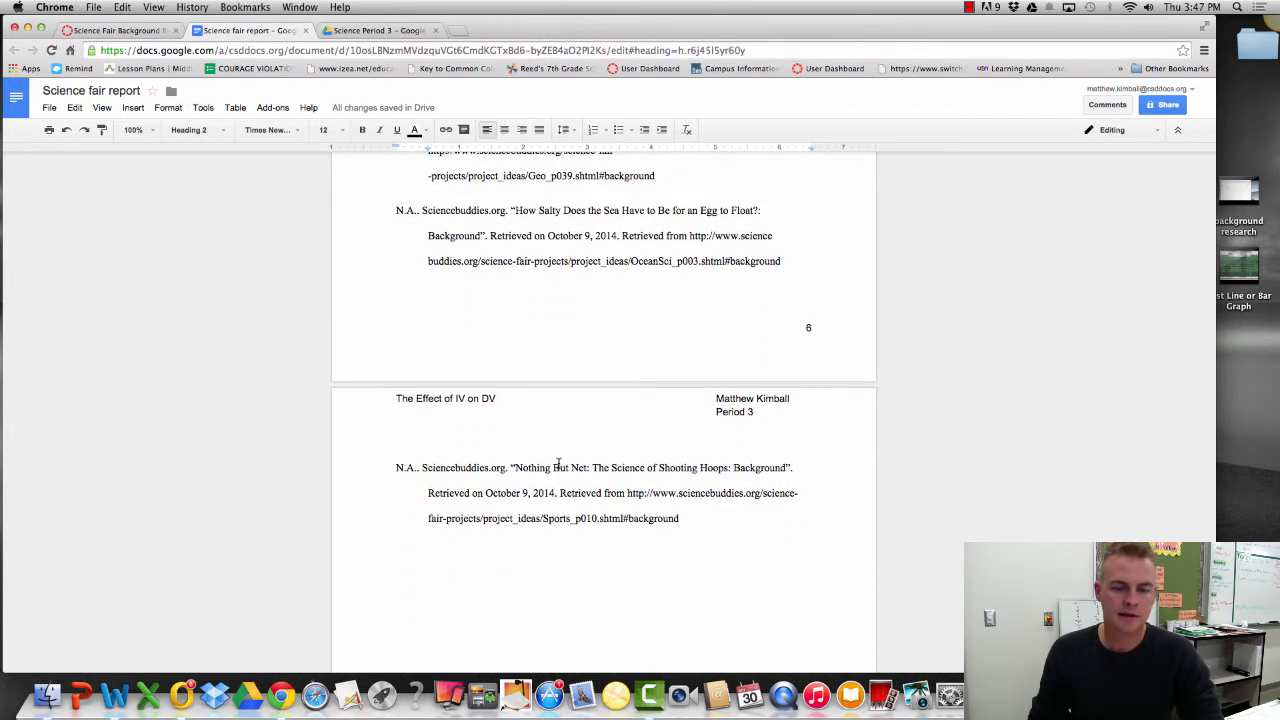
scroll(down, 3)
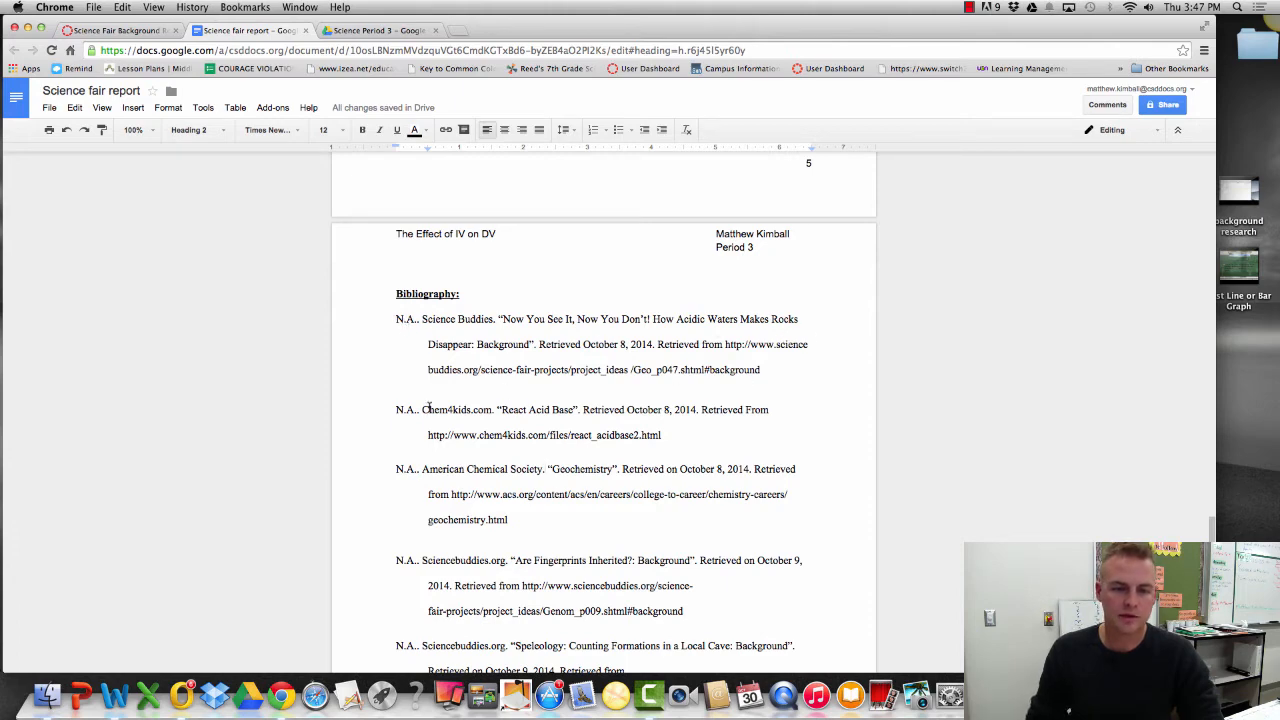
scroll(down, 3)
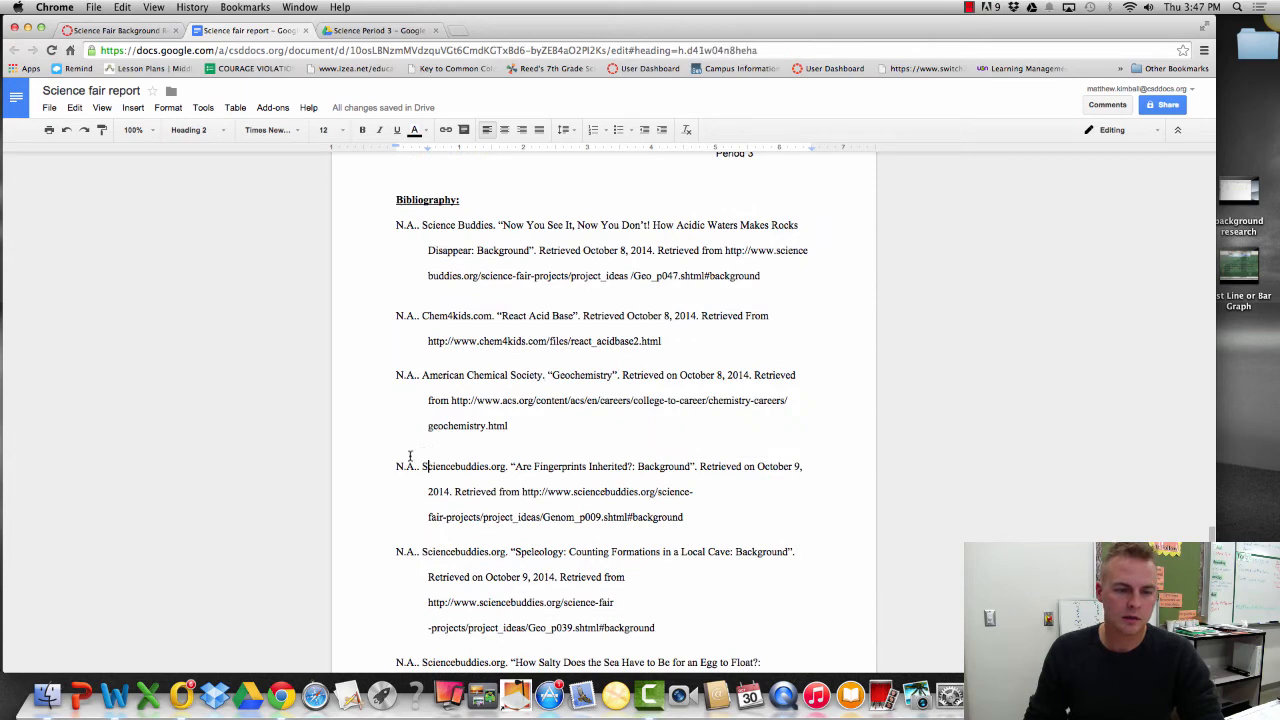
scroll(down, 3)
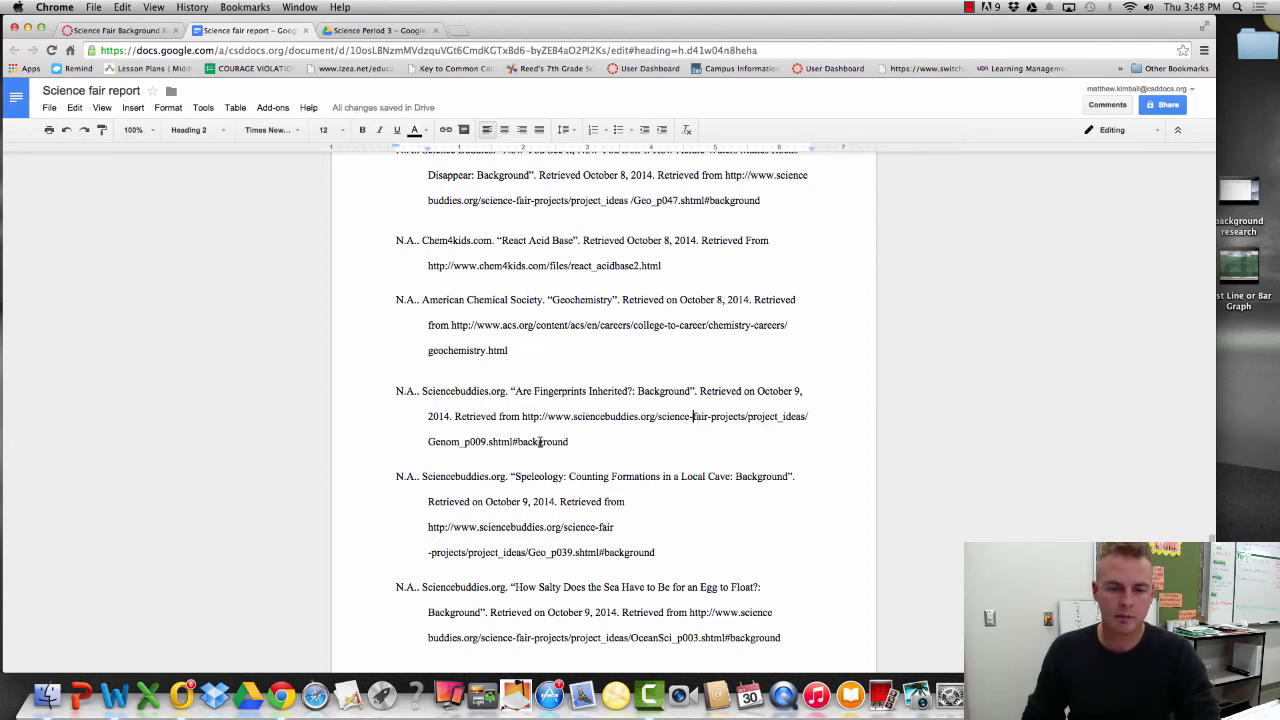
scroll(down, 3)
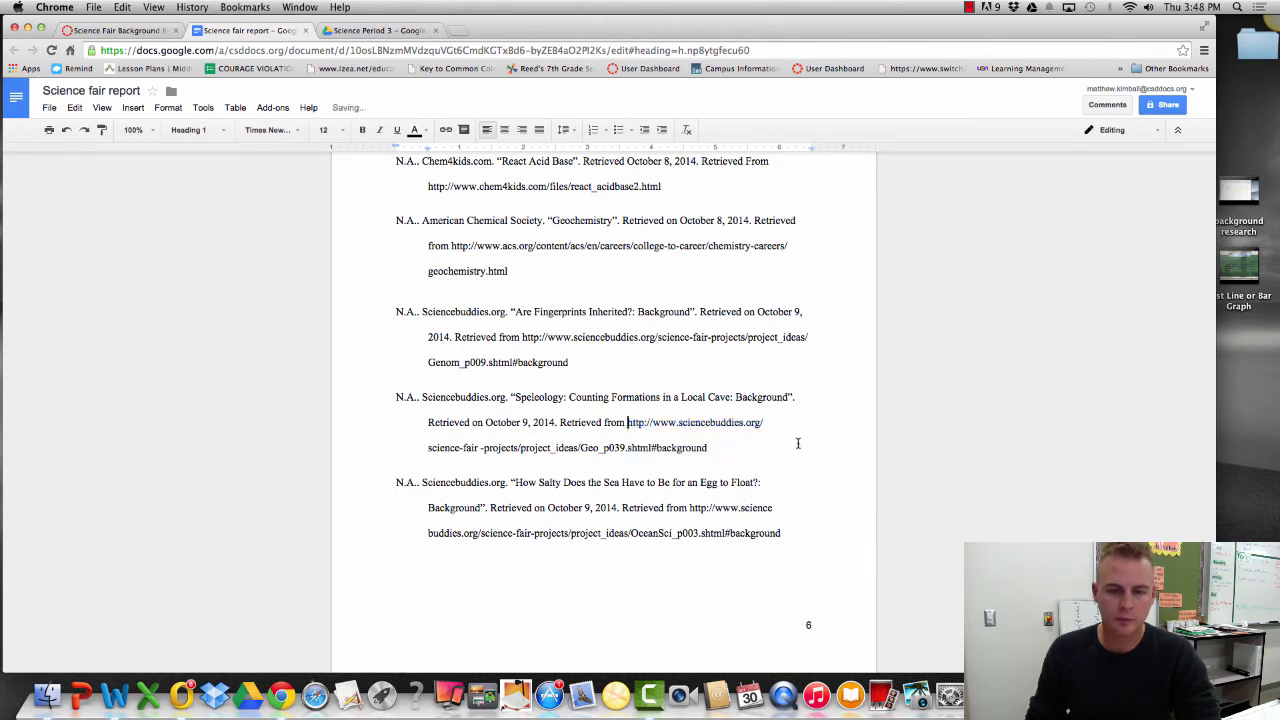
Step: Drag the ruler's first-line indent left to give the bibliography entries hanging indents
scroll(down, 3)
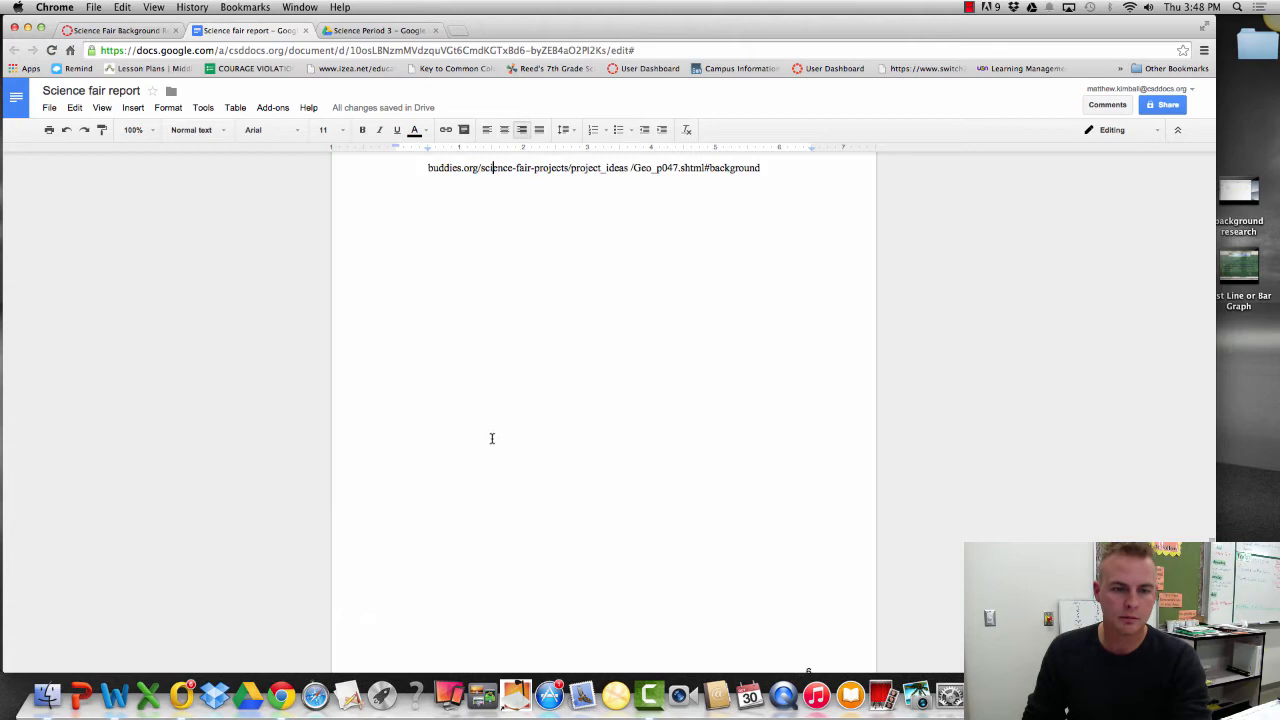
scroll(down, 3)
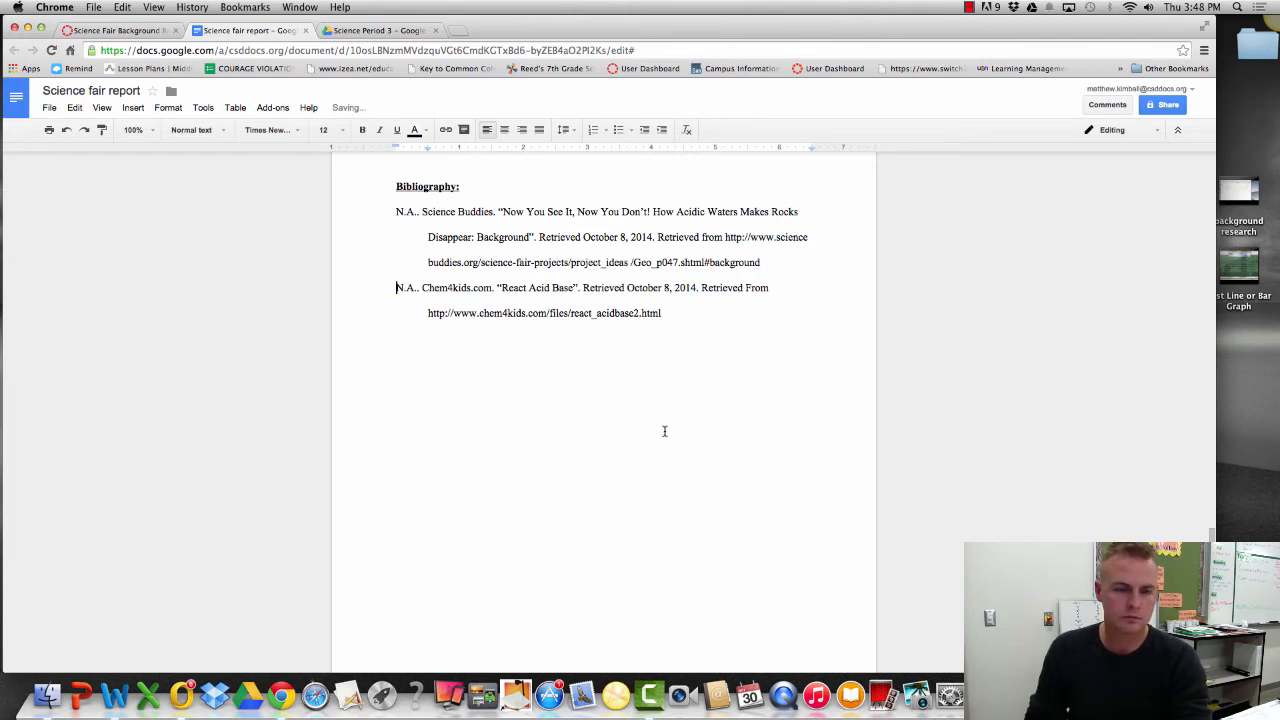
scroll(down, 3)
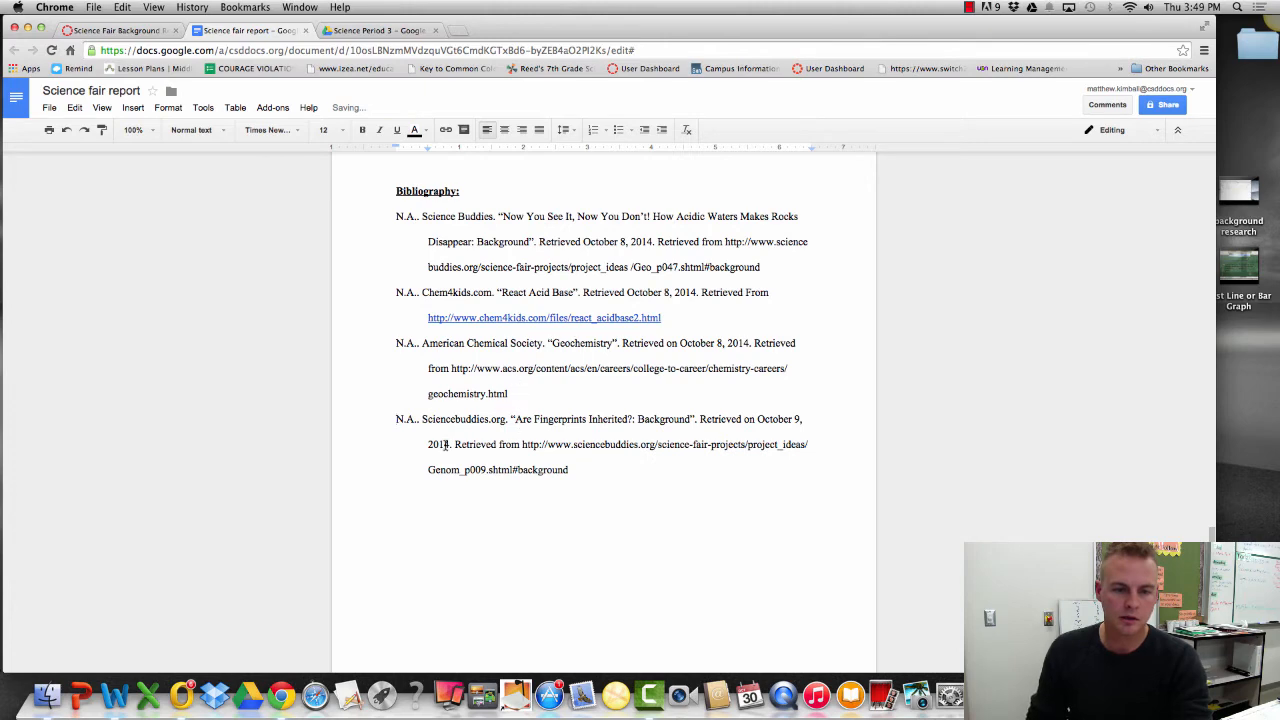
scroll(down, 3)
text(N.A.. Sciencebuddies.org. “Speleology: Counting Formations in a Local Cave: Background”.)
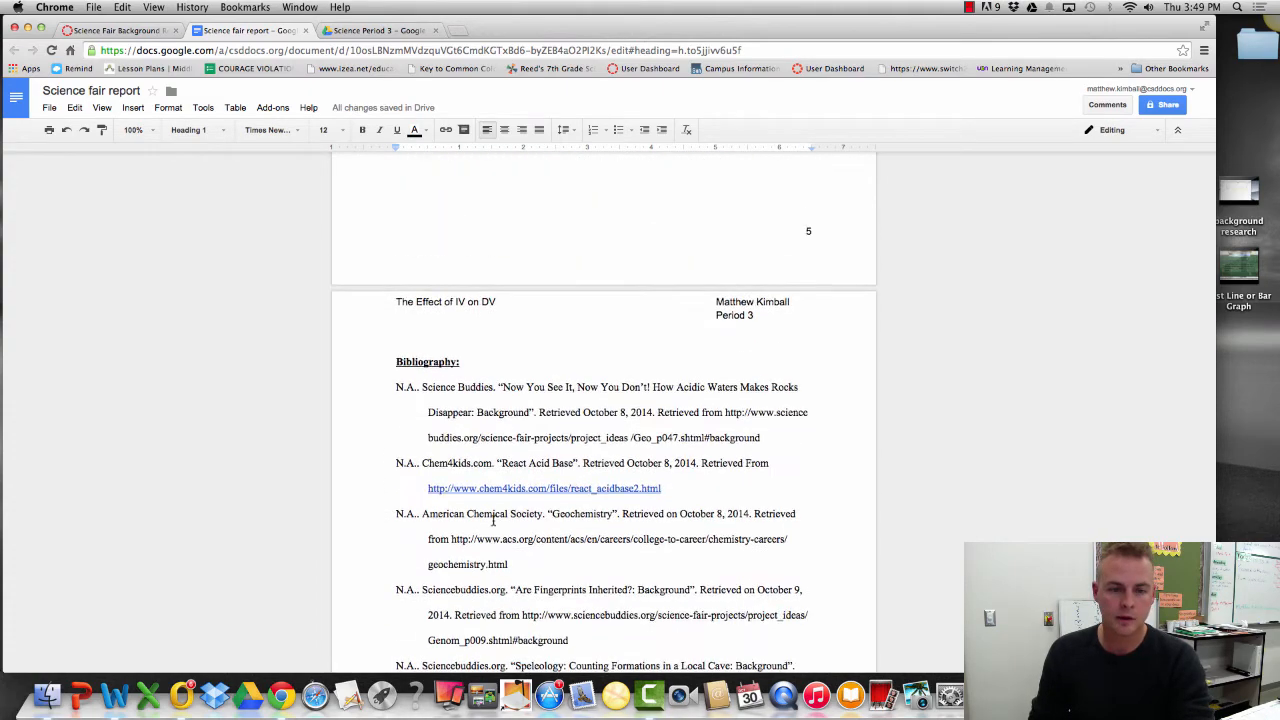
scroll(down, 3)
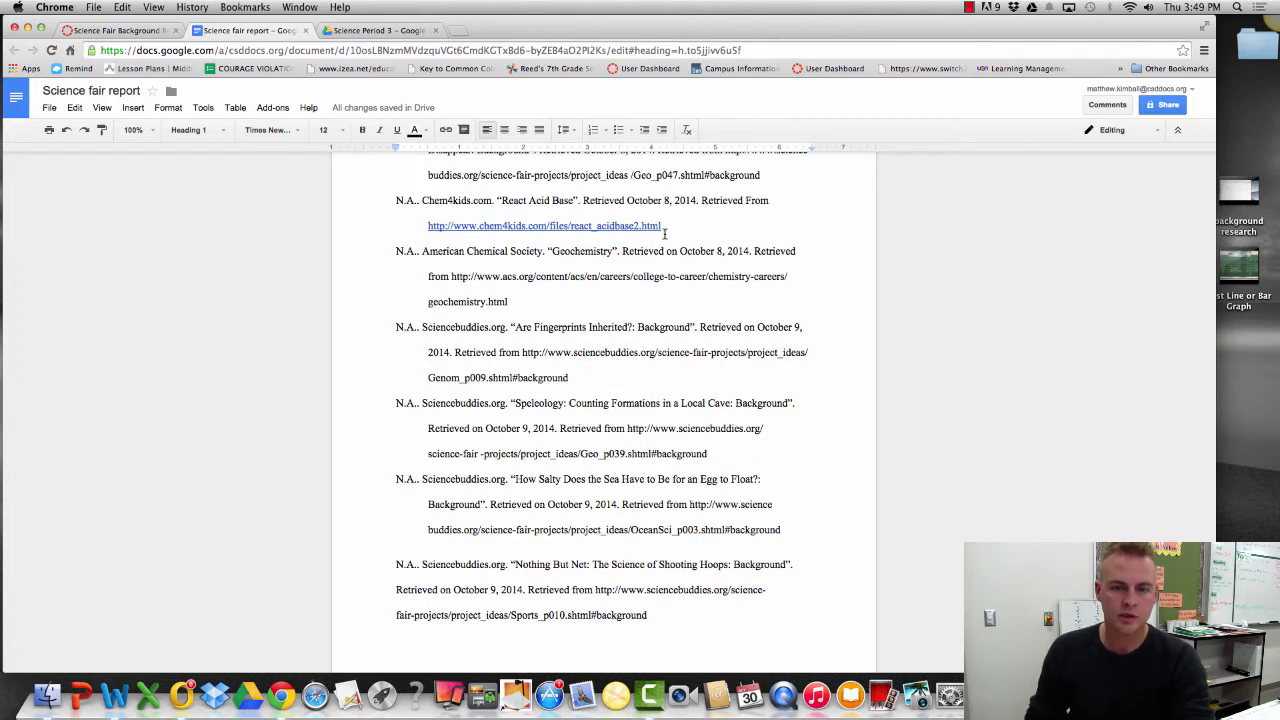
Step: Select the Chem4kids web address in the bibliography to unlink it
click(544, 225)
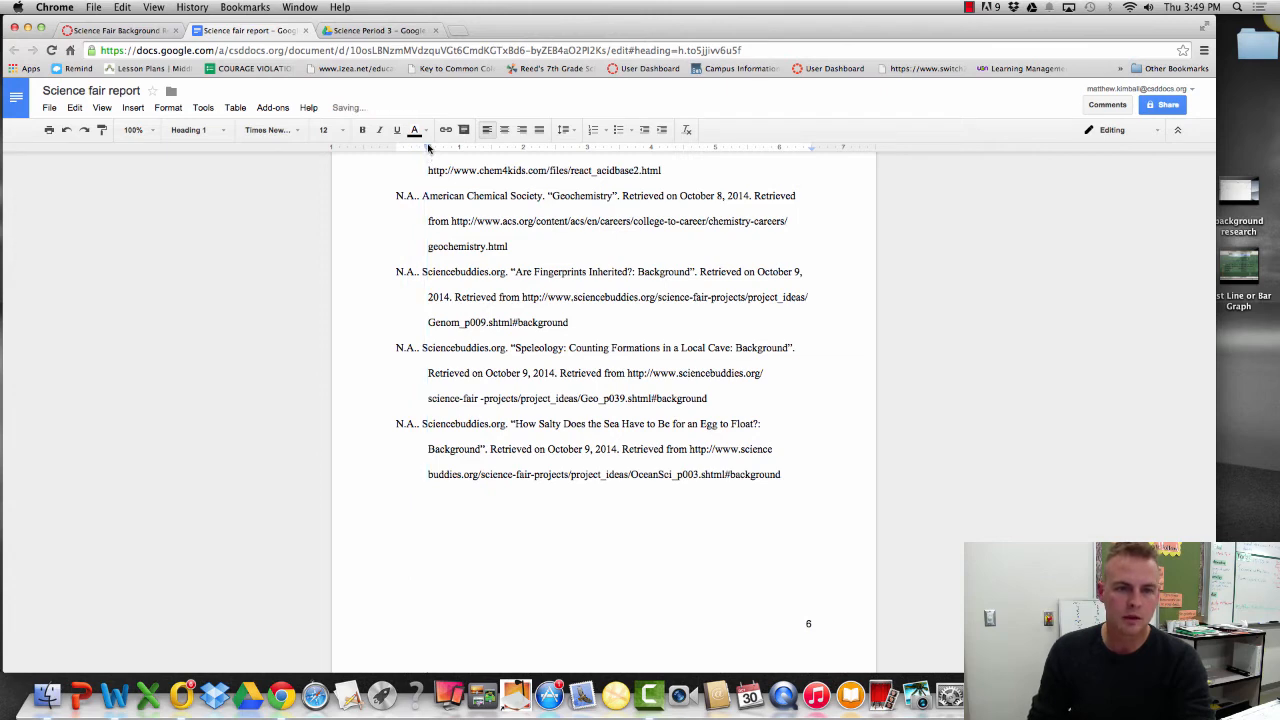
mouse_move(430, 147)
text(N.A.. Sciencebuddies.org. “Nothing But Net: The Science of Shooting Hoops: Background”.)
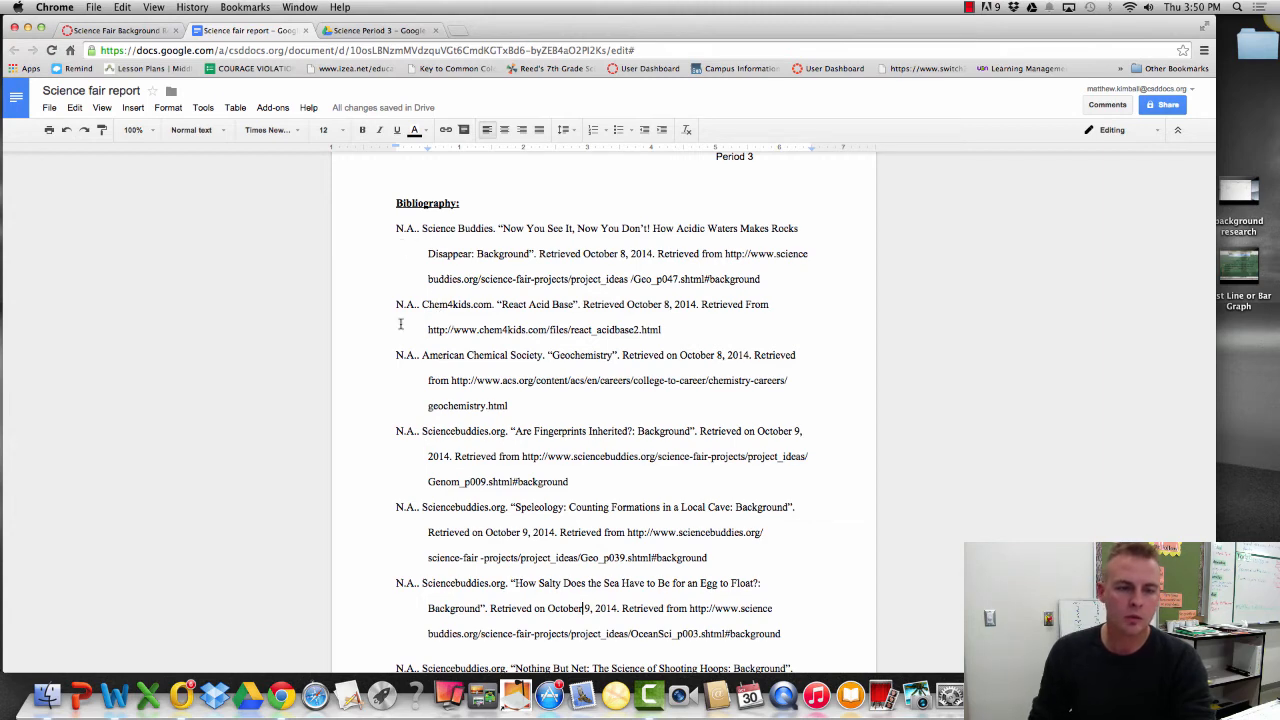
Step: Move American Chemical Society to the top and Chem4kids above Science Buddies
scroll(down, 3)
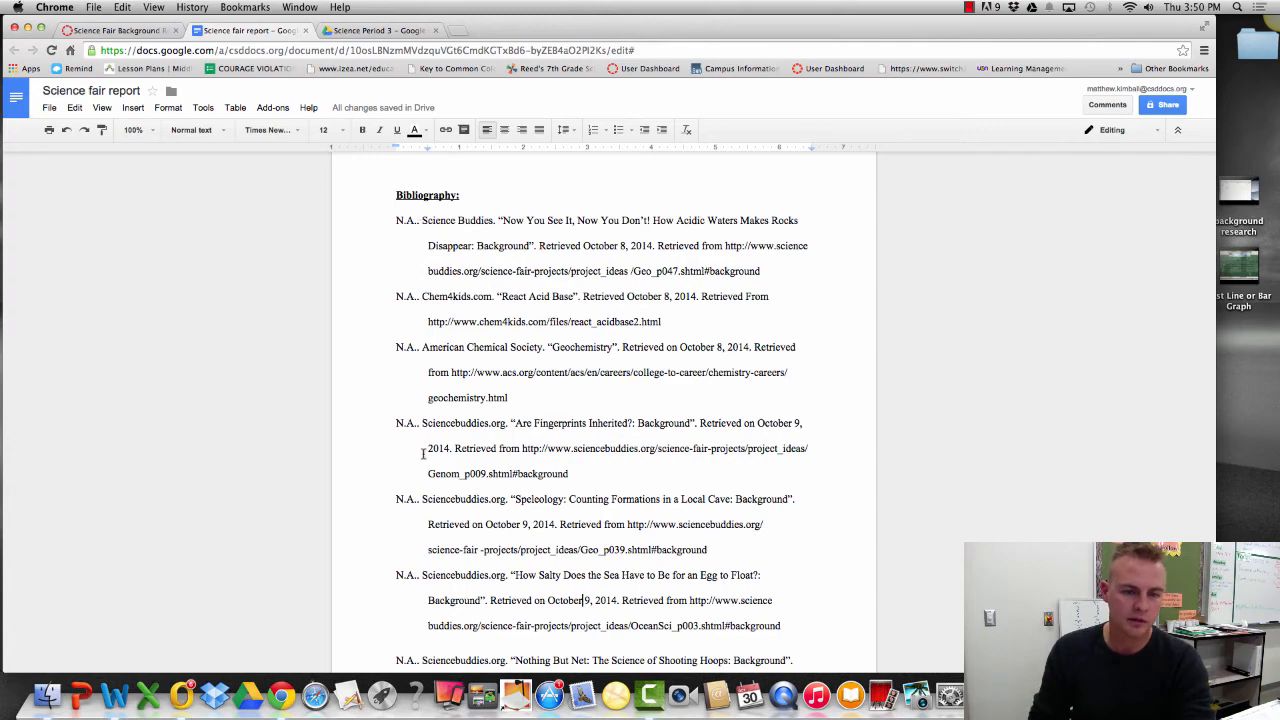
scroll(down, 3)
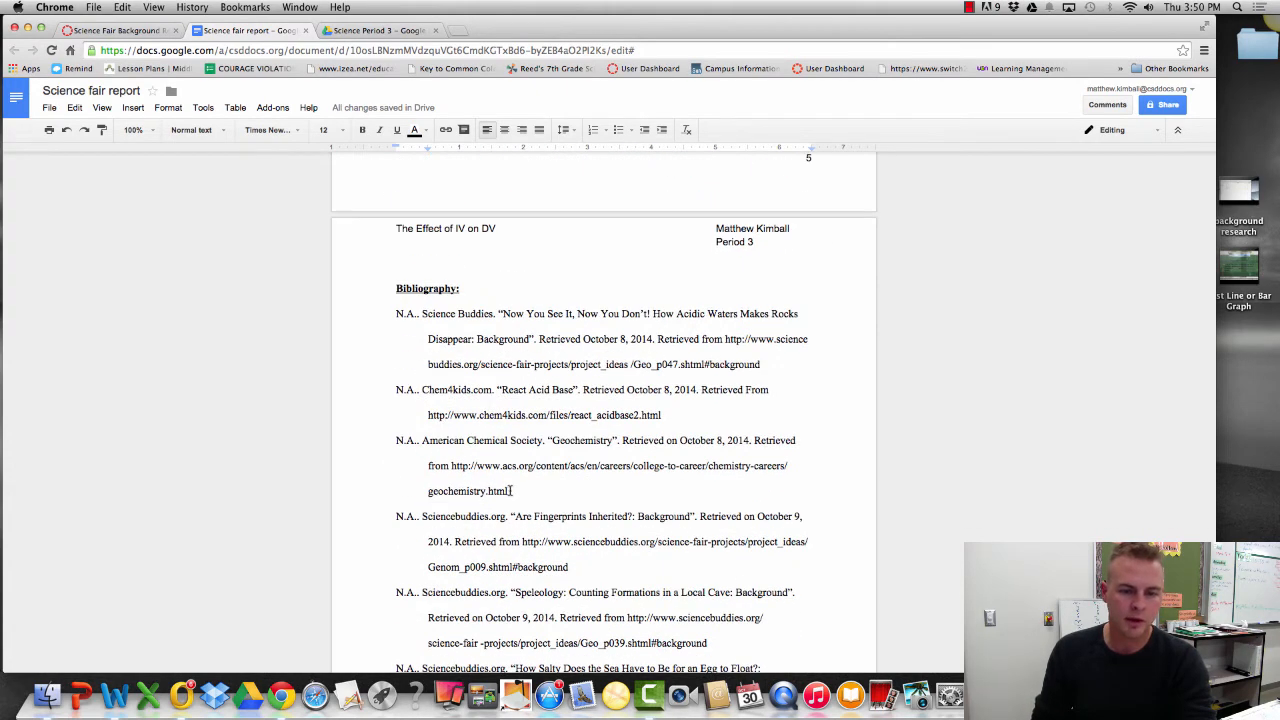
drag(396, 440, 507, 491)
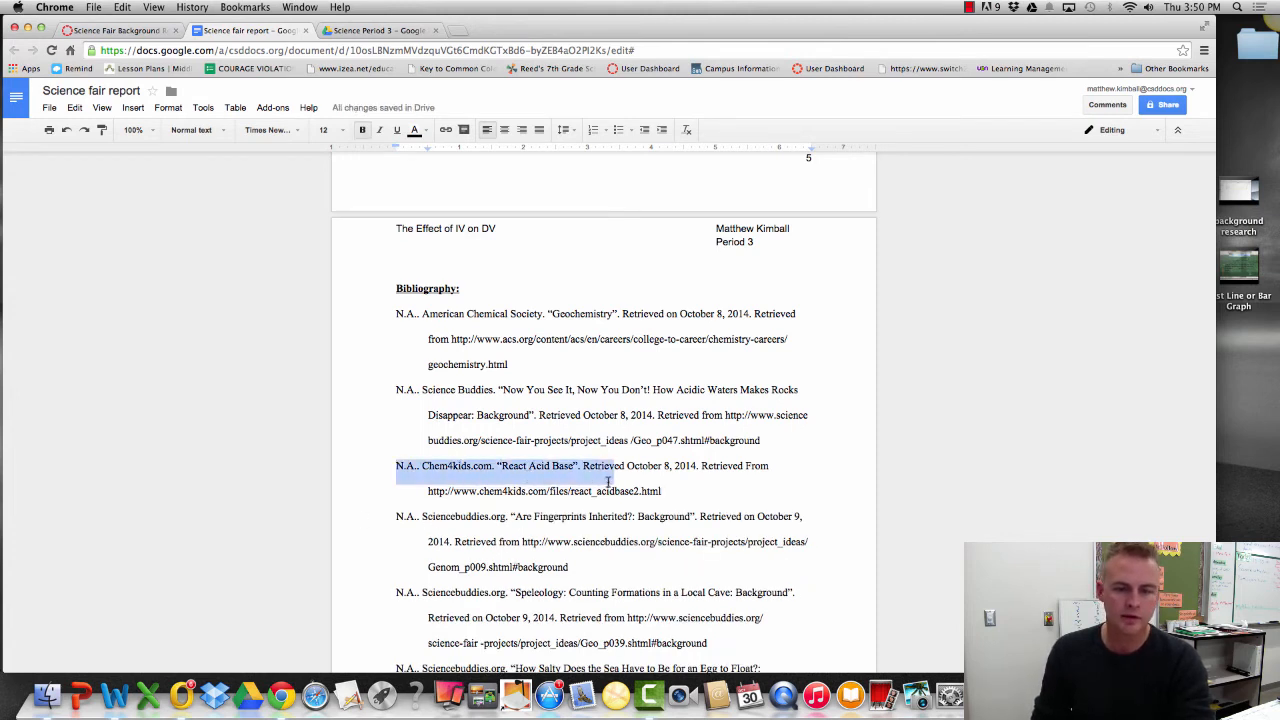
drag(608, 480, 661, 491)
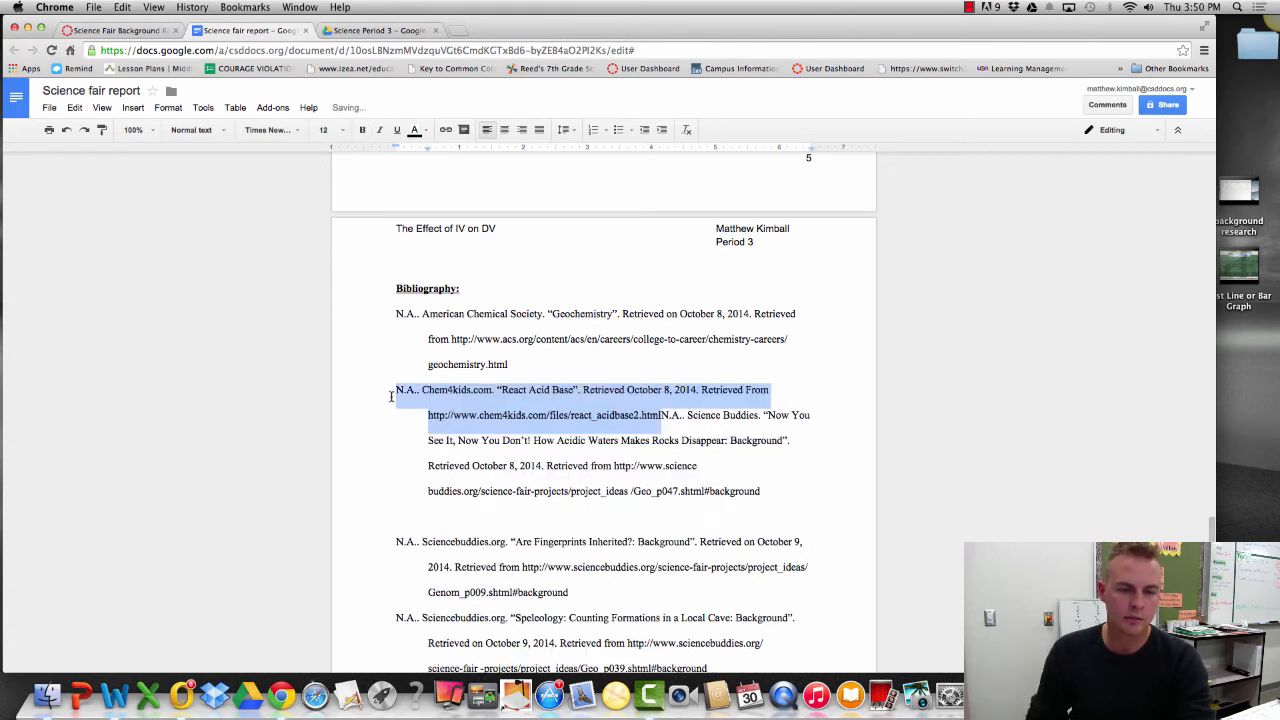
click(660, 415)
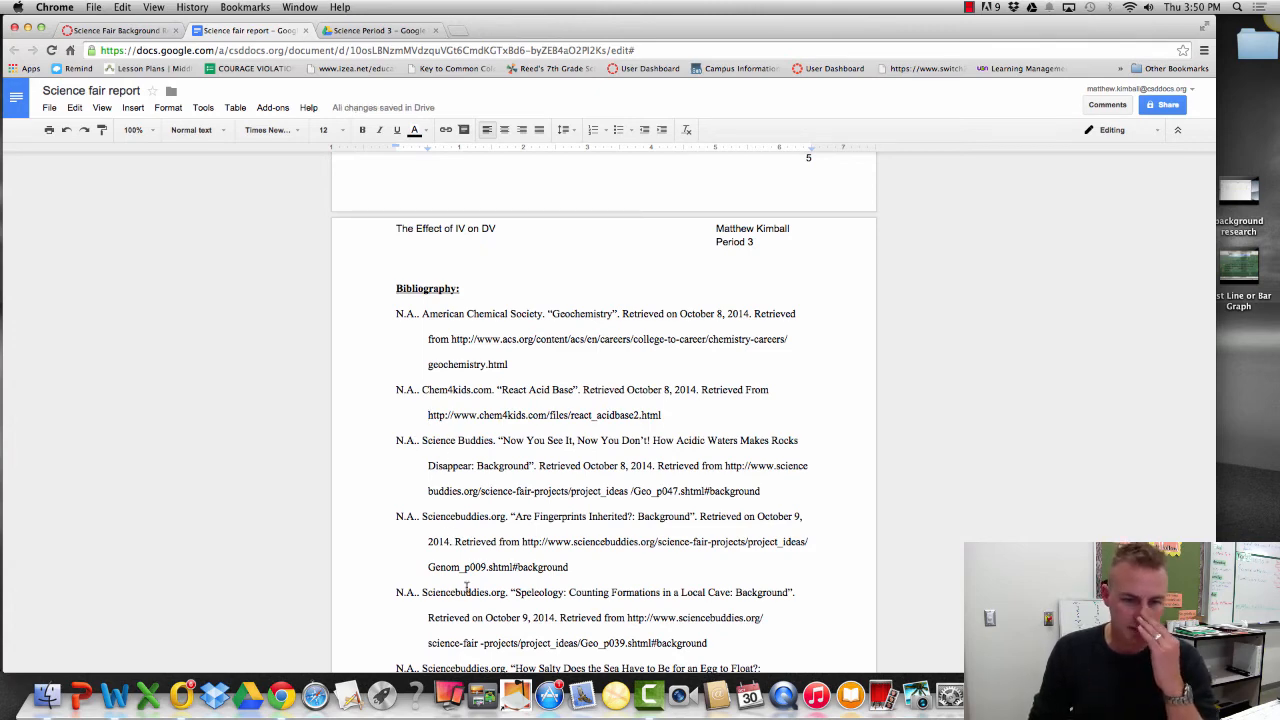
Step: Drag the Fingerprints entry above Science Buddies.org and delete the leftover blank line
scroll(down, 3)
text(org)
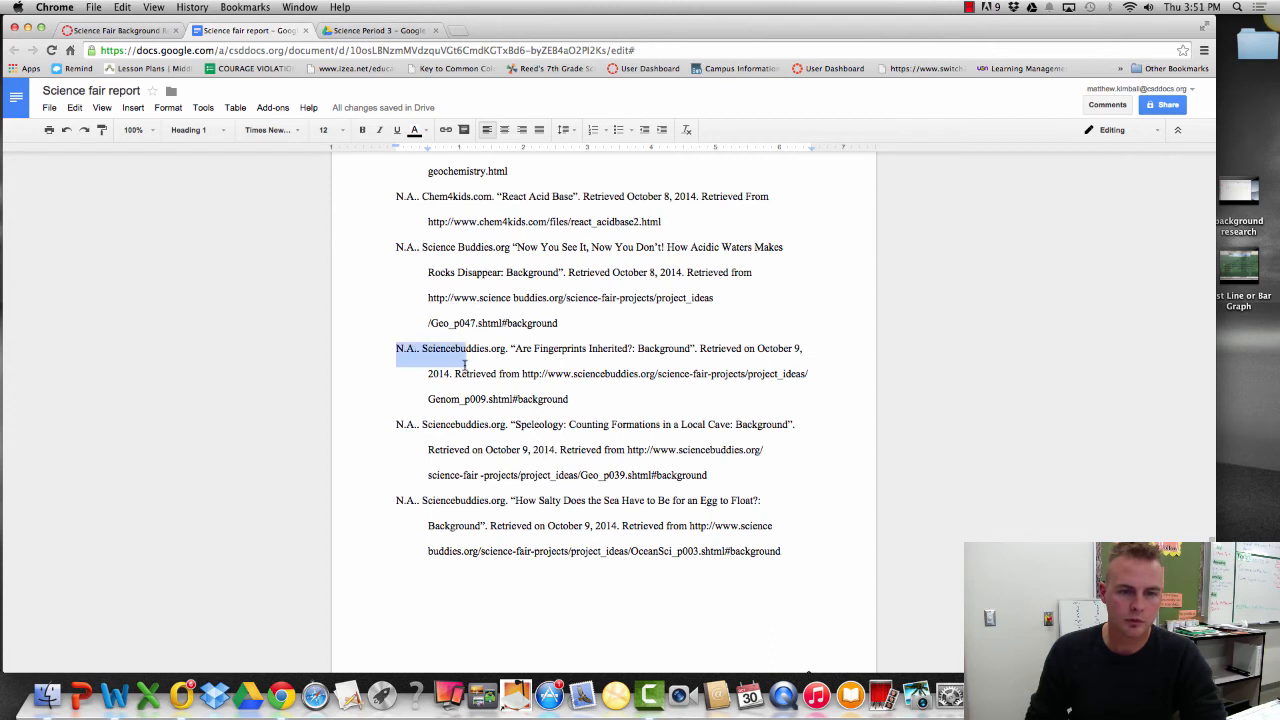
drag(395, 348, 568, 399)
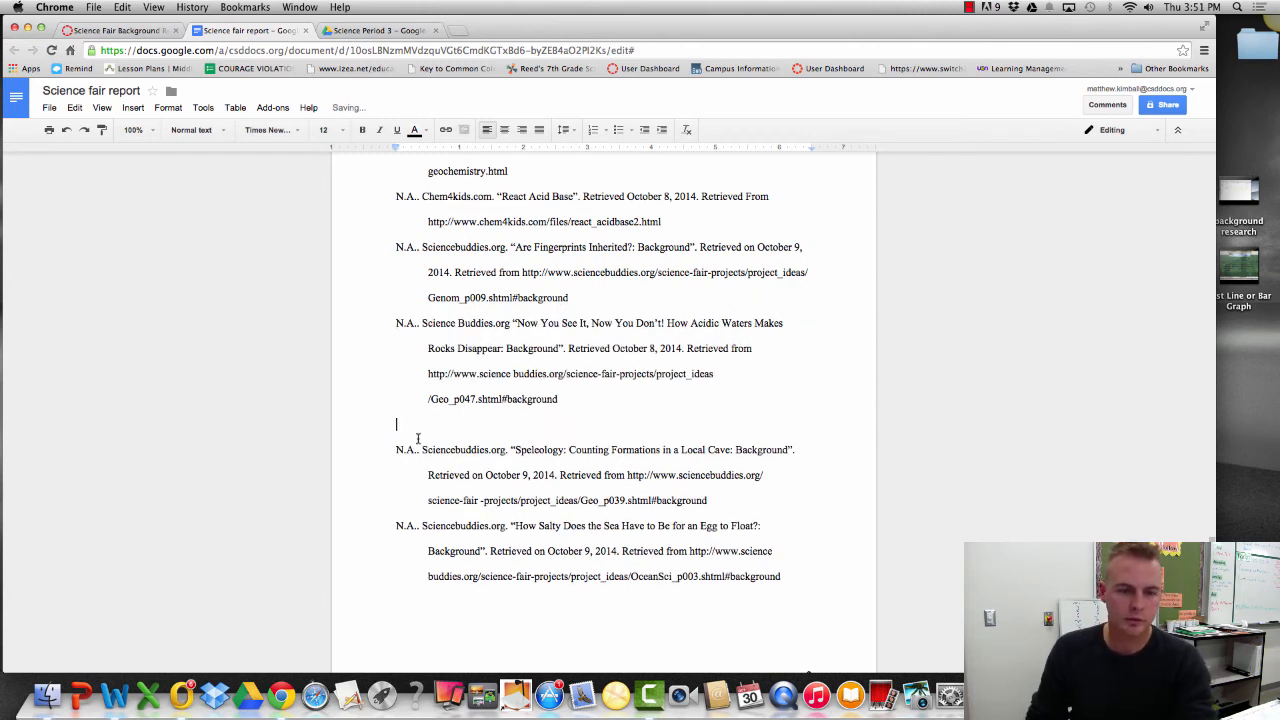
key(backspace)
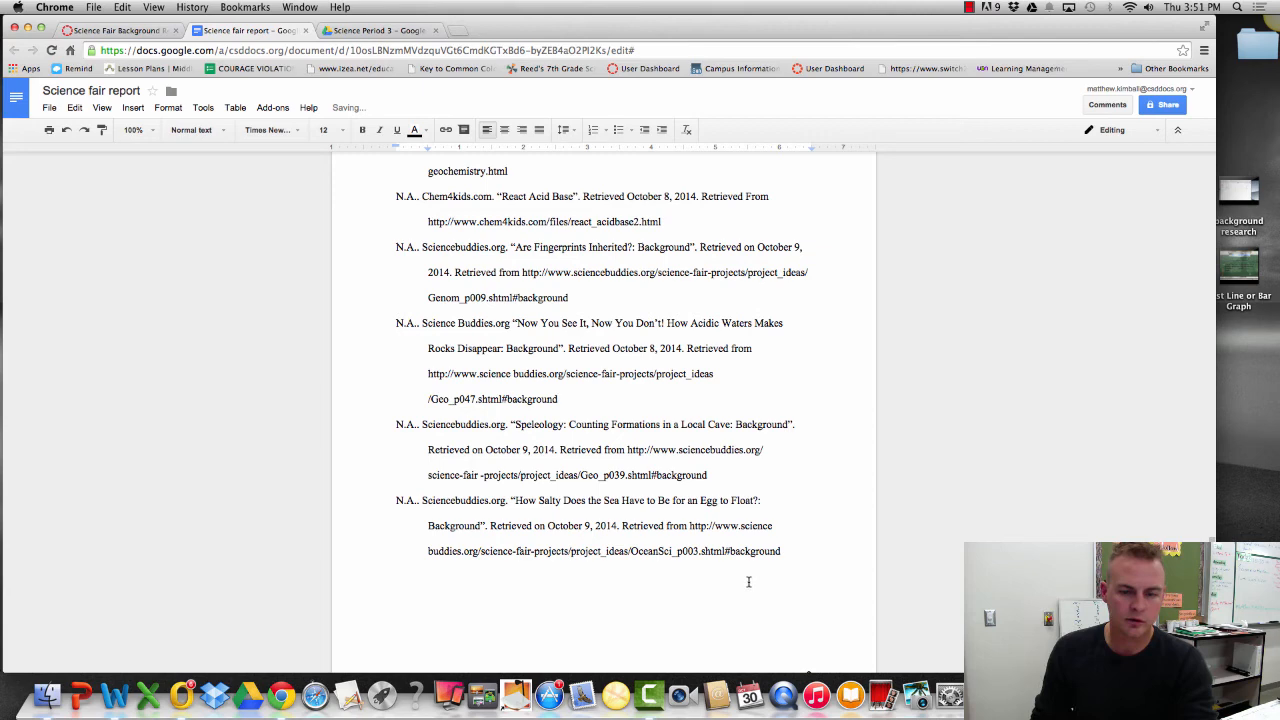
scroll(down, 3)
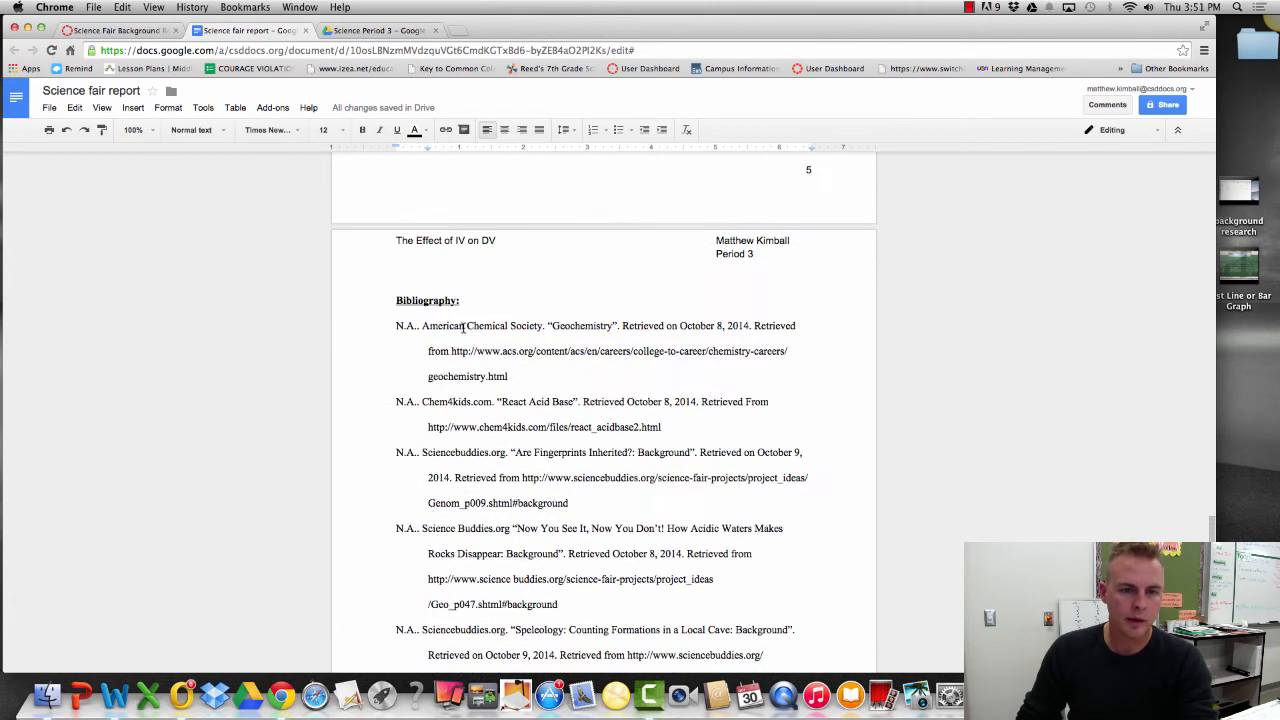
scroll(down, 3)
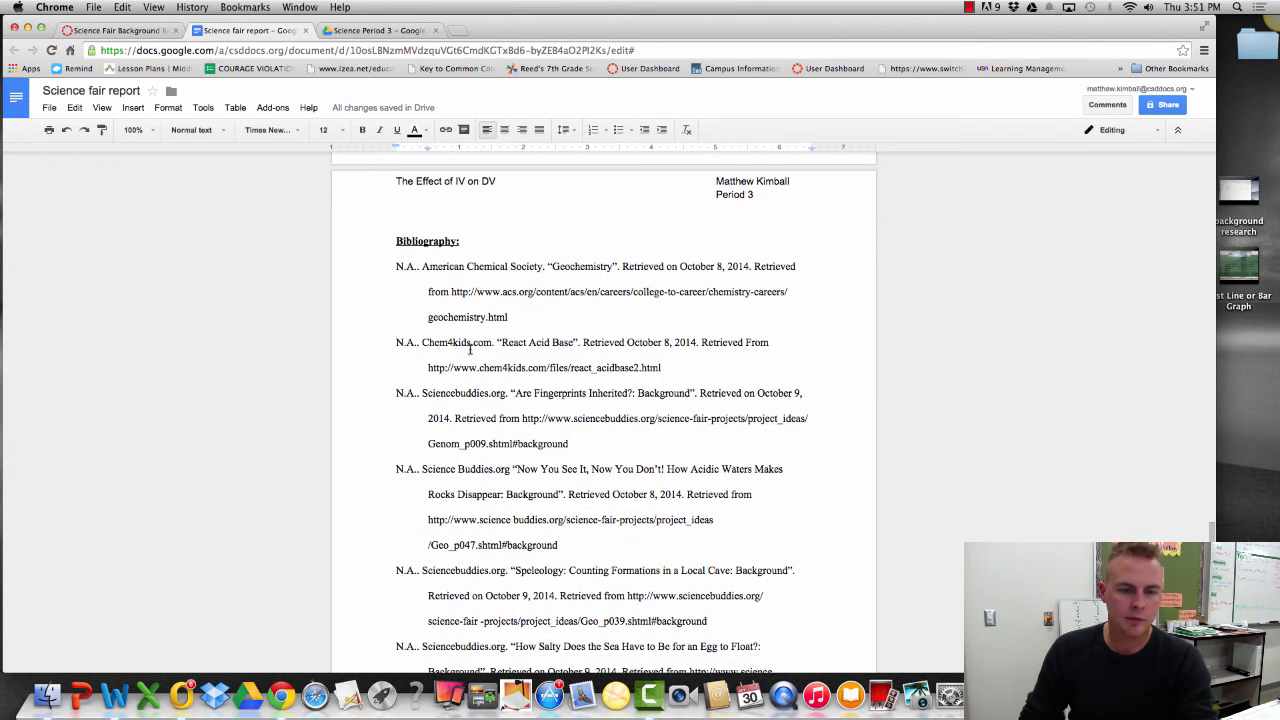
scroll(down, 3)
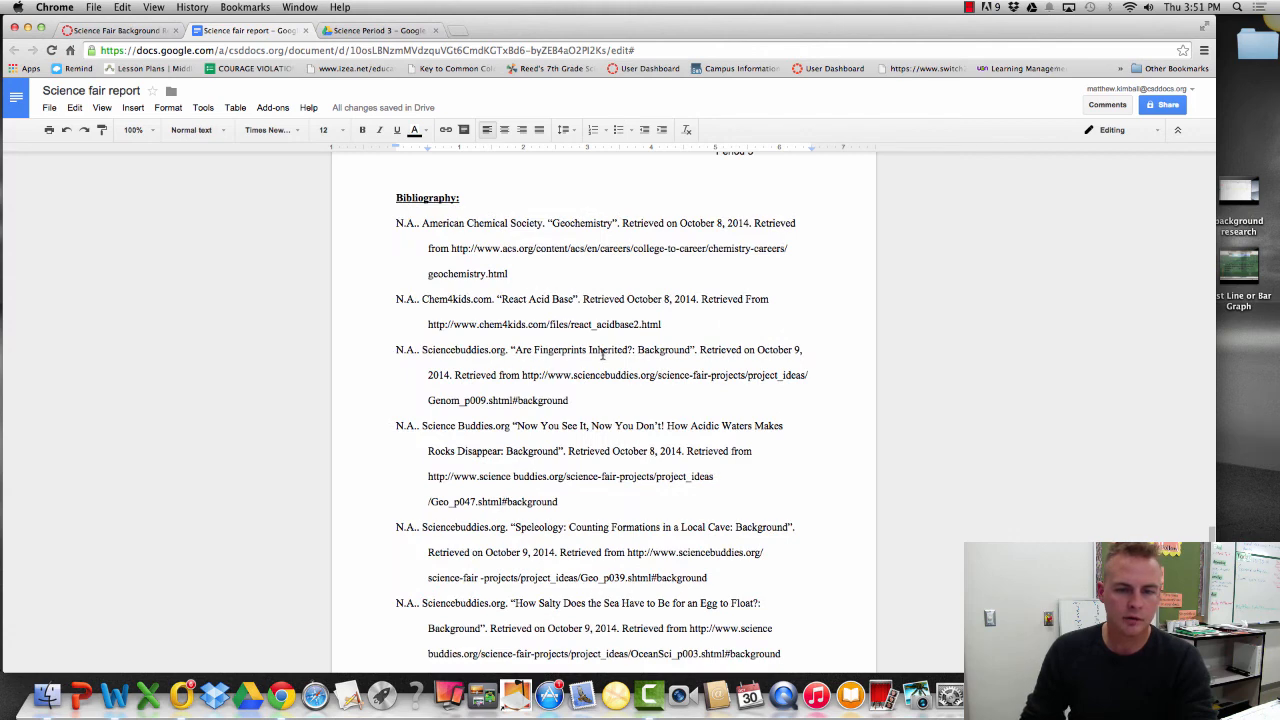
scroll(down, 3)
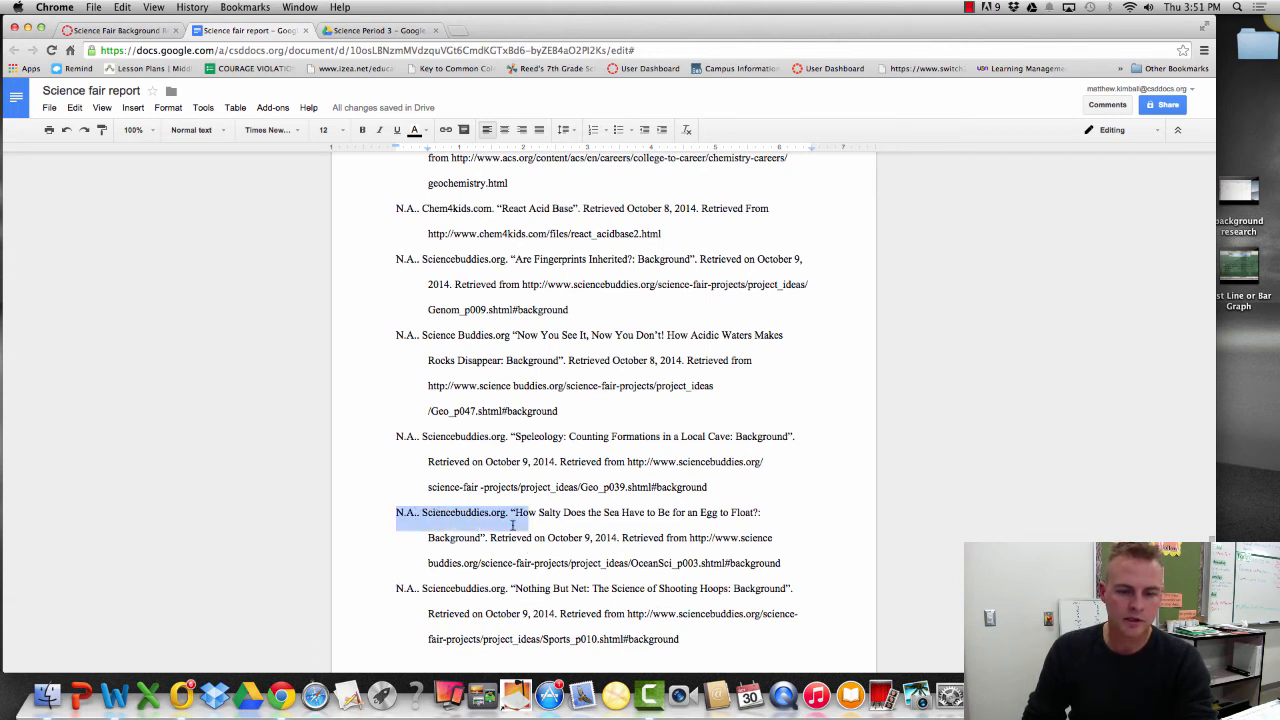
Step: Drag the How Salty and Nothing But Net entries up below Fingerprints
drag(527, 524, 781, 563)
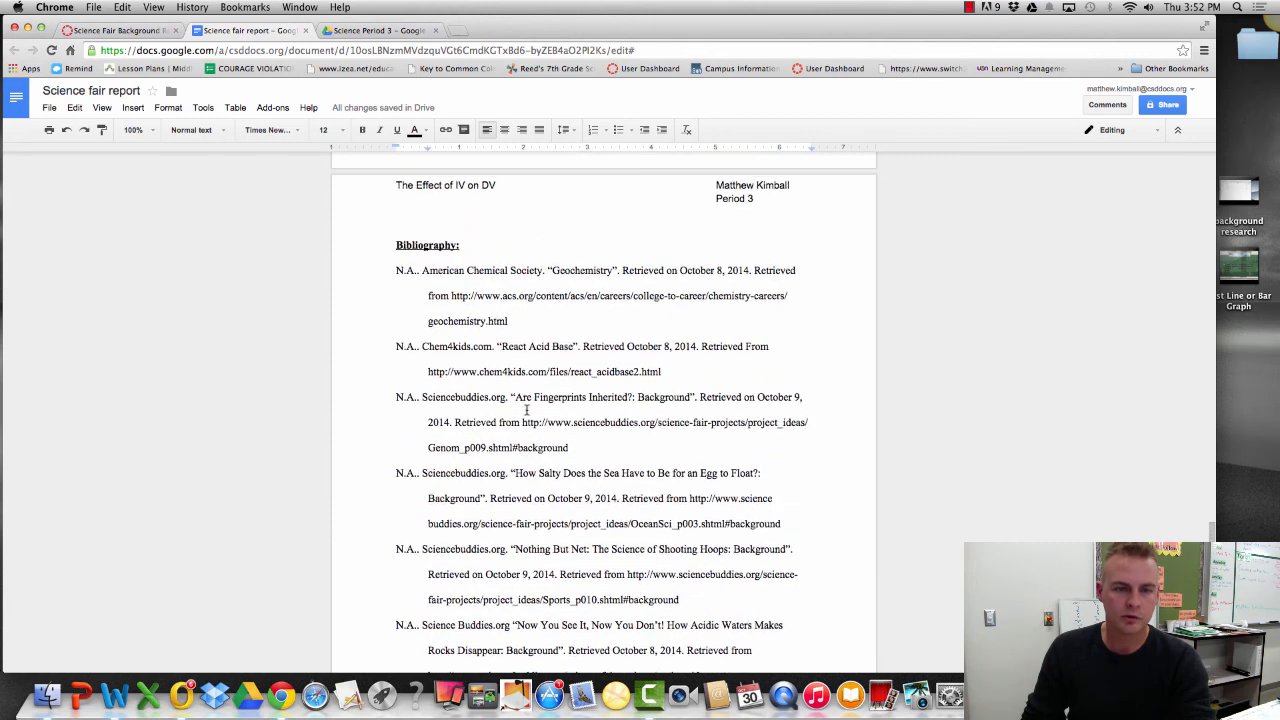
double_click(443, 270)
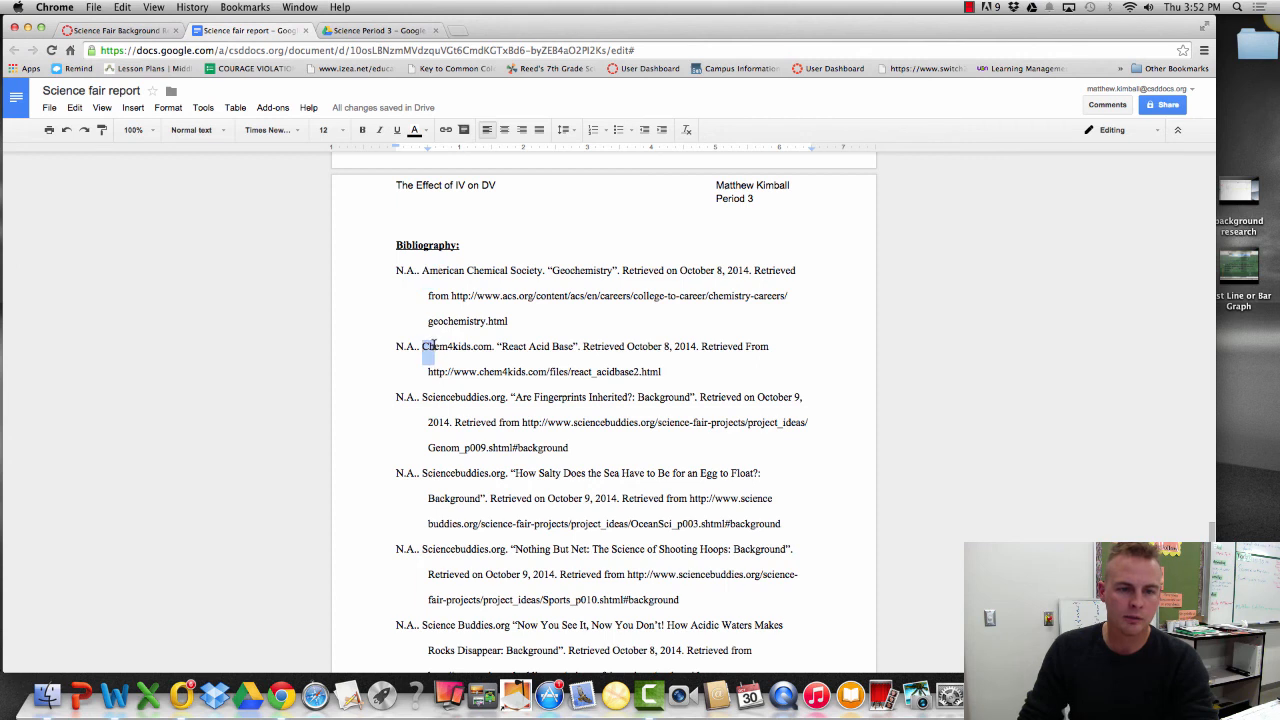
double_click(451, 397)
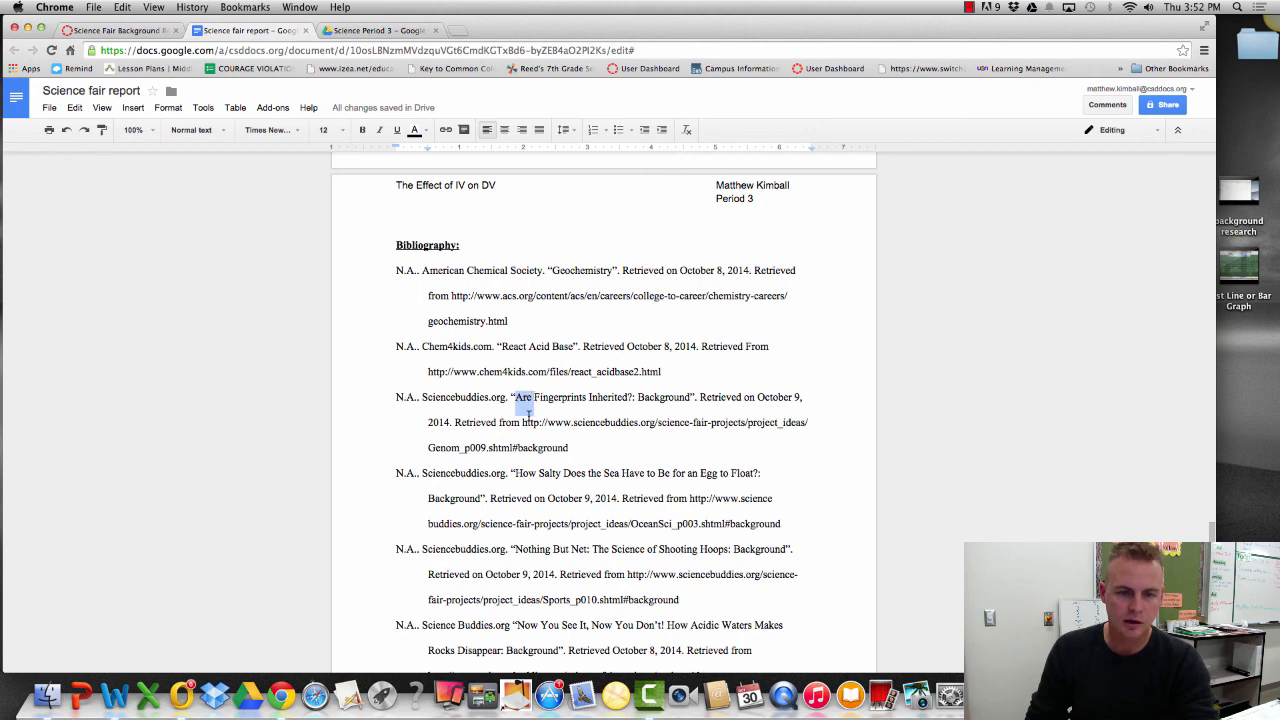
scroll(down, 3)
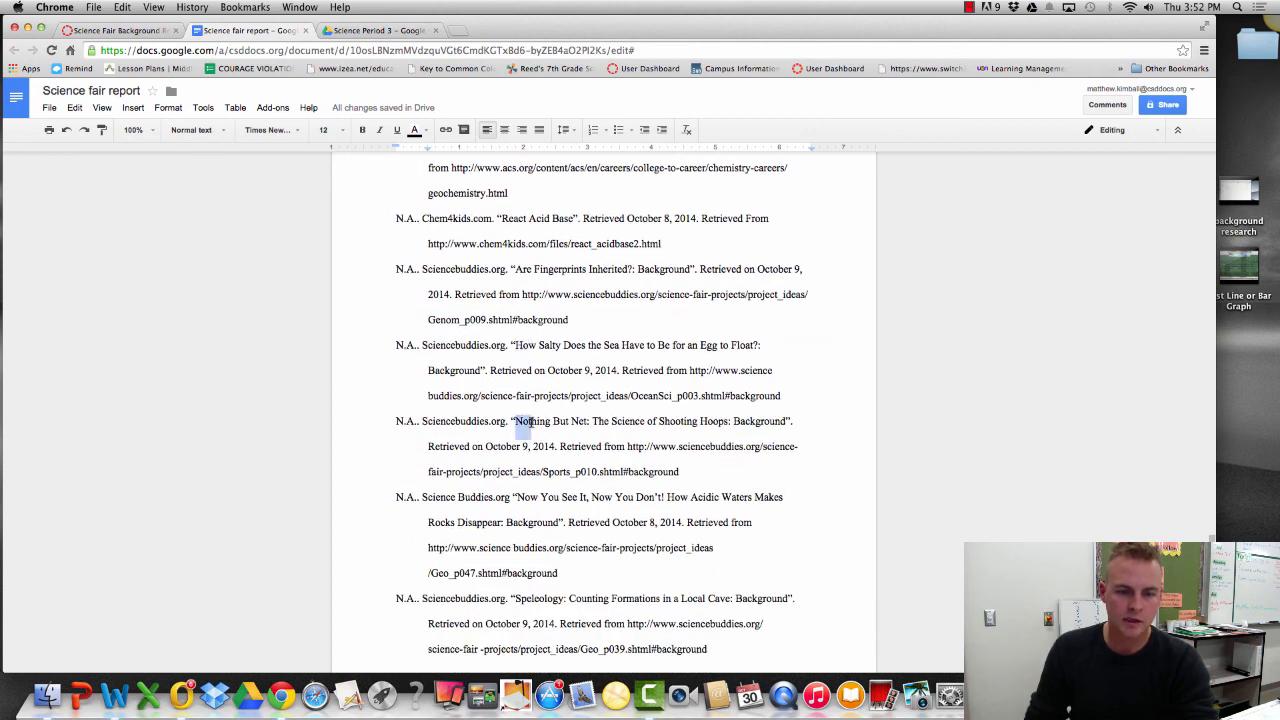
double_click(524, 497)
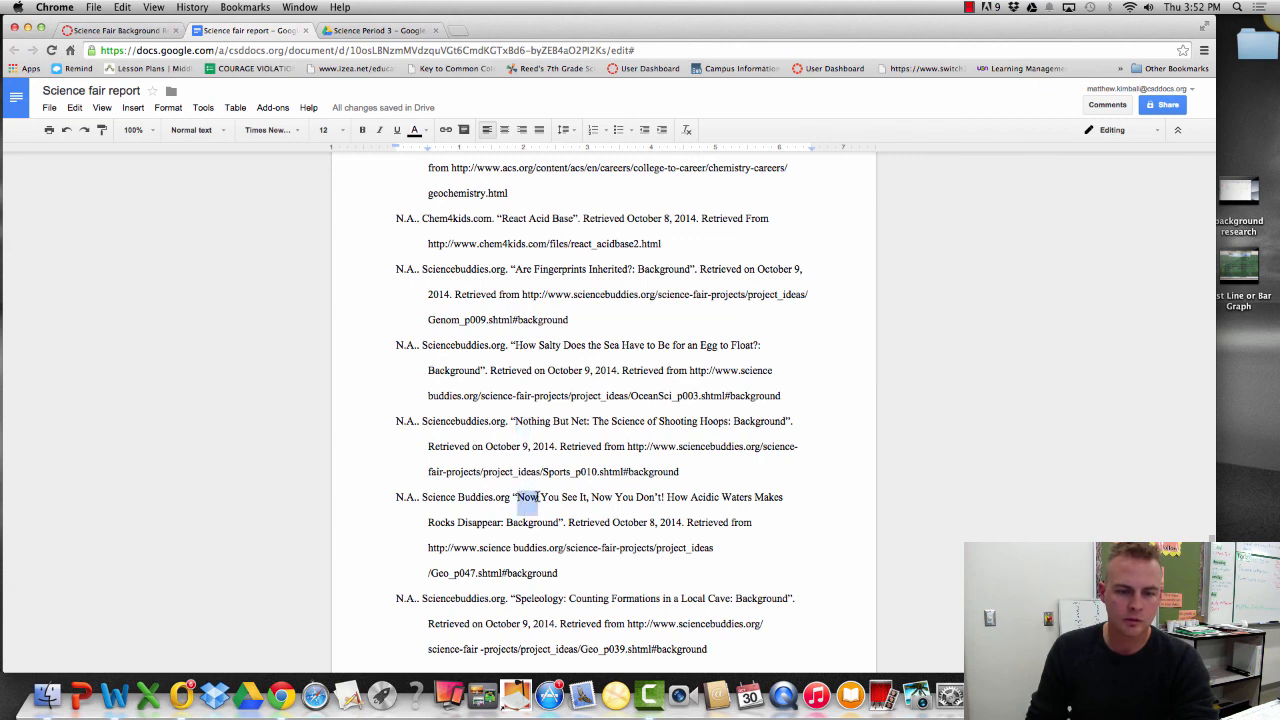
scroll(down, 3)
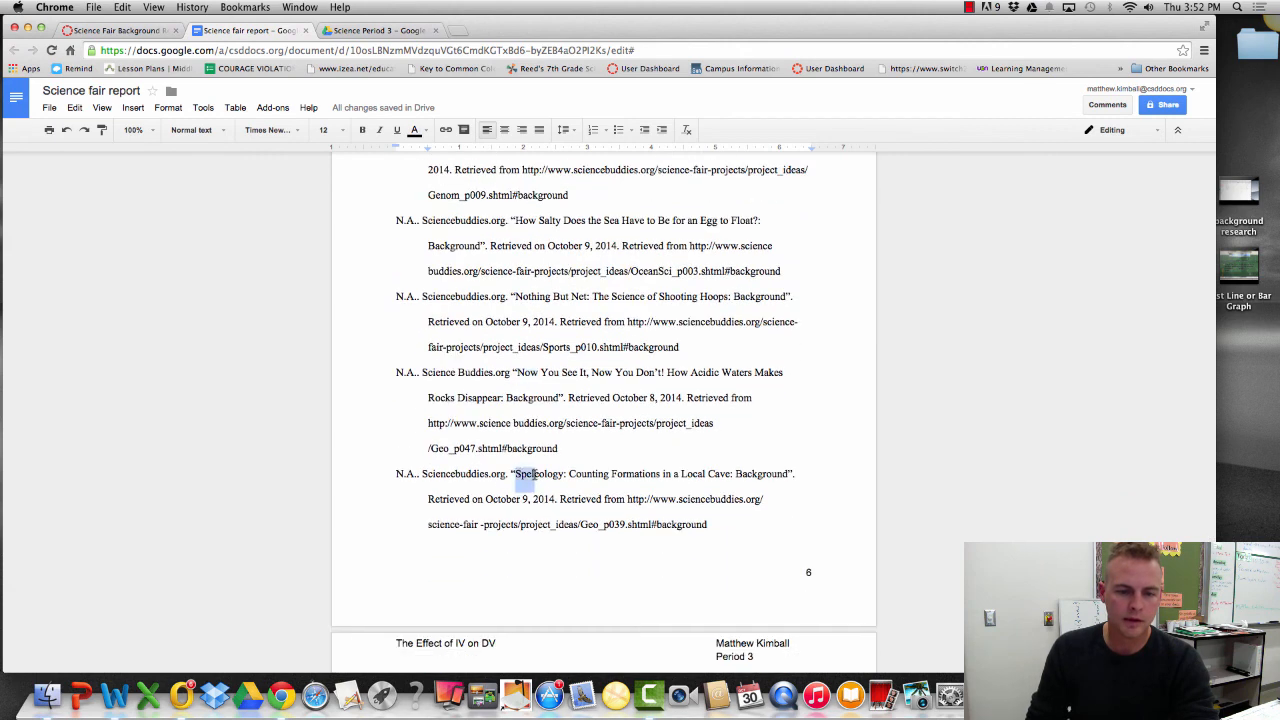
scroll(down, 3)
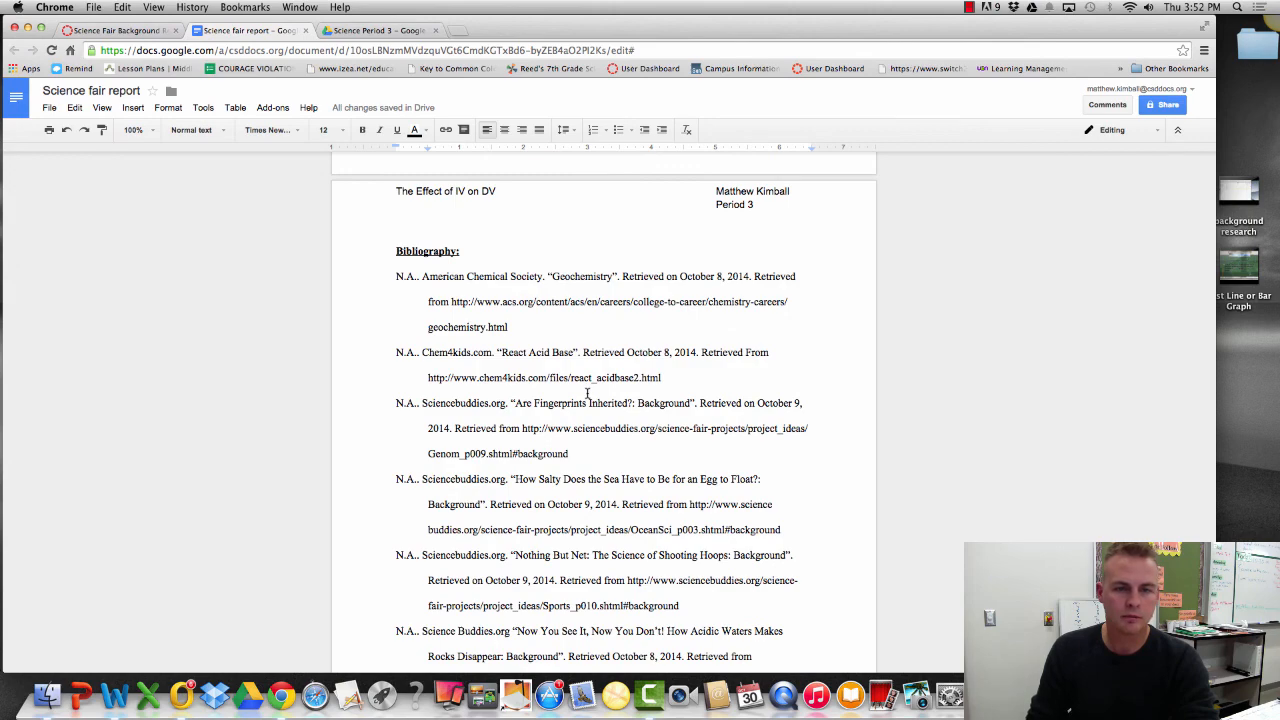
scroll(down, 3)
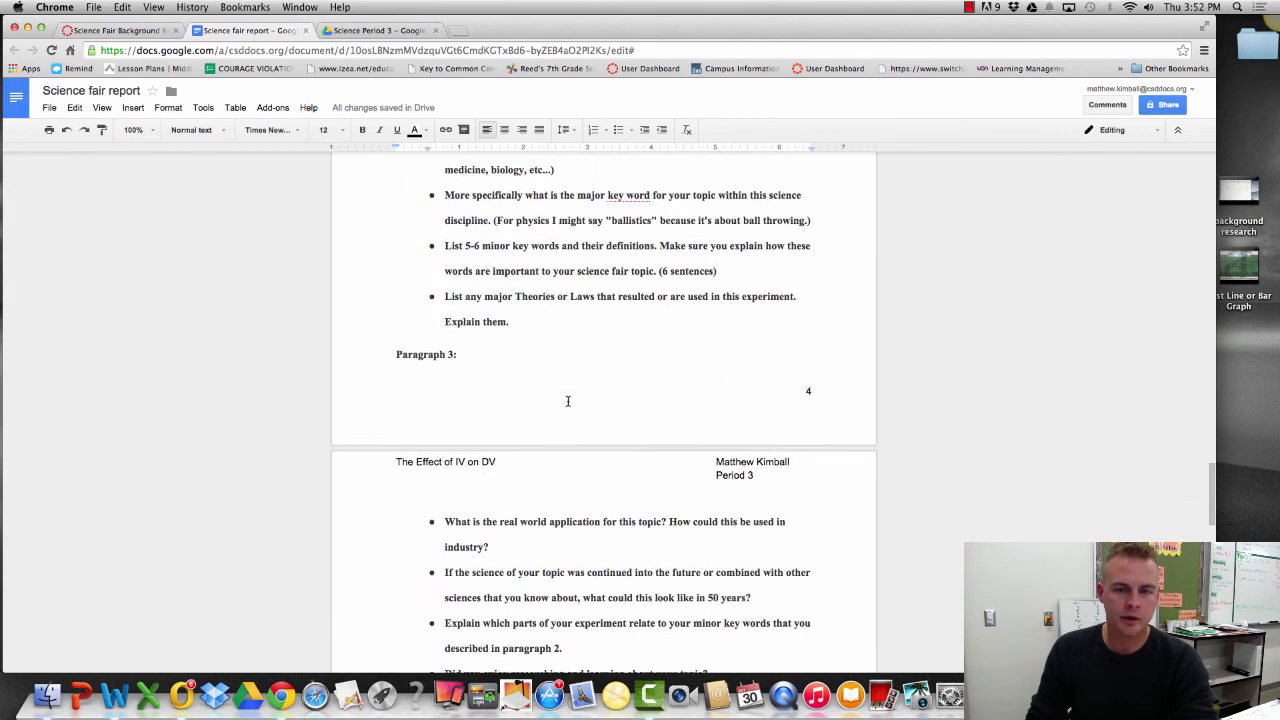
scroll(down, 3)
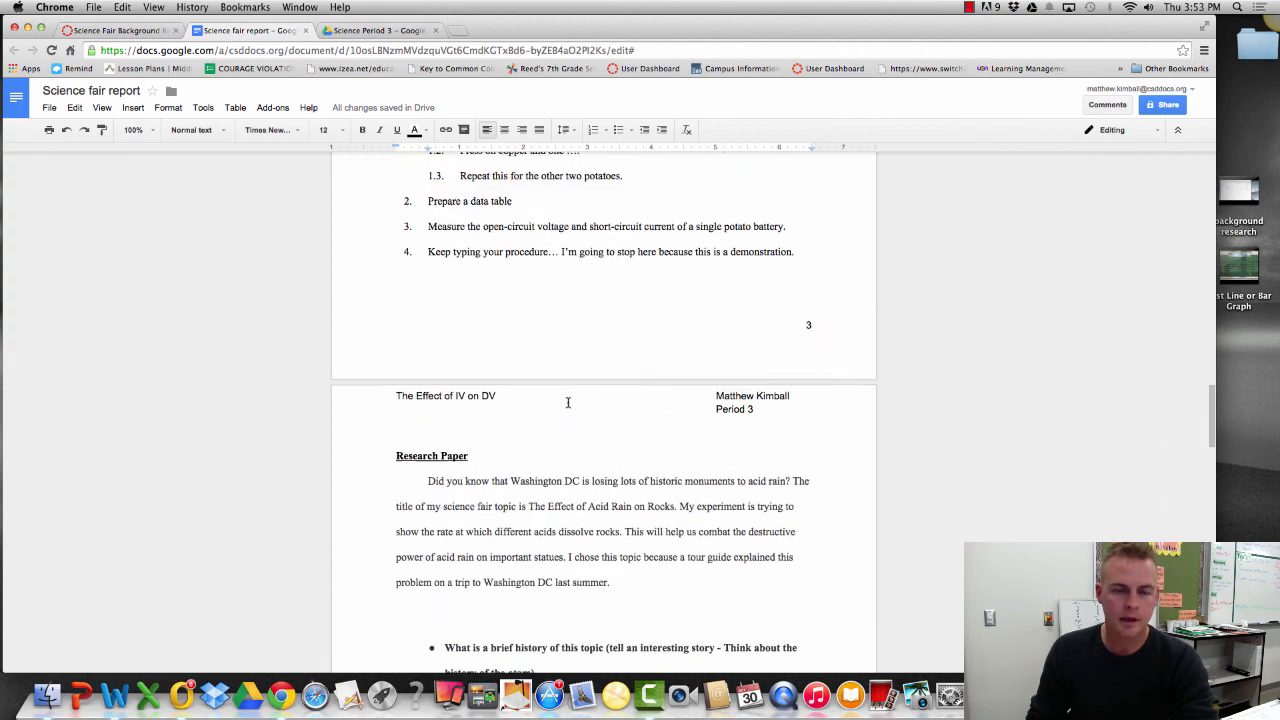
scroll(down, 3)
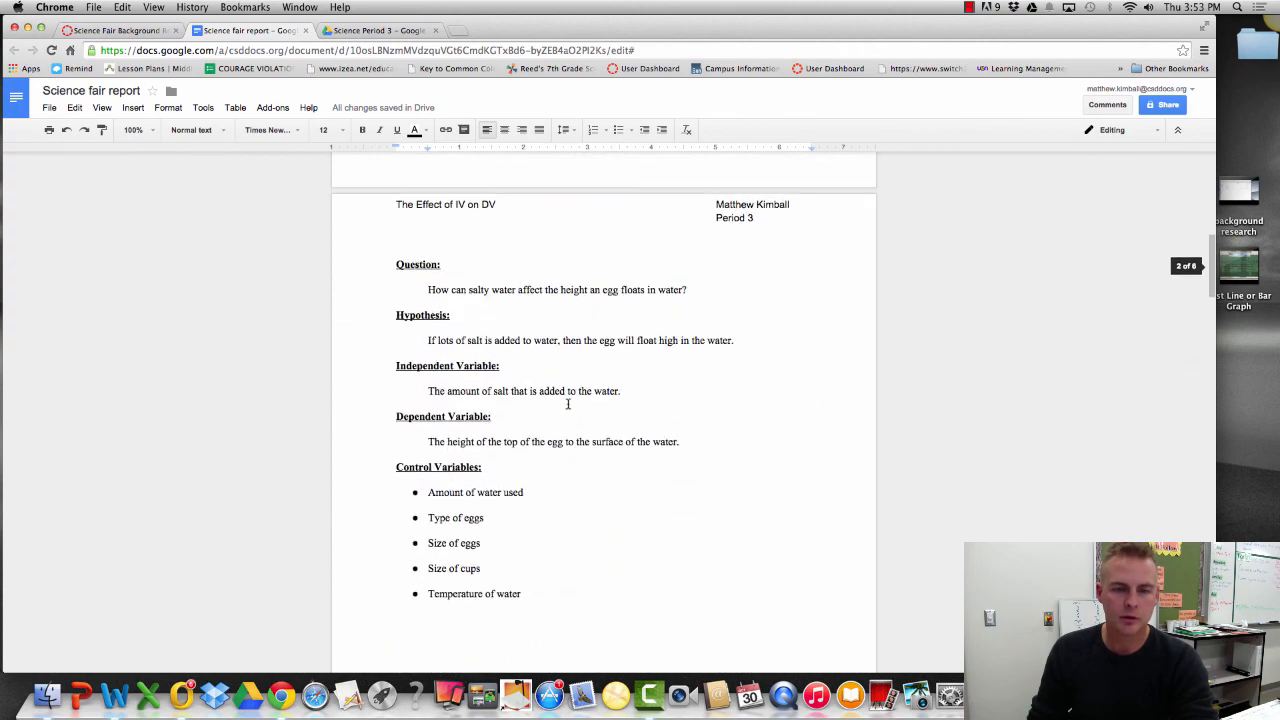
scroll(down, 3)
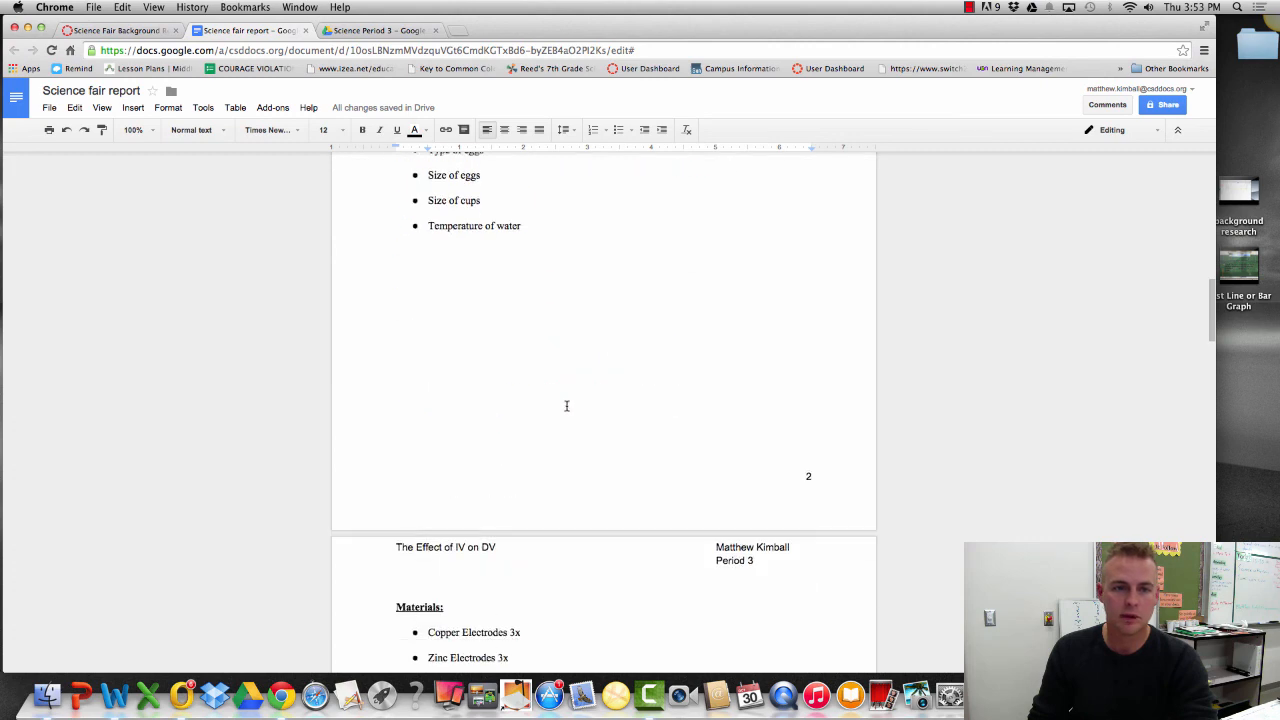